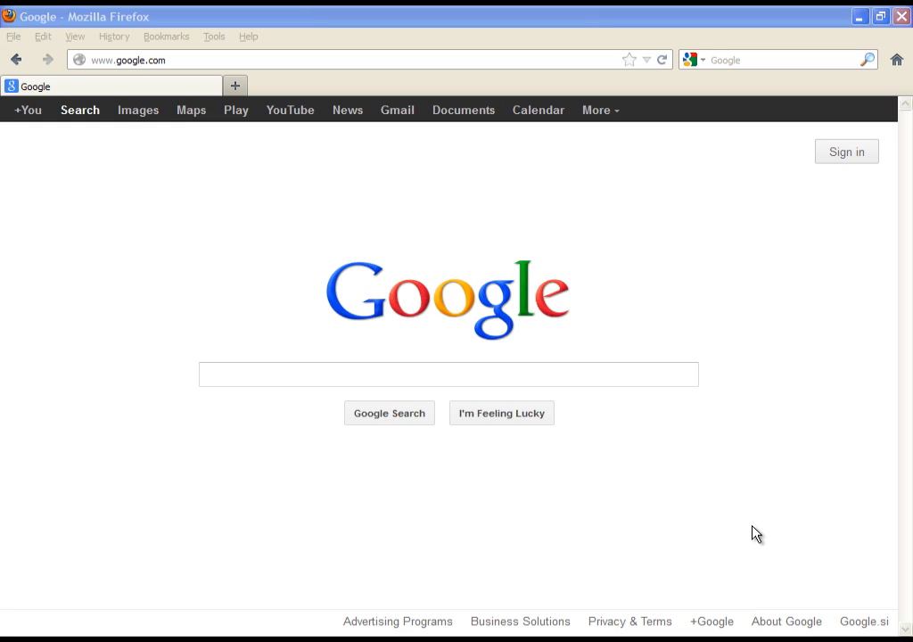
Step: Search Google for 'blogger' and open the 'Blogger: Create your free Blog' result
{"action": "left_click", "coordinate": [448, 373]}
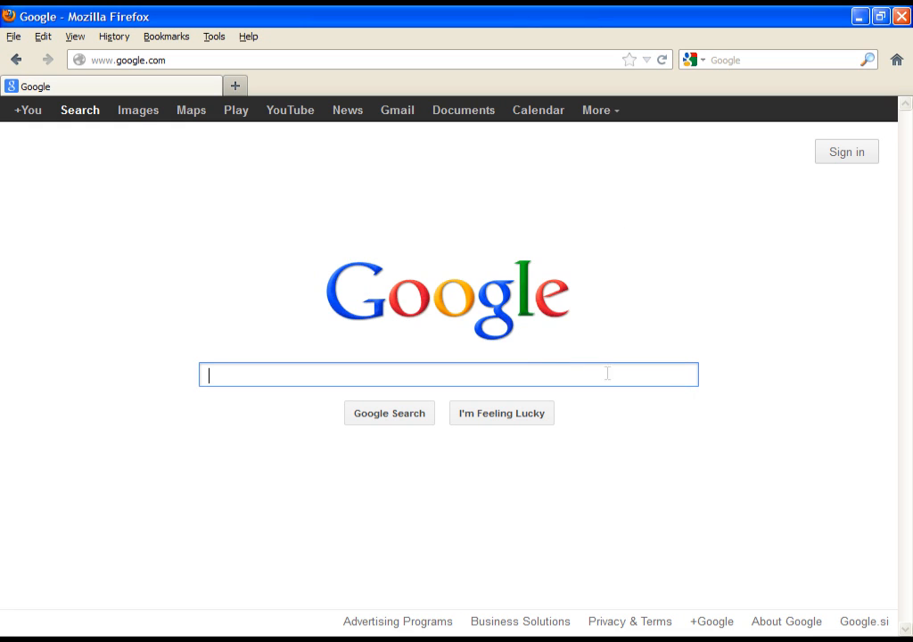
{"action": "type", "text": "blogger"}
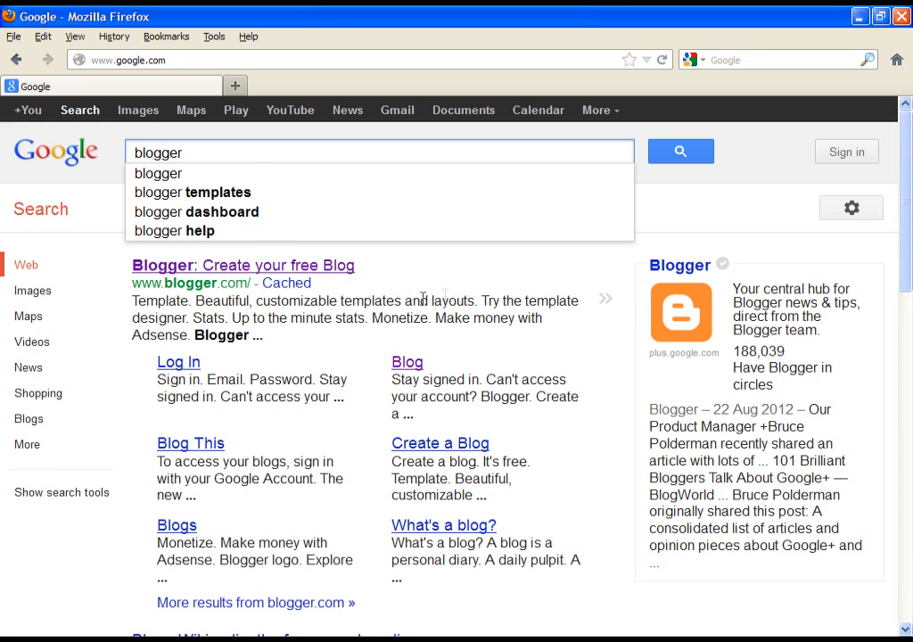
{"action": "left_click", "coordinate": [681, 150]}
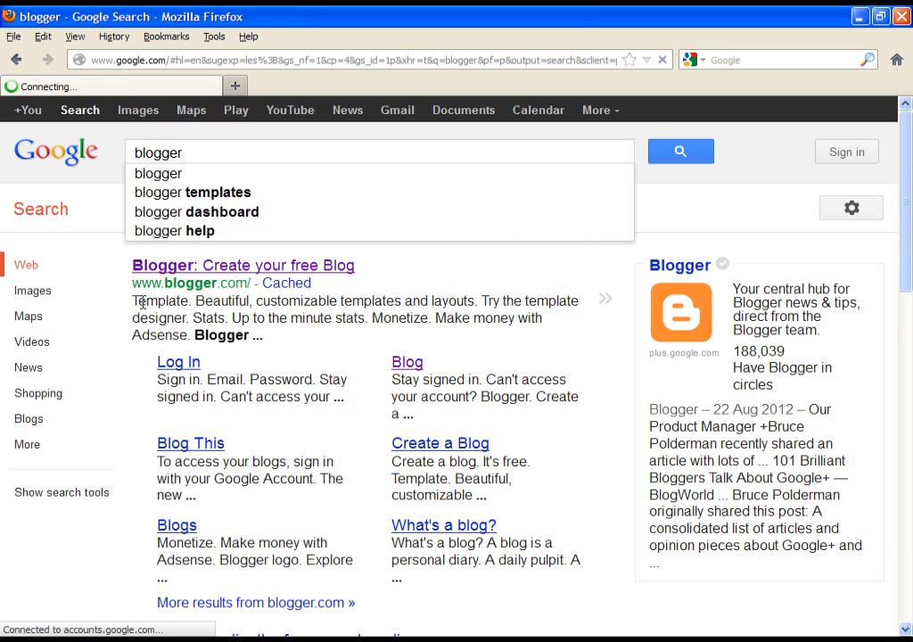
{"action": "left_click", "coordinate": [243, 265]}
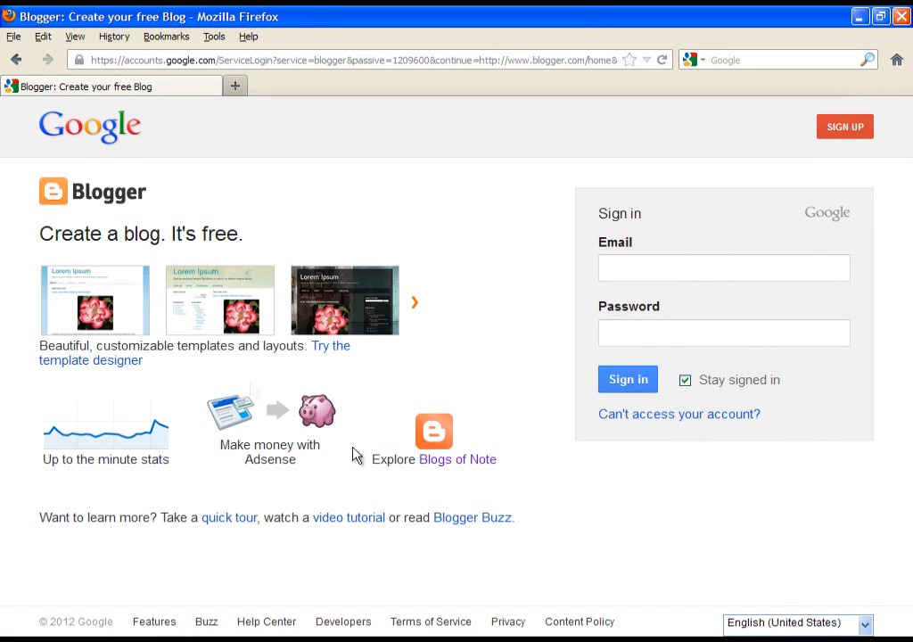
{"action": "left_click", "coordinate": [723, 267]}
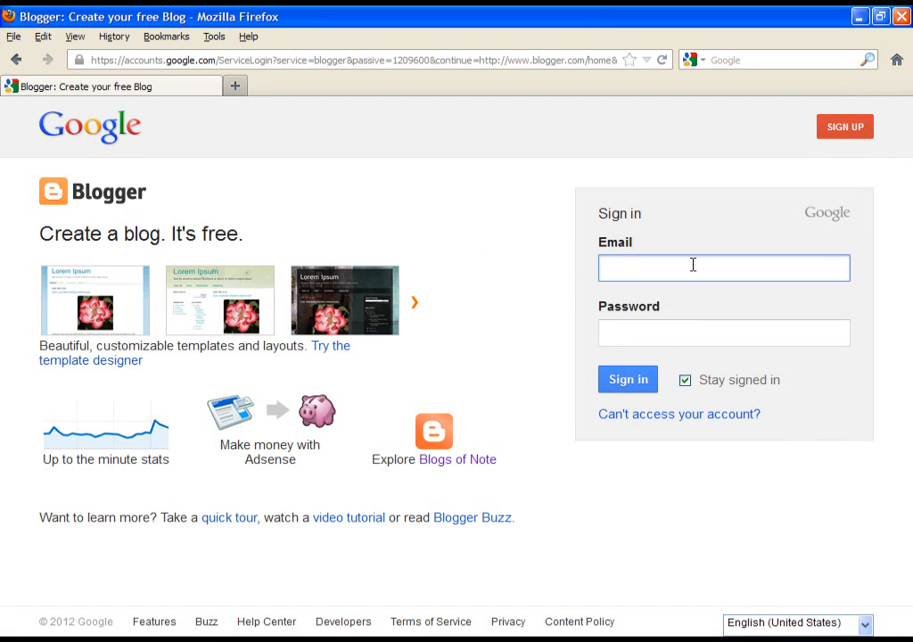
{"action": "left_click", "coordinate": [724, 267]}
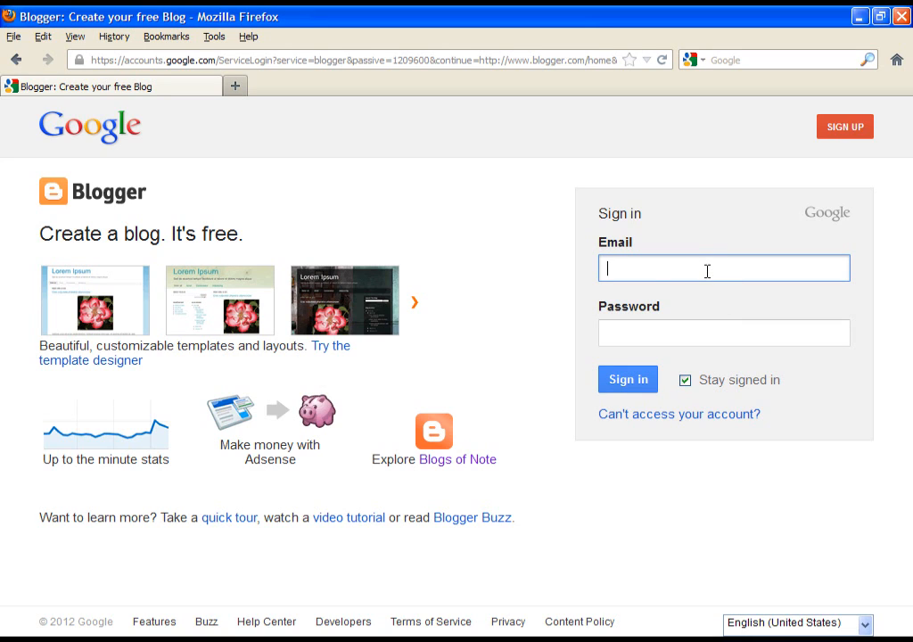
{"action": "mouse_move", "coordinate": [676, 270]}
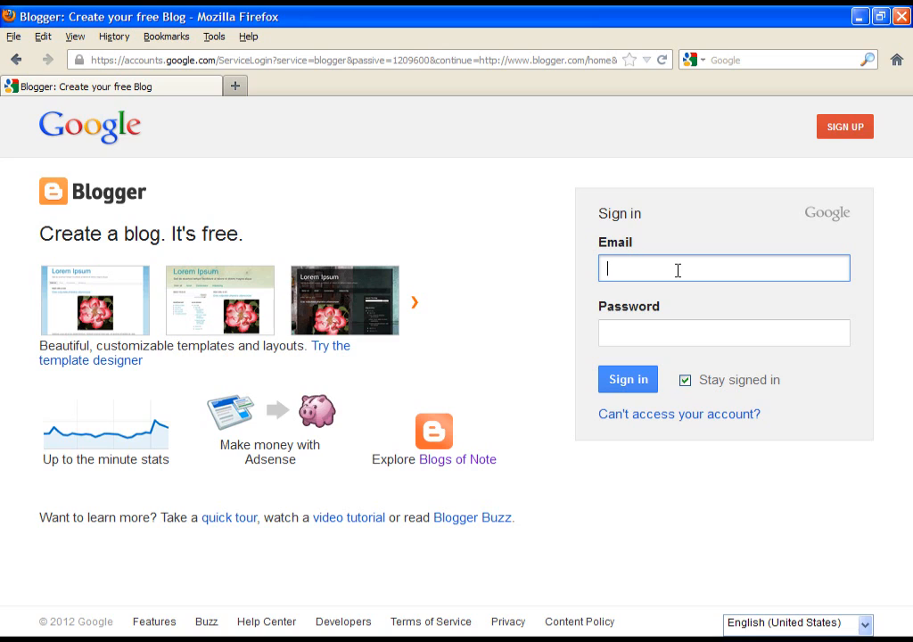
{"action": "mouse_move", "coordinate": [663, 306]}
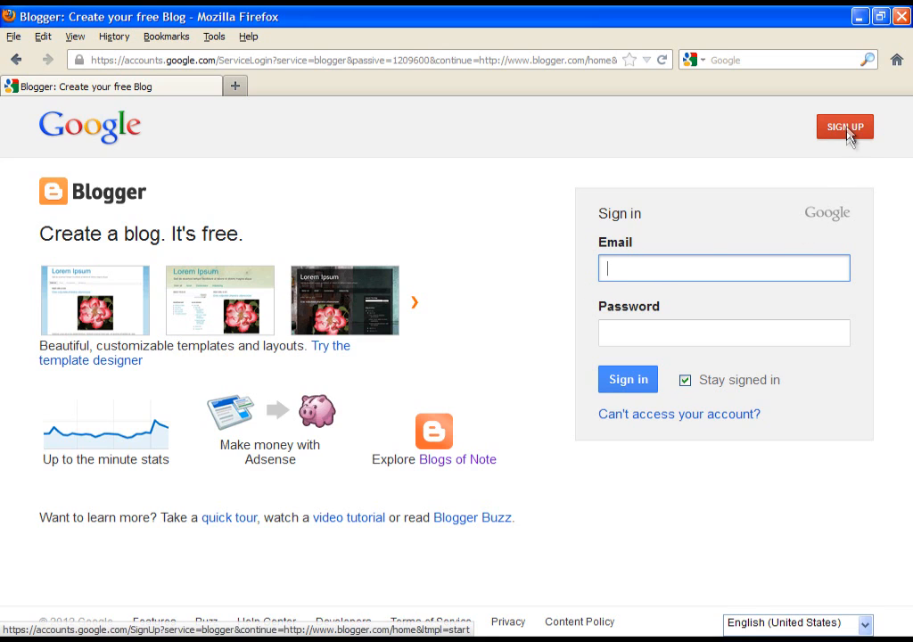
{"action": "left_click", "coordinate": [843, 126]}
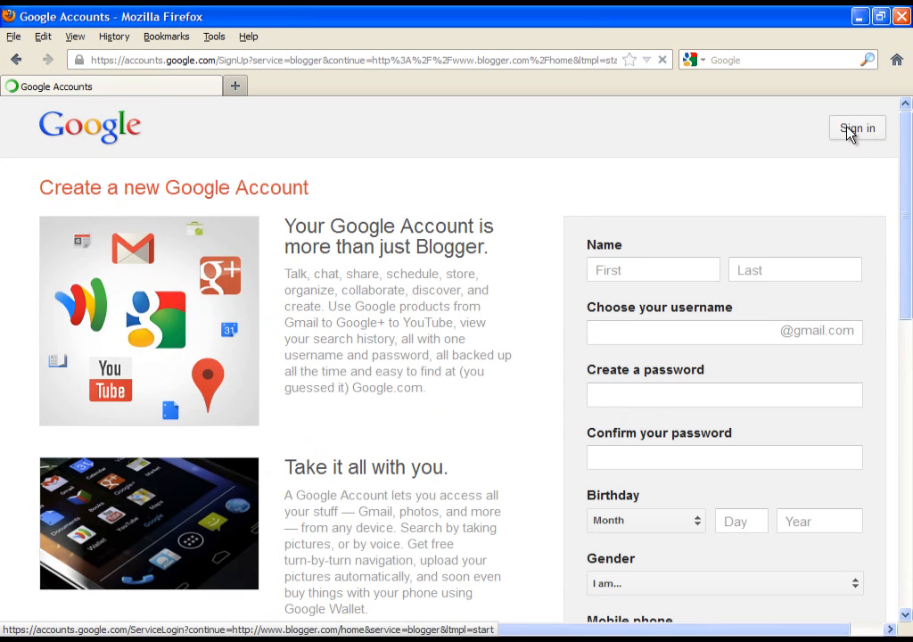
{"action": "mouse_move", "coordinate": [638, 417]}
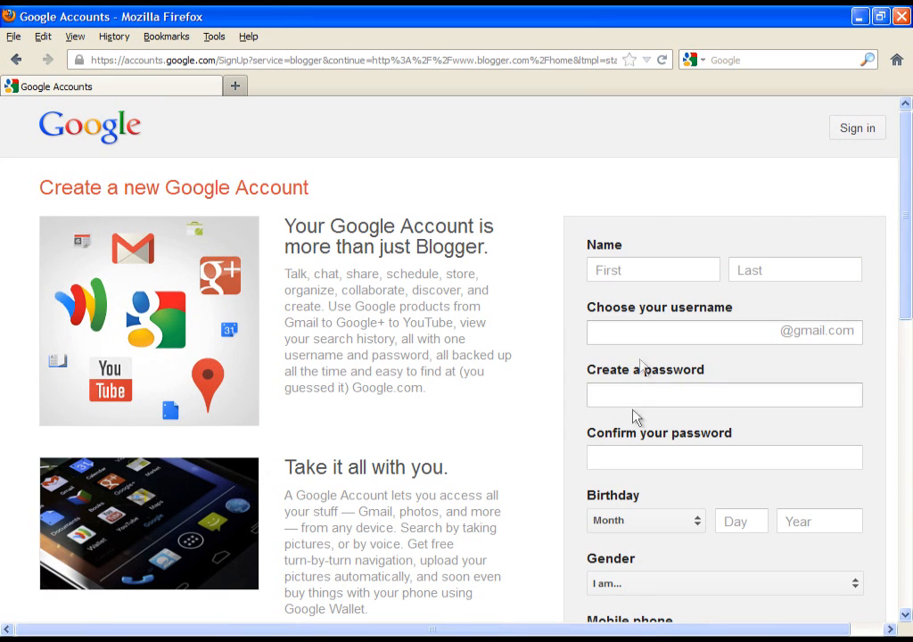
{"action": "mouse_move", "coordinate": [605, 542]}
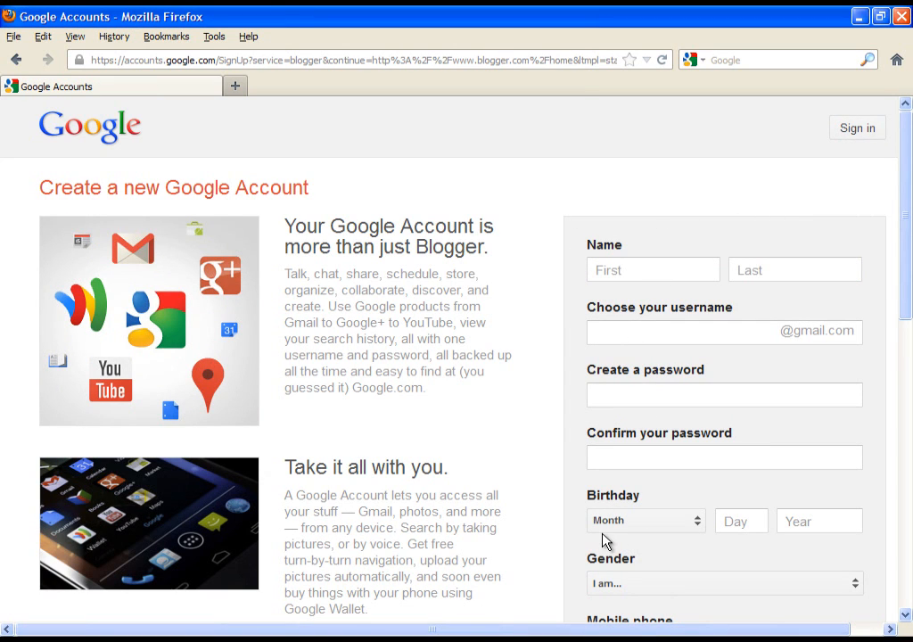
{"action": "mouse_move", "coordinate": [543, 471]}
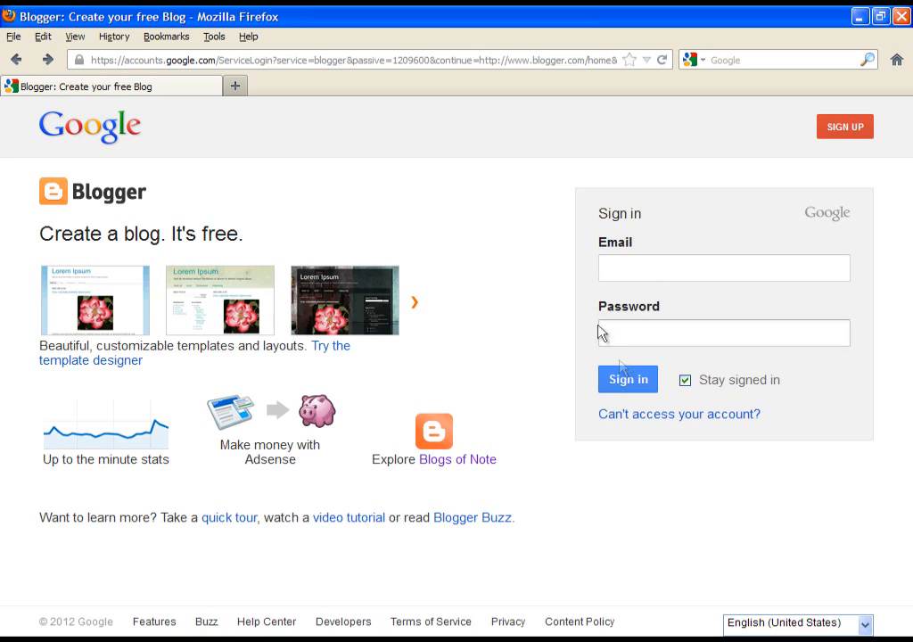
{"action": "mouse_move", "coordinate": [571, 336]}
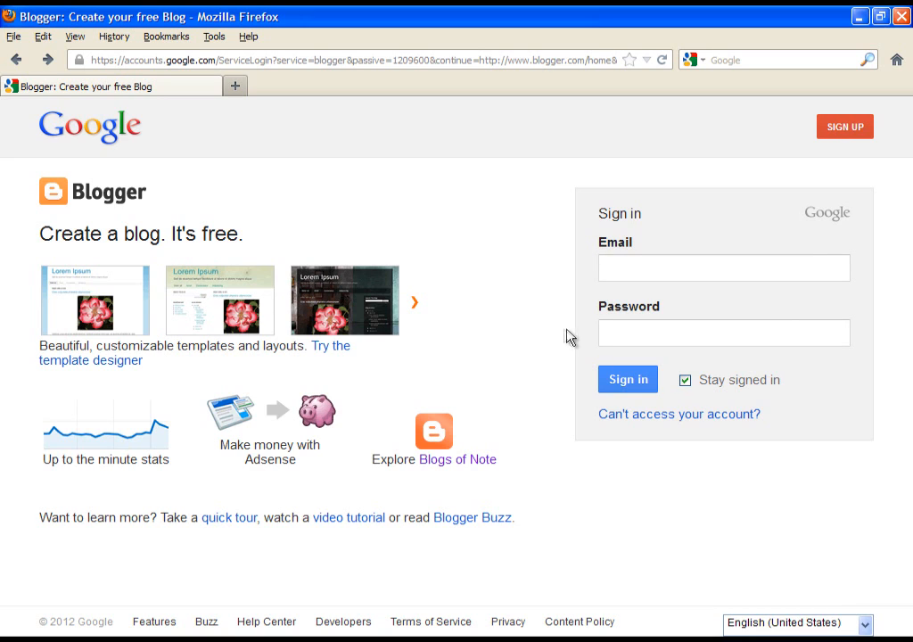
{"action": "left_click", "coordinate": [723, 267]}
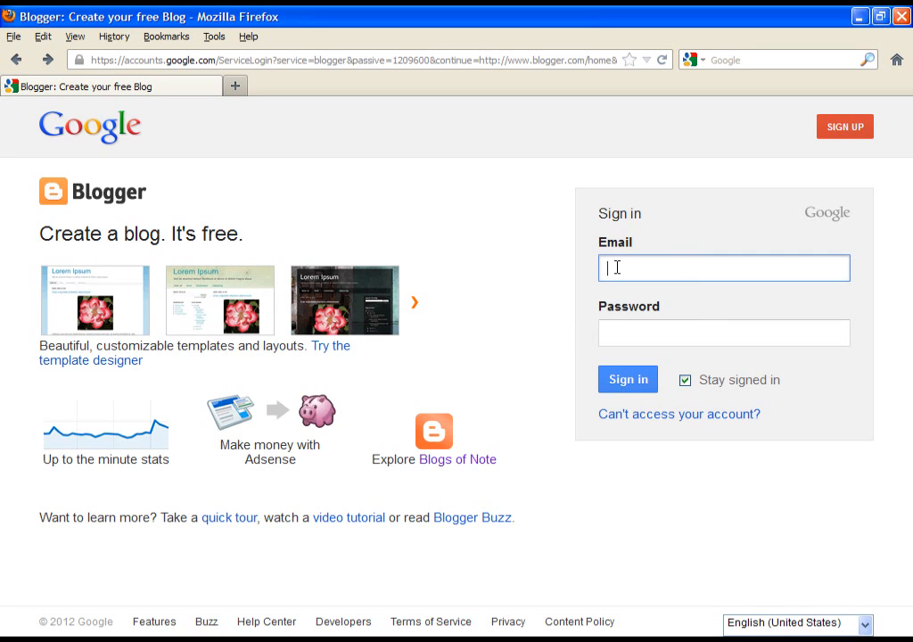
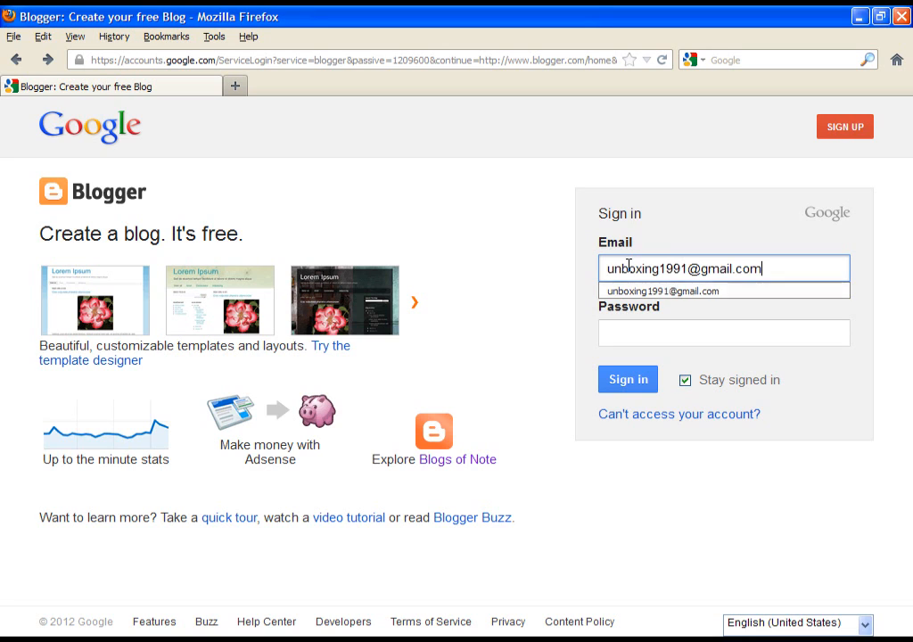
{"action": "left_click", "coordinate": [723, 333]}
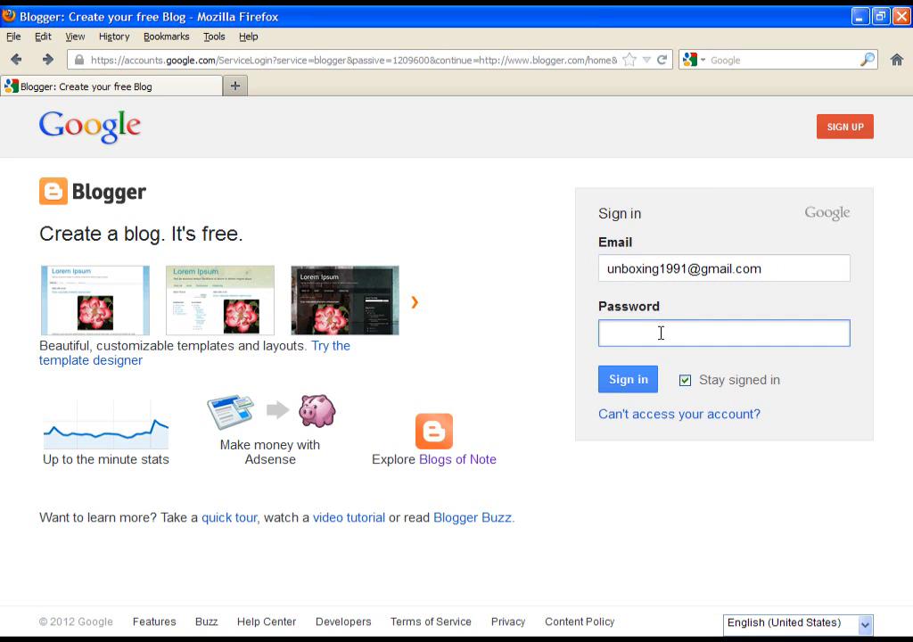
{"action": "type", "text": "••••"}
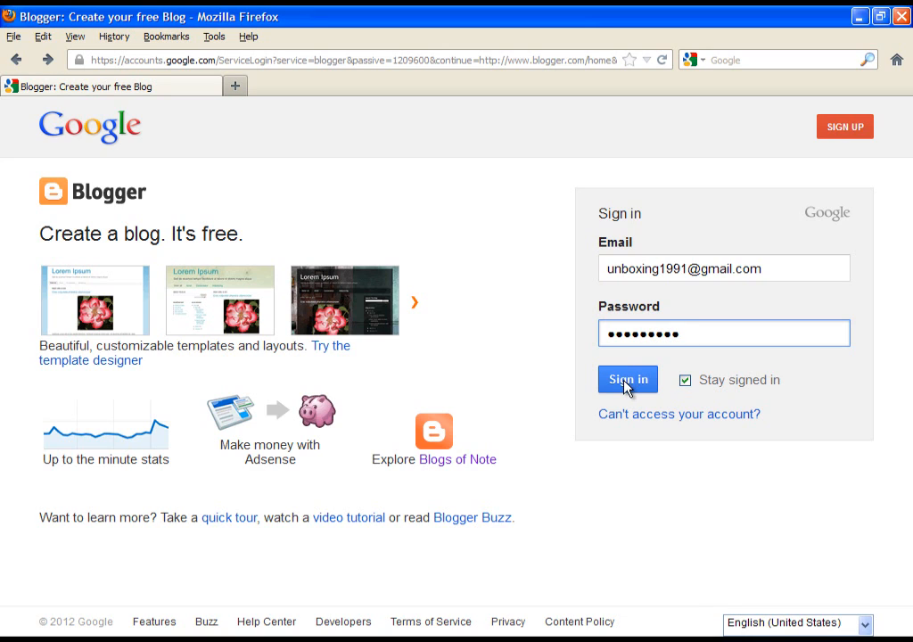
{"action": "left_click", "coordinate": [628, 379]}
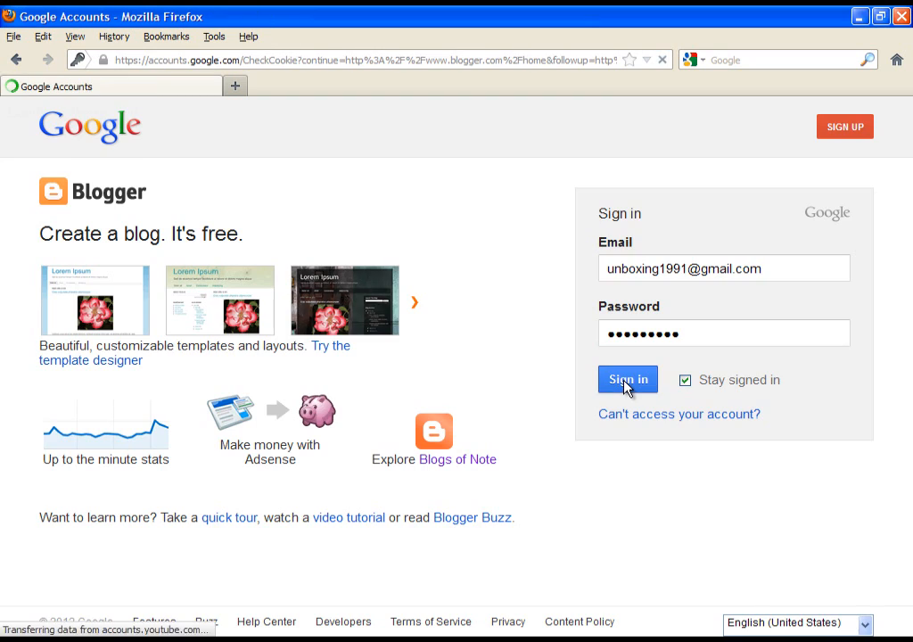
{"action": "left_click", "coordinate": [627, 379]}
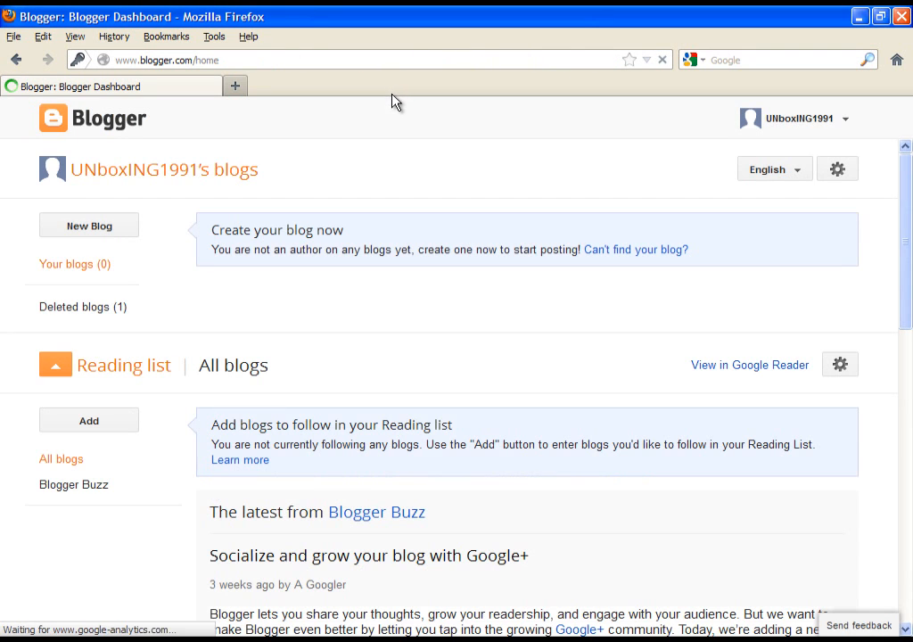
{"action": "mouse_move", "coordinate": [290, 322]}
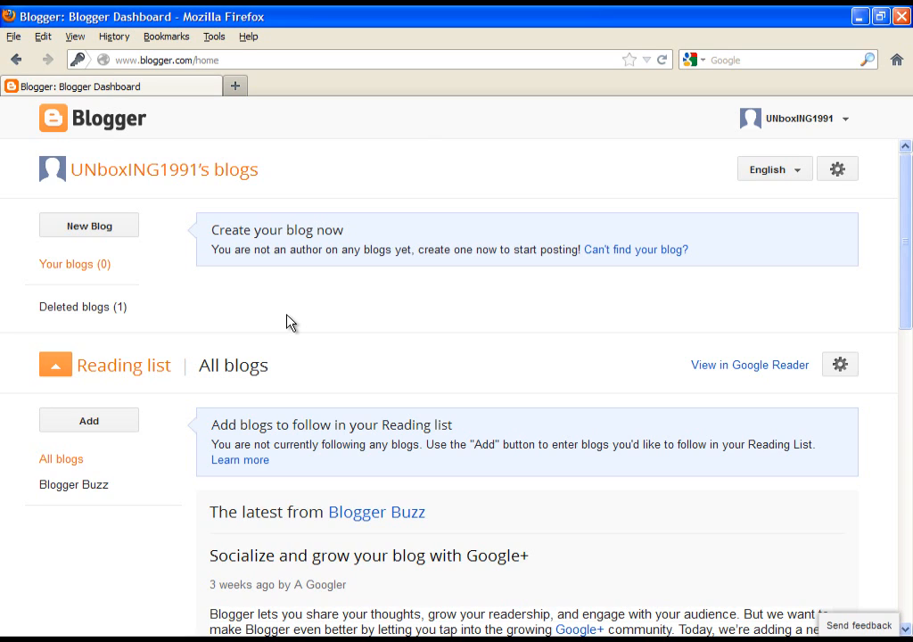
{"action": "mouse_move", "coordinate": [248, 266]}
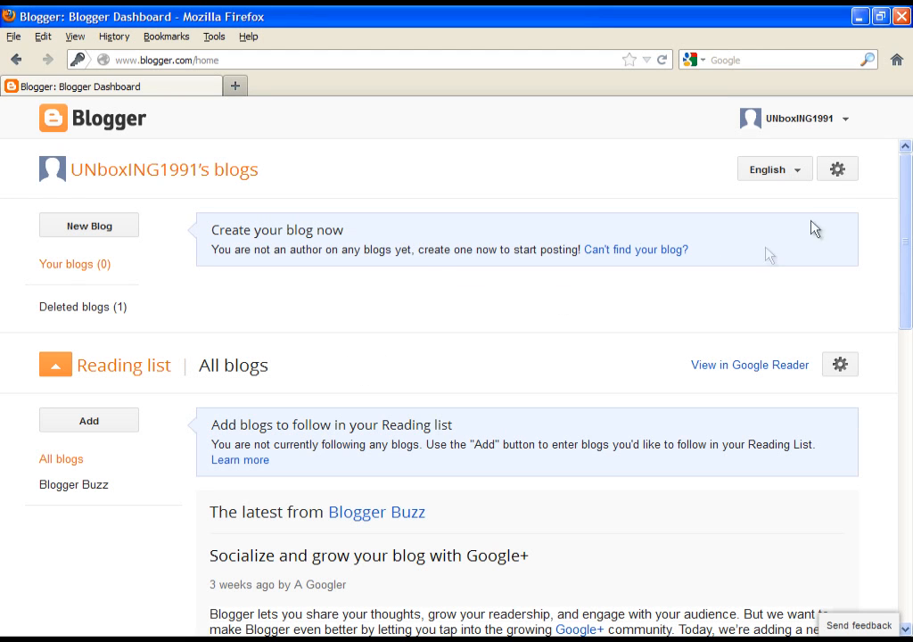
{"action": "left_click", "coordinate": [772, 168]}
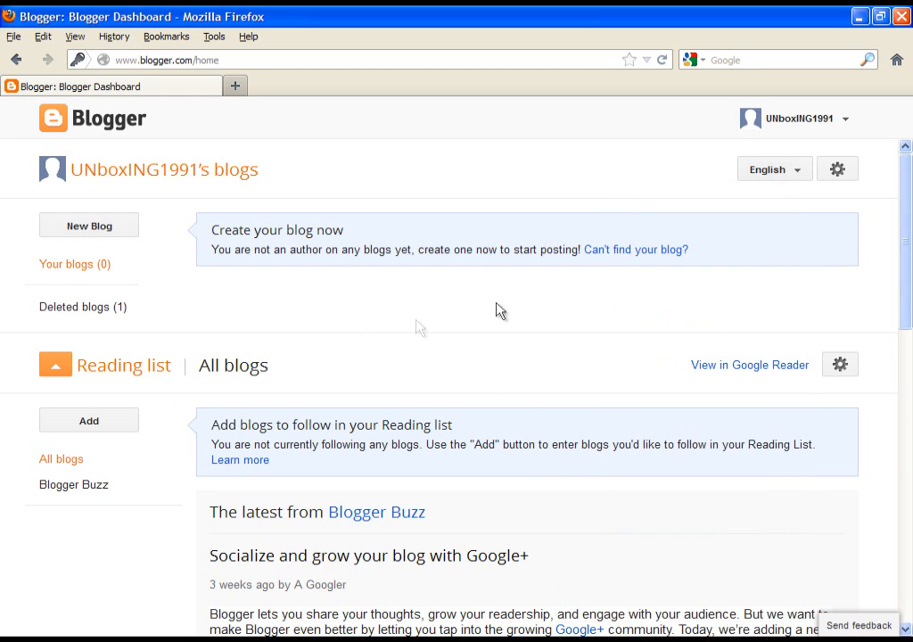
{"action": "left_click", "coordinate": [836, 169]}
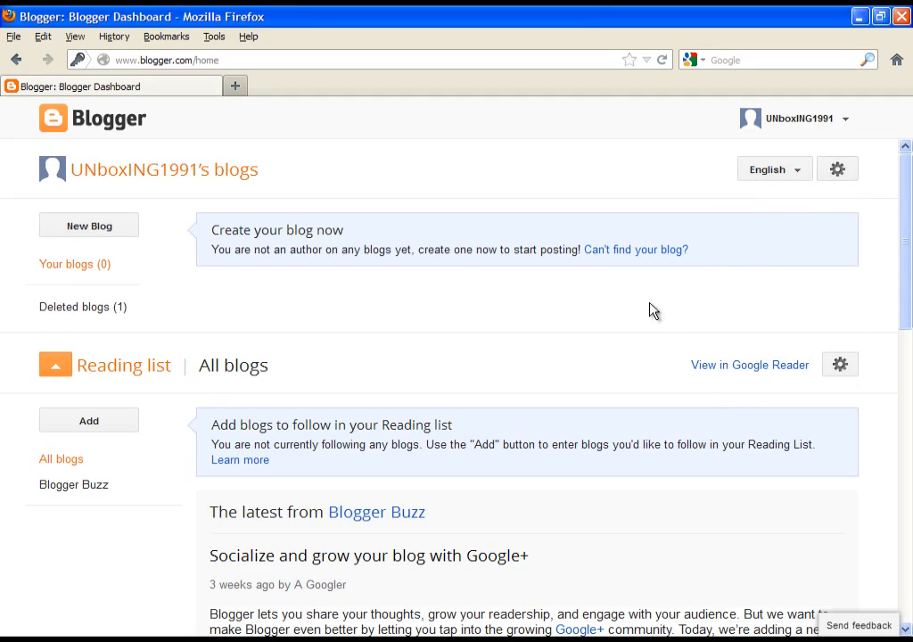
{"action": "scroll", "scroll_direction": "down", "scroll_amount": 3}
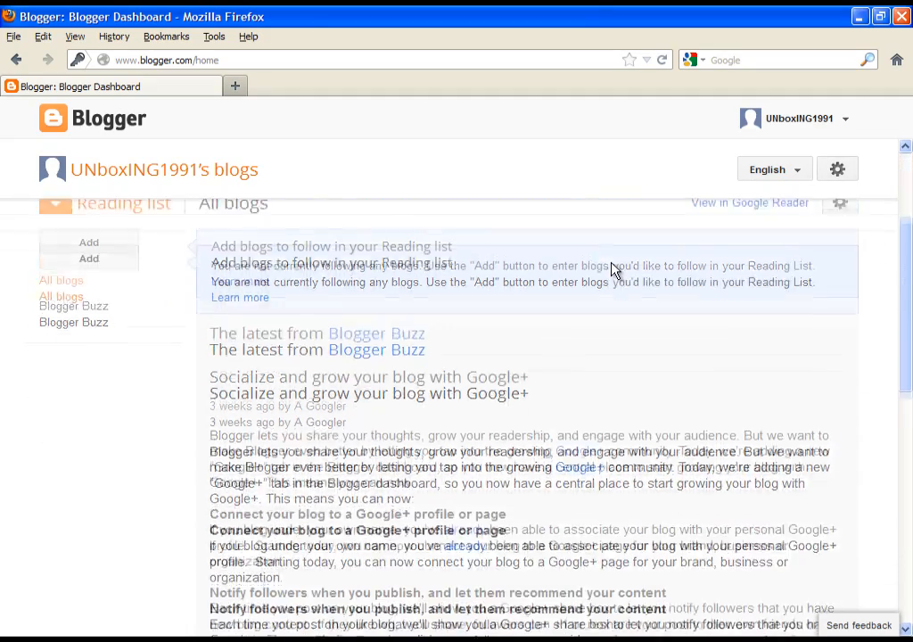
{"action": "scroll", "scroll_direction": "down", "scroll_amount": 3}
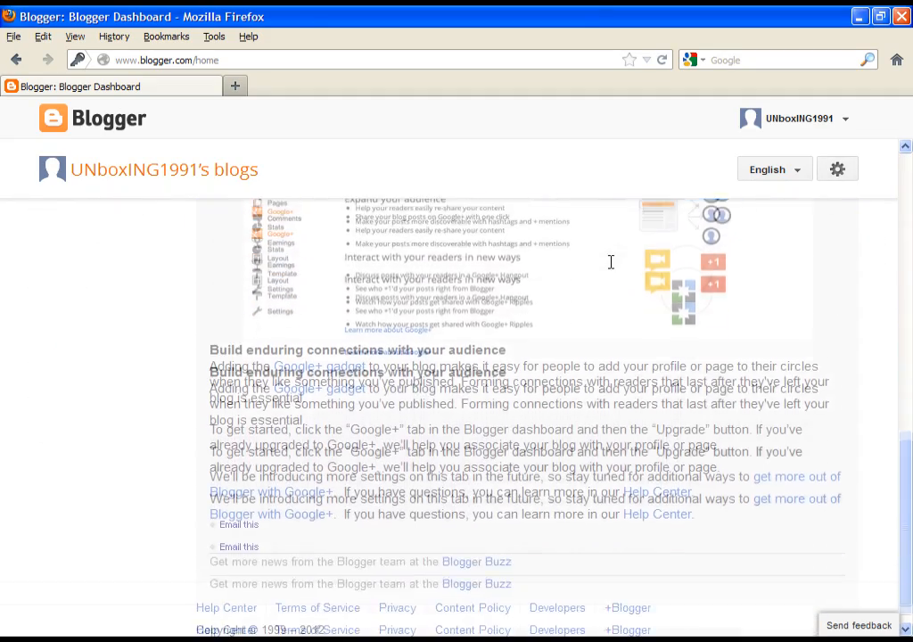
{"action": "scroll", "scroll_direction": "up", "scroll_amount": 3}
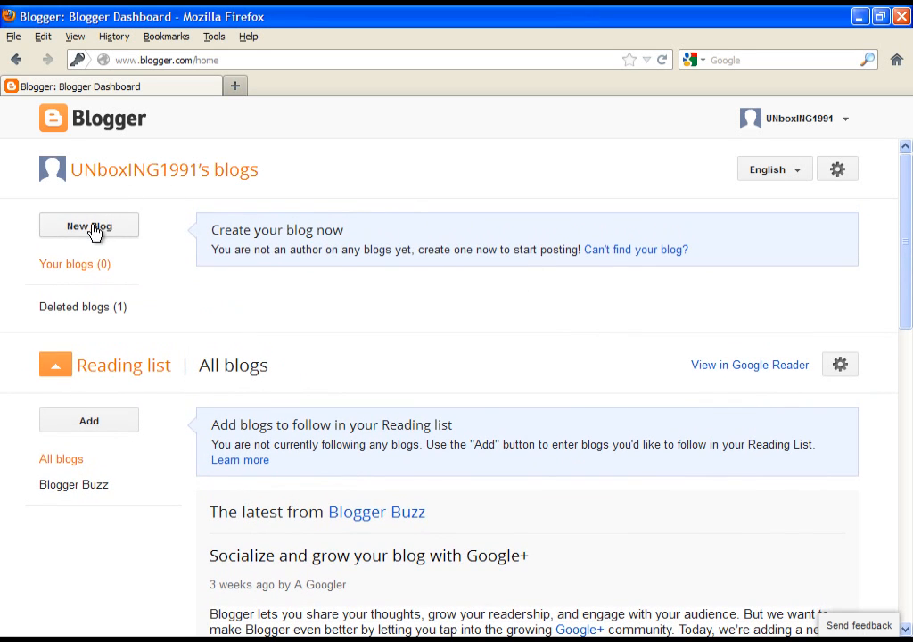
{"action": "mouse_move", "coordinate": [76, 252]}
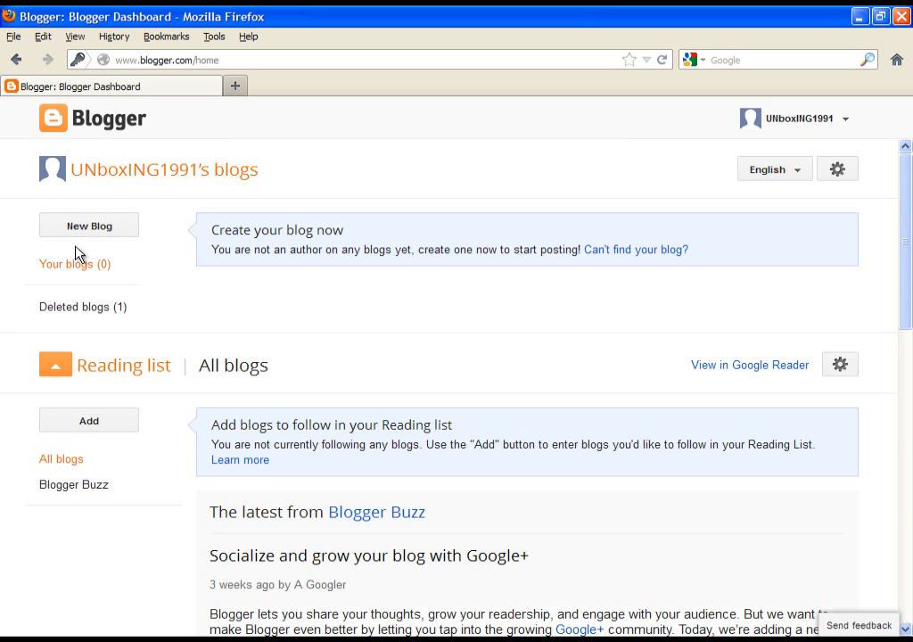
{"action": "mouse_move", "coordinate": [119, 220]}
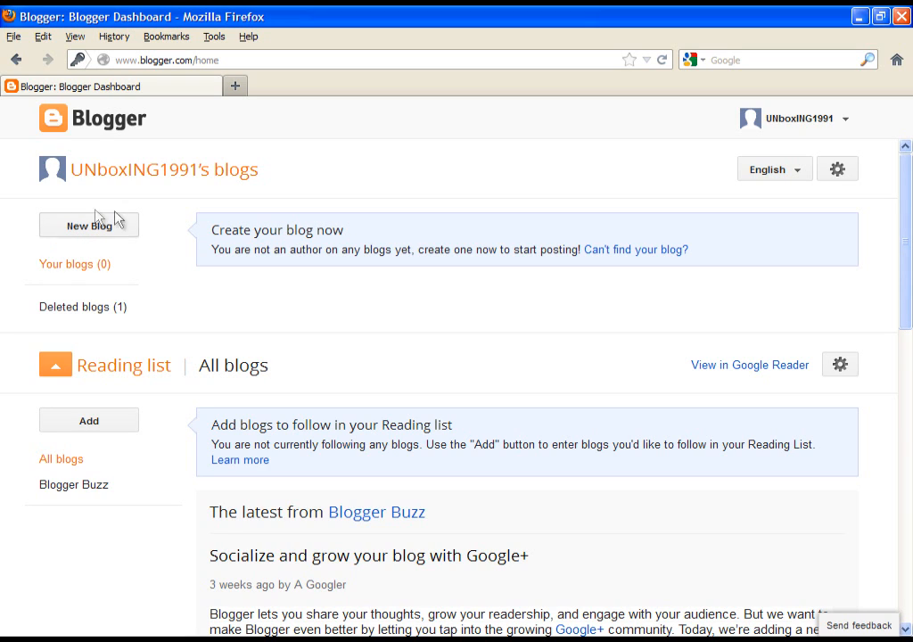
{"action": "mouse_move", "coordinate": [101, 230]}
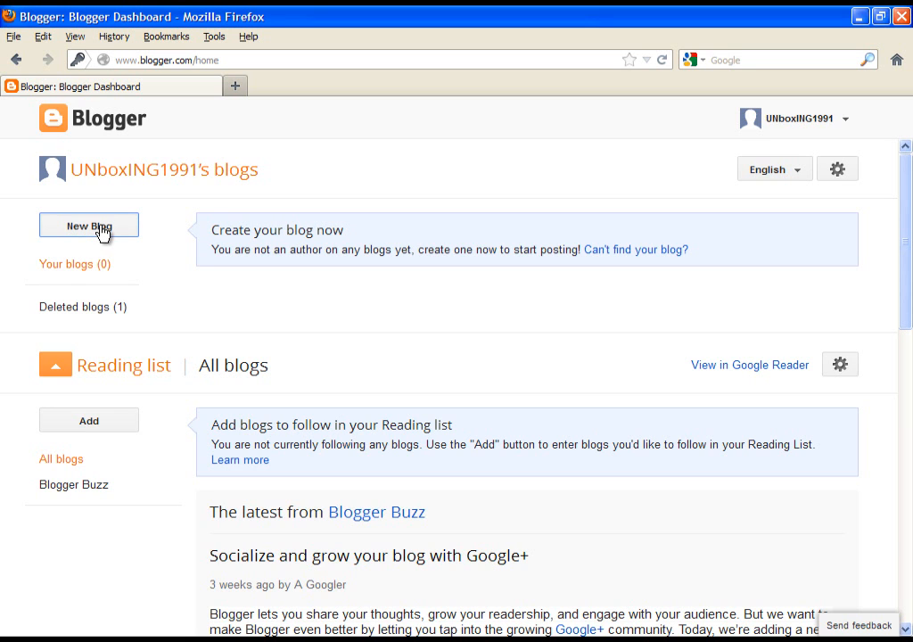
Step: Start a new blog titled 'Cooking Channel'
{"action": "left_click", "coordinate": [88, 225]}
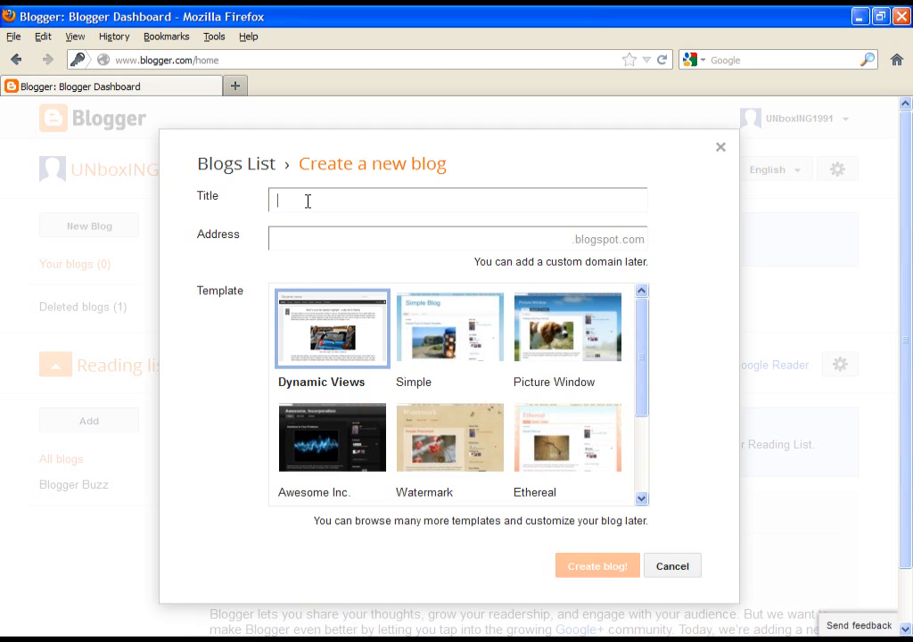
{"action": "type", "text": "C"}
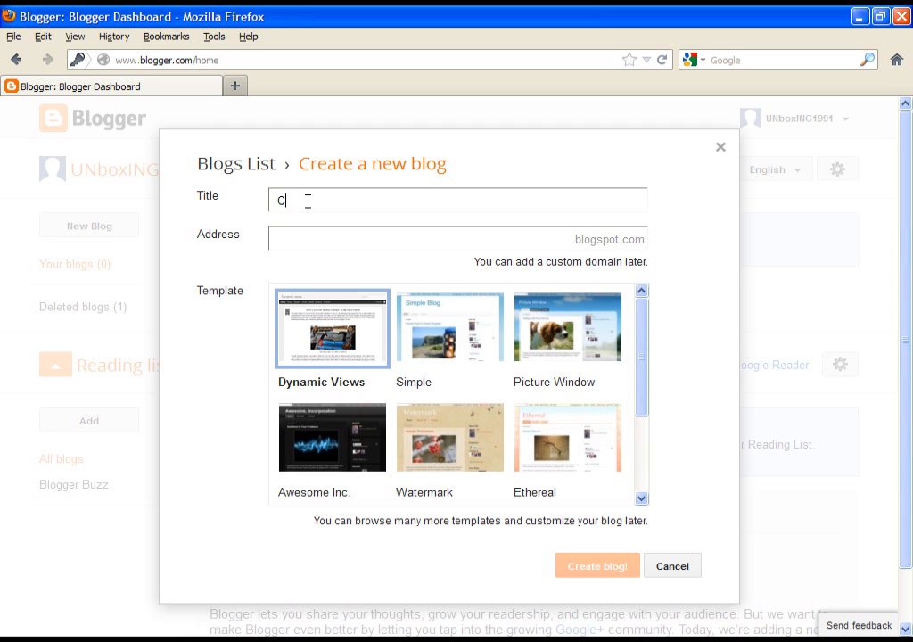
{"action": "type", "text": "ook"}
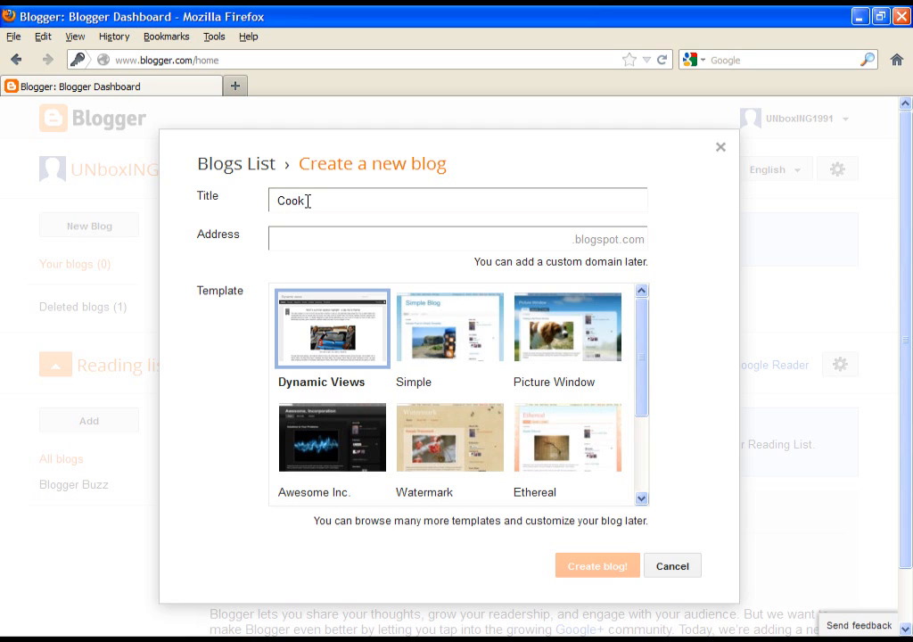
{"action": "type", "text": "ing"}
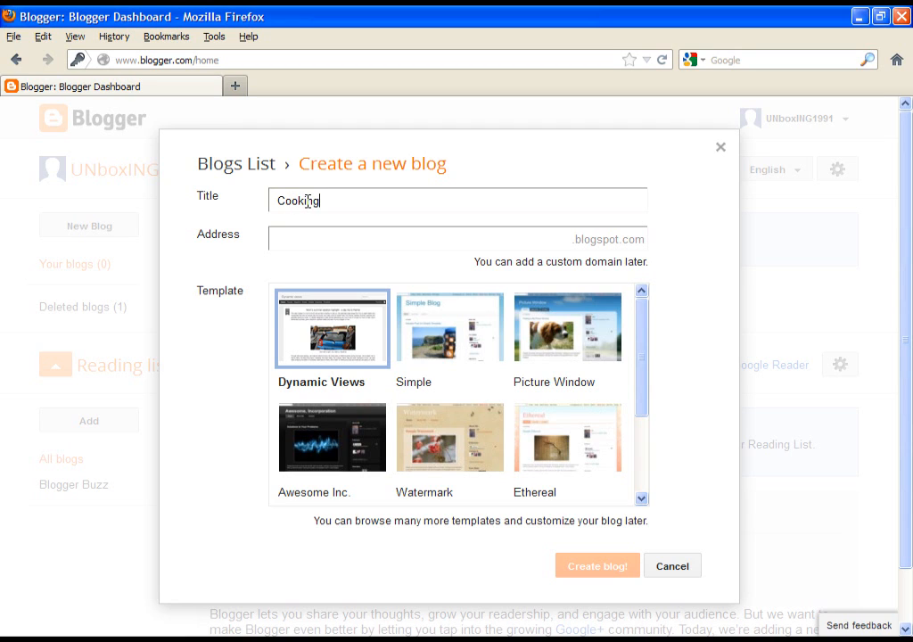
{"action": "type", "text": "C"}
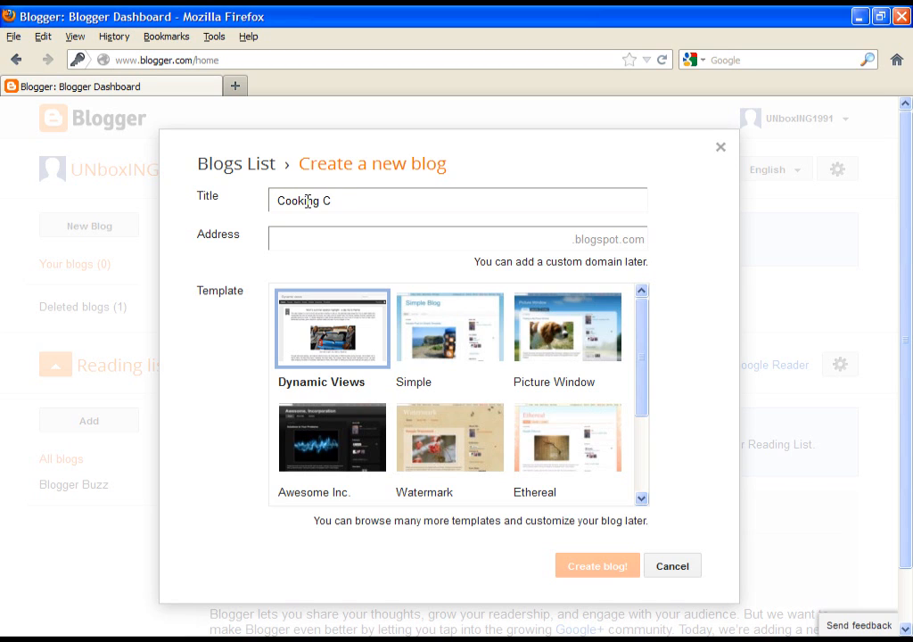
{"action": "type", "text": "hannel"}
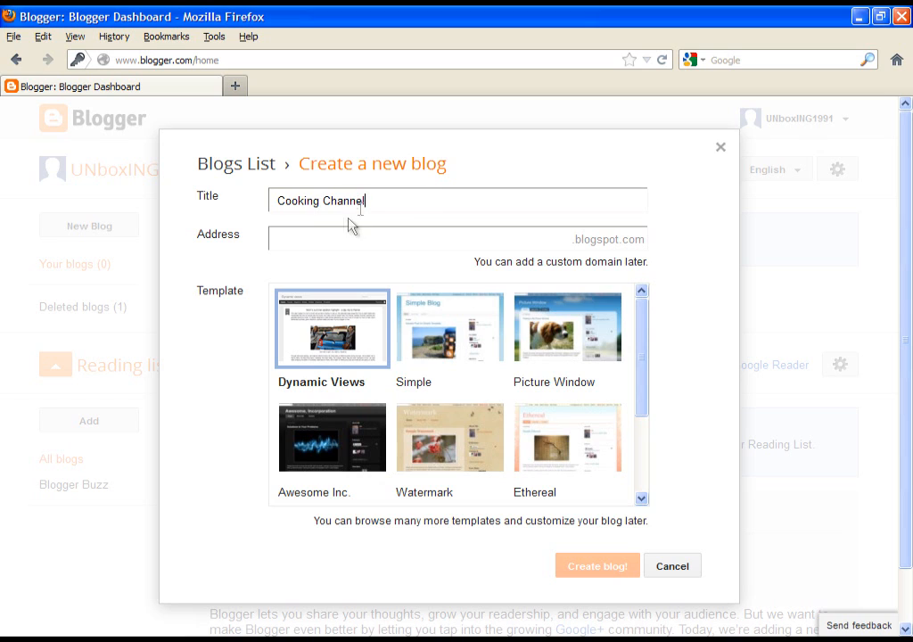
{"action": "mouse_move", "coordinate": [607, 180]}
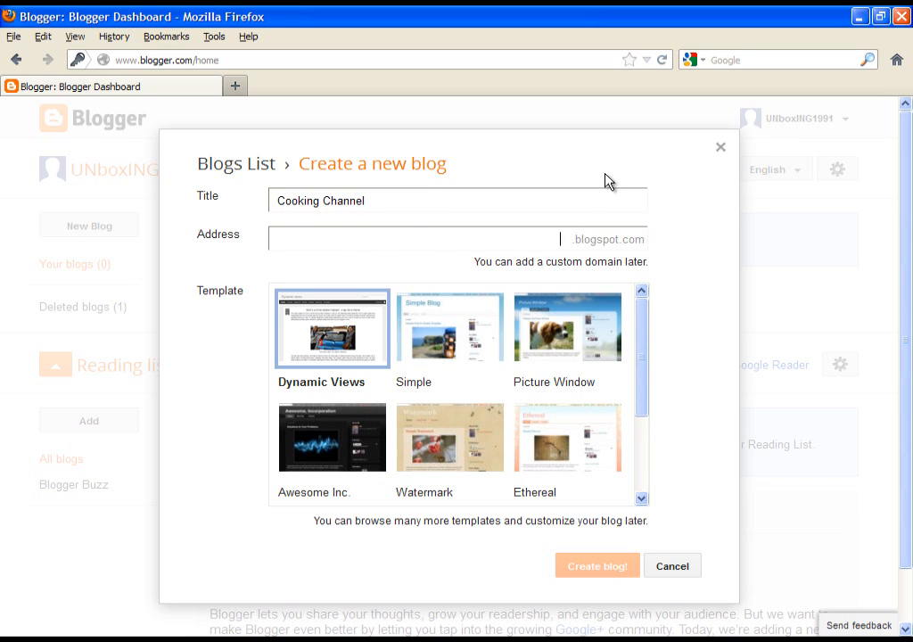
Step: Set the blog address to the available cookingfood24.blogspot.com
{"action": "type", "text": "cooking"}
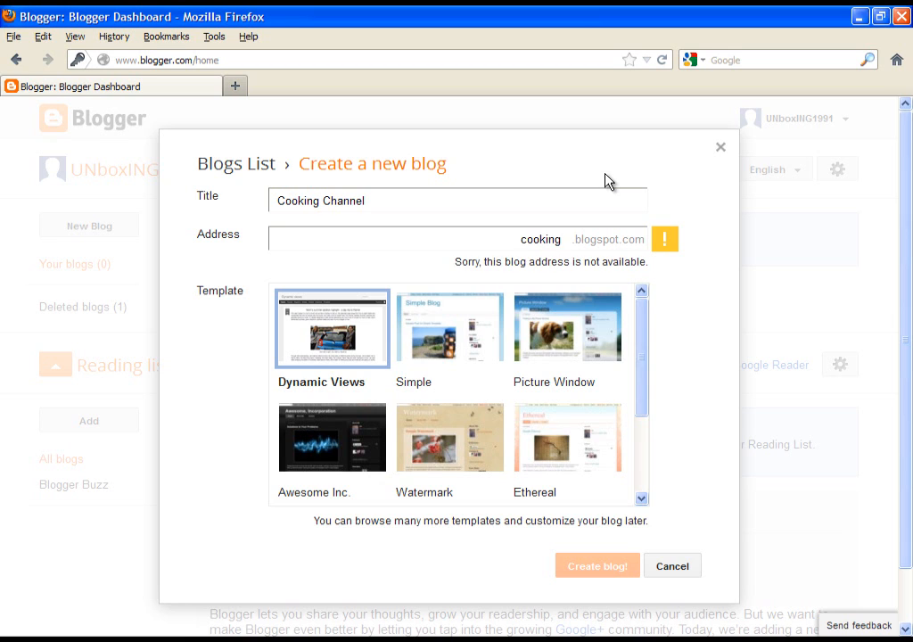
{"action": "type", "text": "food"}
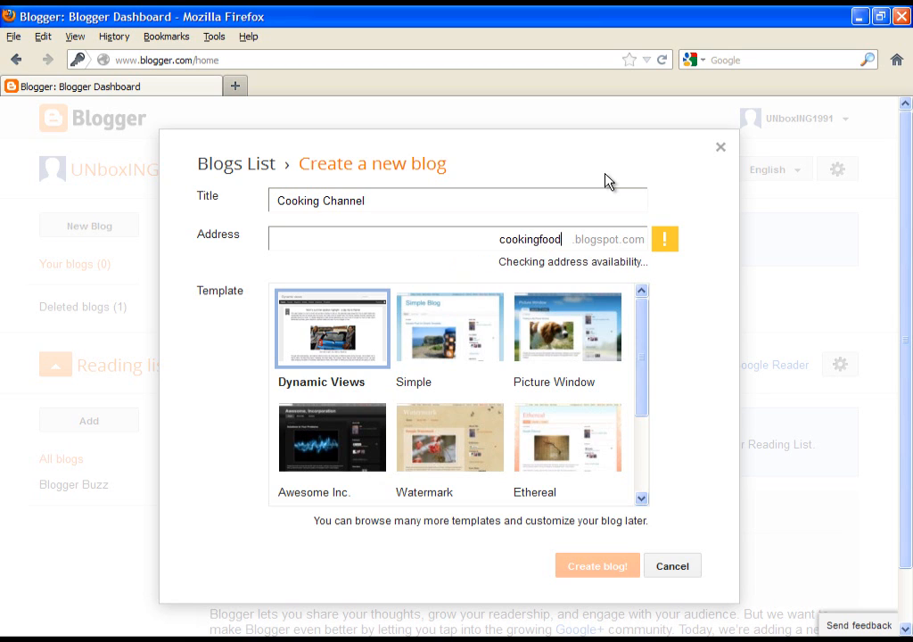
{"action": "type", "text": "2"}
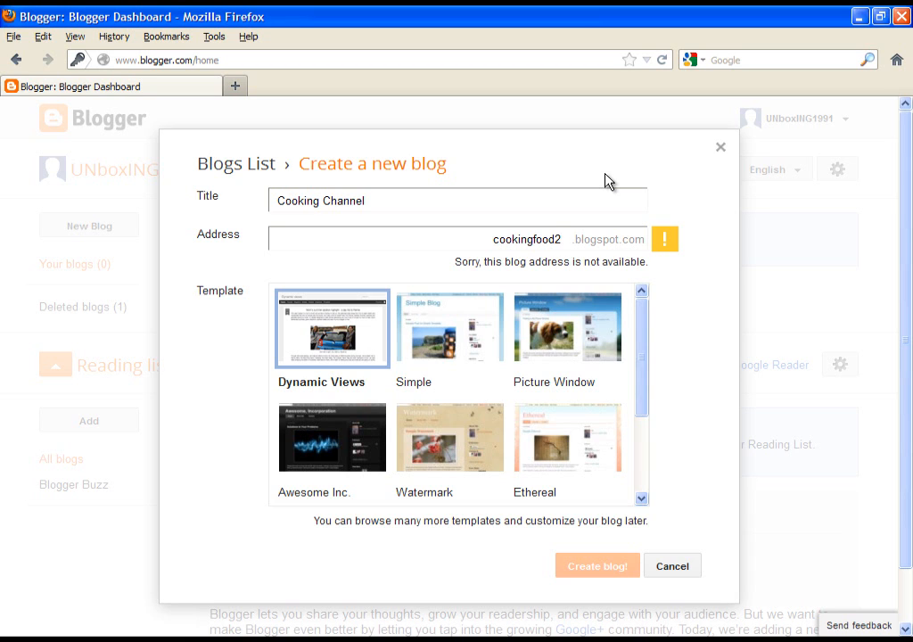
{"action": "type", "text": "24"}
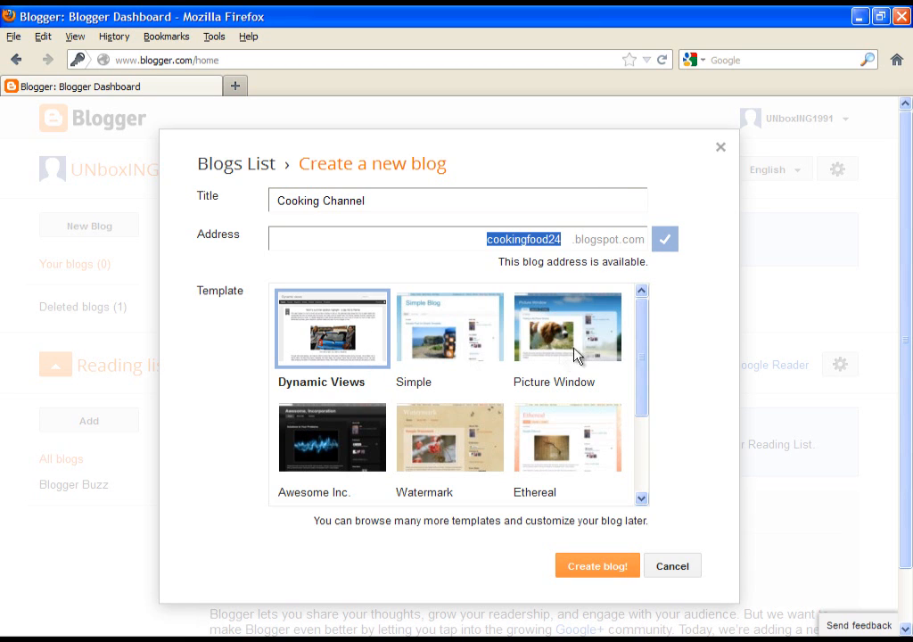
Step: Choose the Awesome Inc. template and create the Cooking Channel blog
{"action": "scroll", "scroll_direction": "down", "scroll_amount": 3}
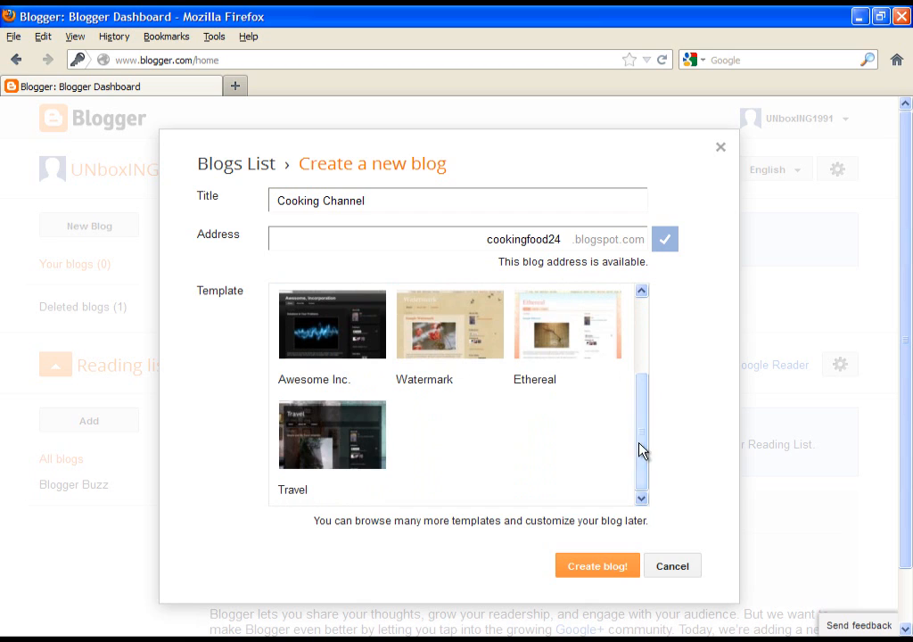
{"action": "mouse_move", "coordinate": [575, 461]}
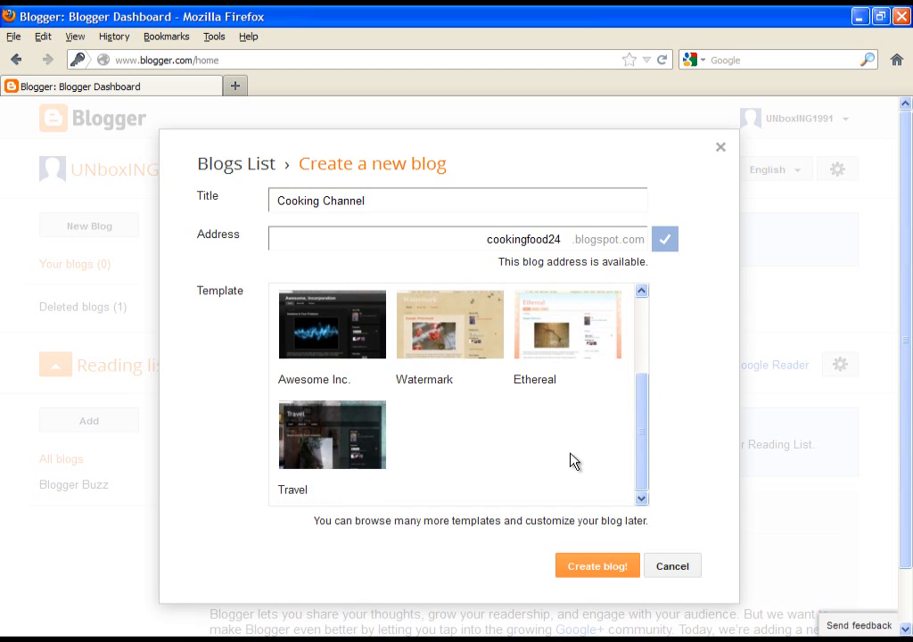
{"action": "mouse_move", "coordinate": [626, 464]}
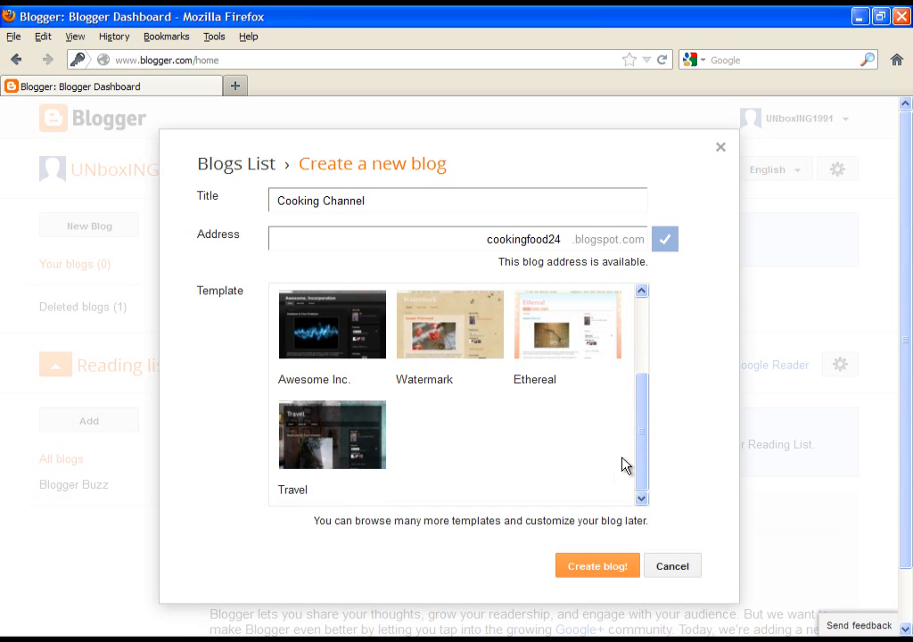
{"action": "scroll", "scroll_direction": "up", "scroll_amount": 3}
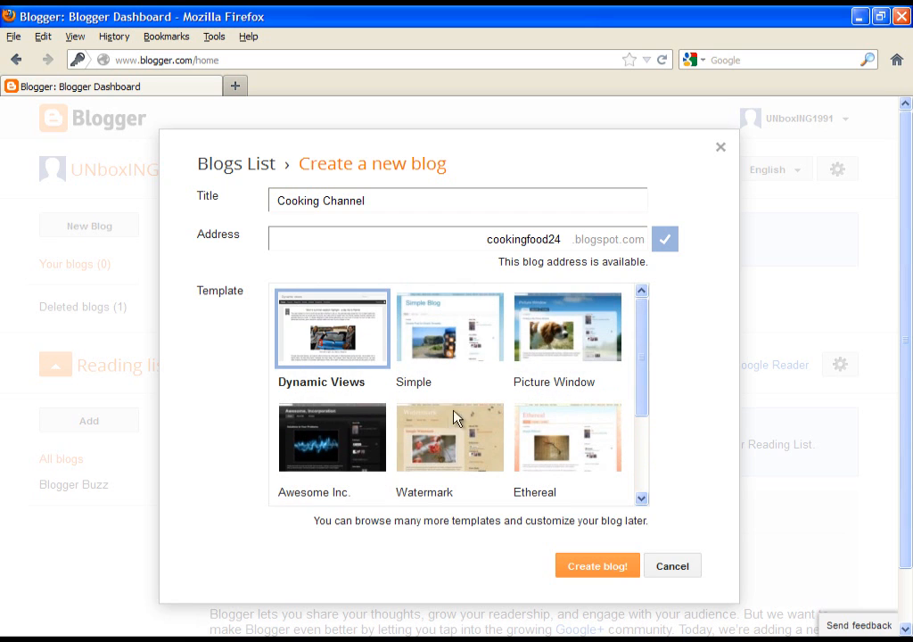
{"action": "left_click", "coordinate": [332, 437]}
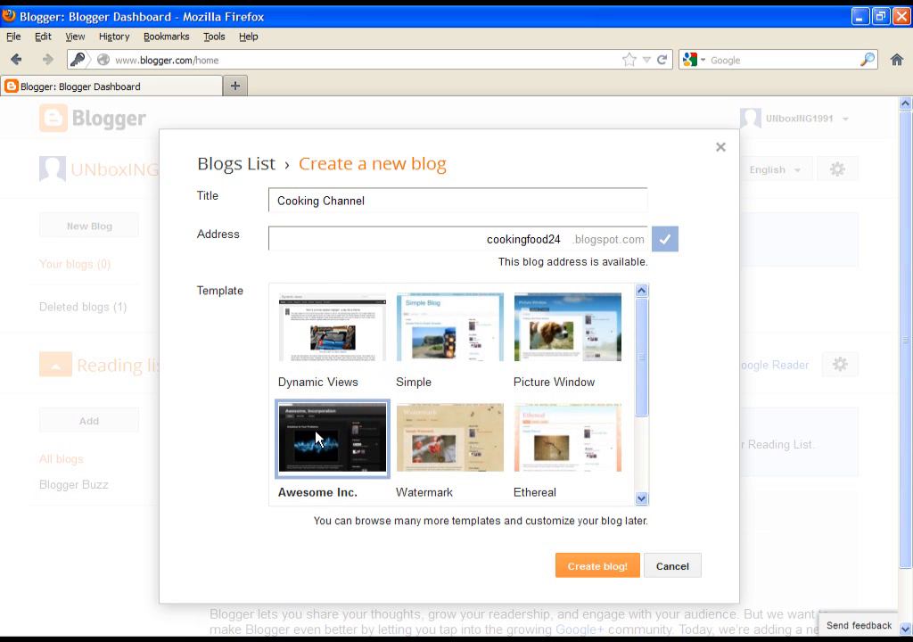
{"action": "mouse_move", "coordinate": [412, 544]}
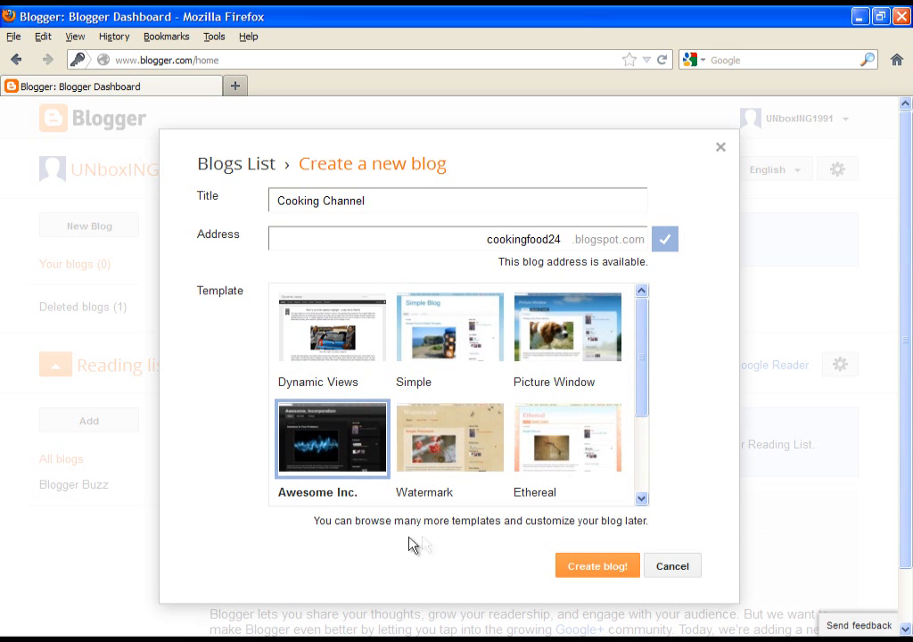
{"action": "left_click", "coordinate": [597, 565]}
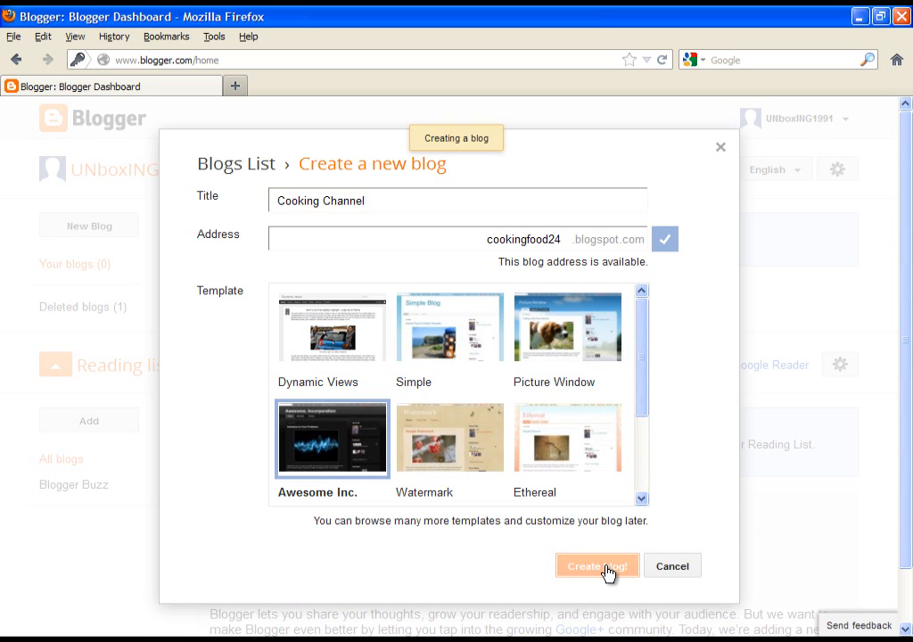
{"action": "left_click", "coordinate": [597, 565]}
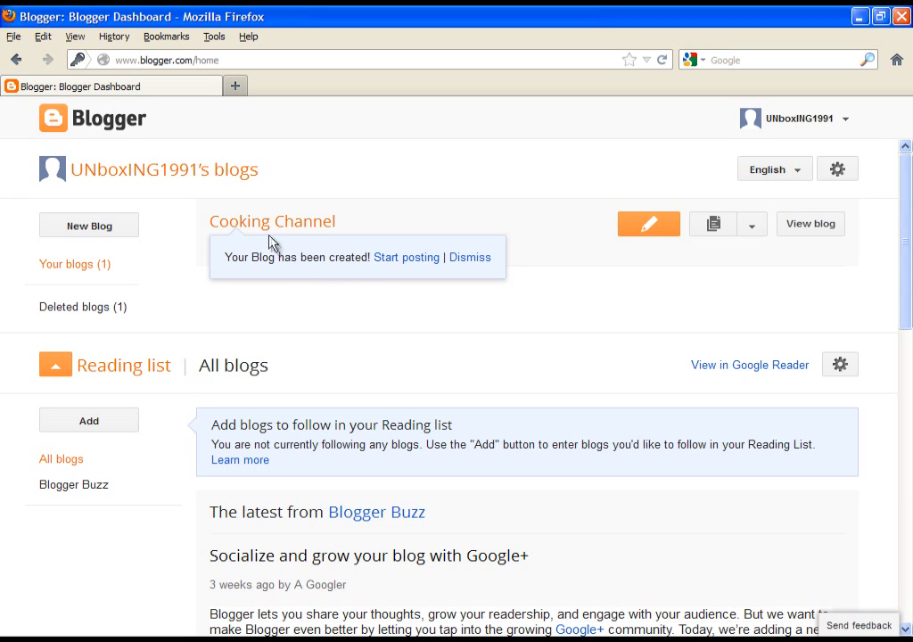
{"action": "mouse_move", "coordinate": [330, 225]}
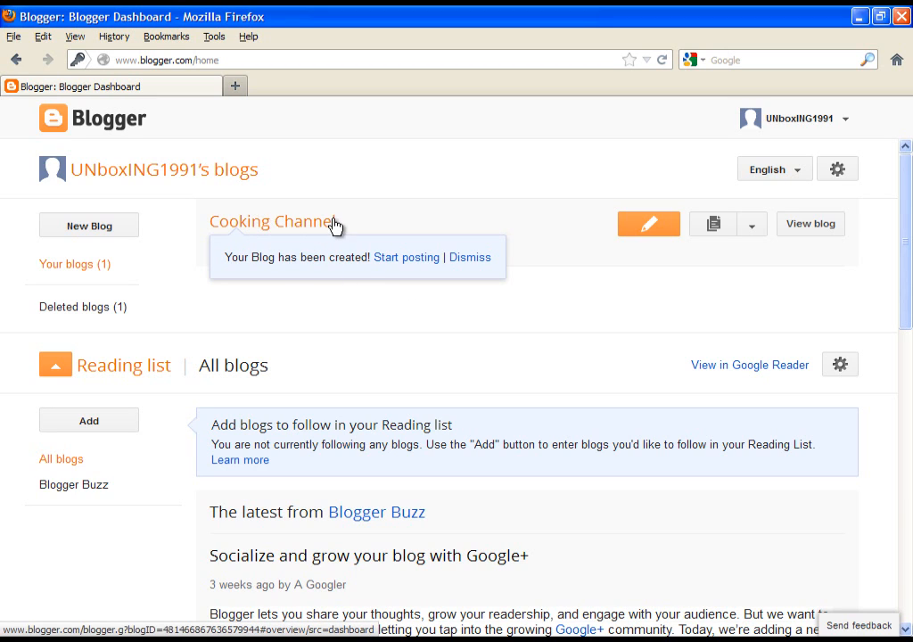
Step: Dismiss the 'Your Blog has been created' notice and view Cooking Channel's posts
{"action": "left_click", "coordinate": [470, 257]}
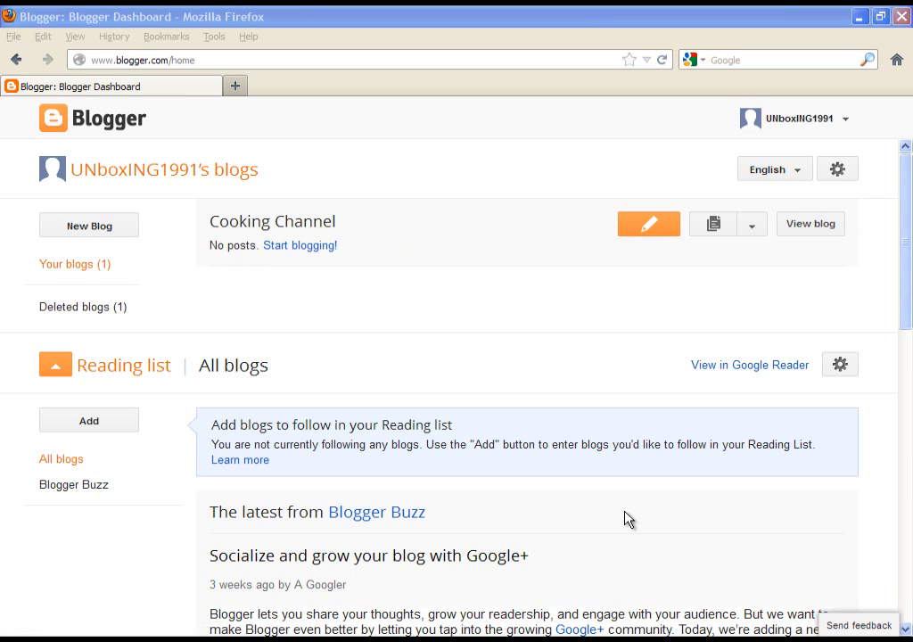
{"action": "mouse_move", "coordinate": [261, 229]}
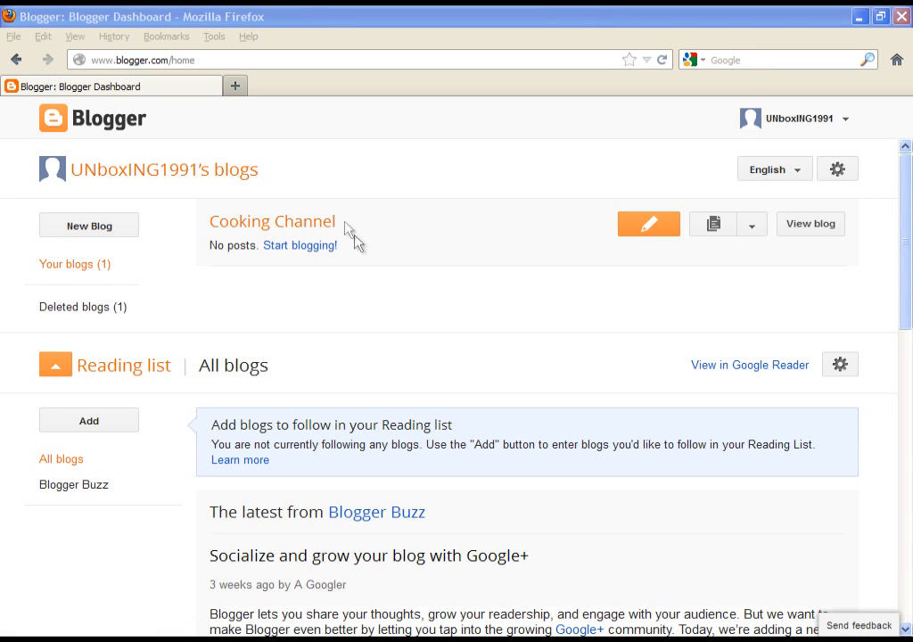
{"action": "mouse_move", "coordinate": [648, 224]}
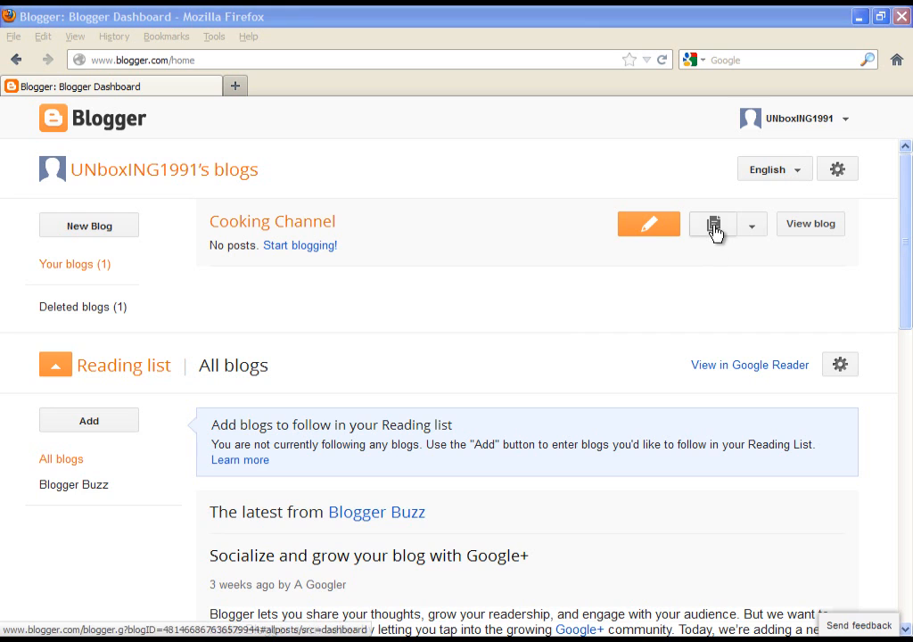
{"action": "left_click", "coordinate": [712, 223]}
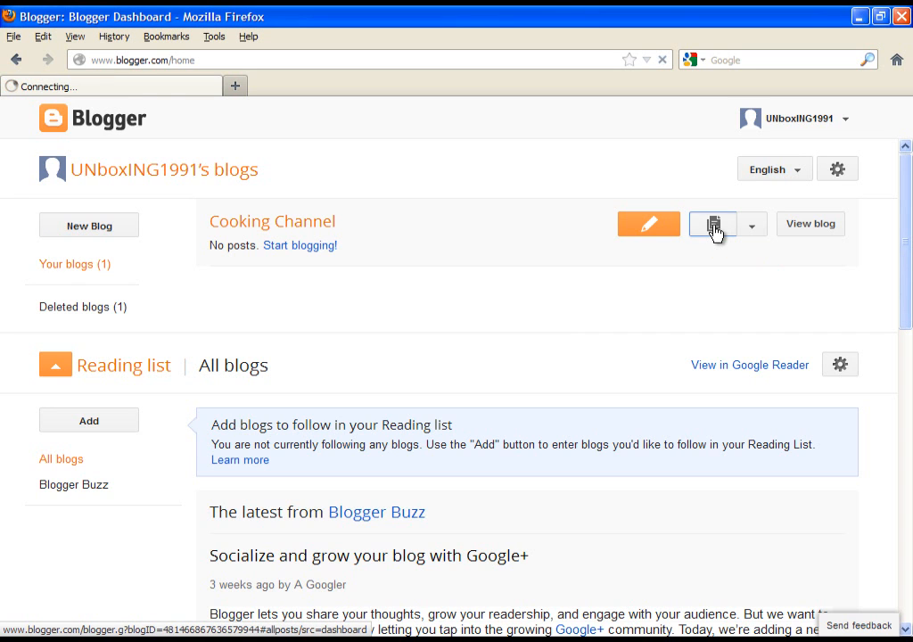
Step: Go to Cooking Channel's Basic settings and begin editing the empty description
{"action": "left_click", "coordinate": [711, 223]}
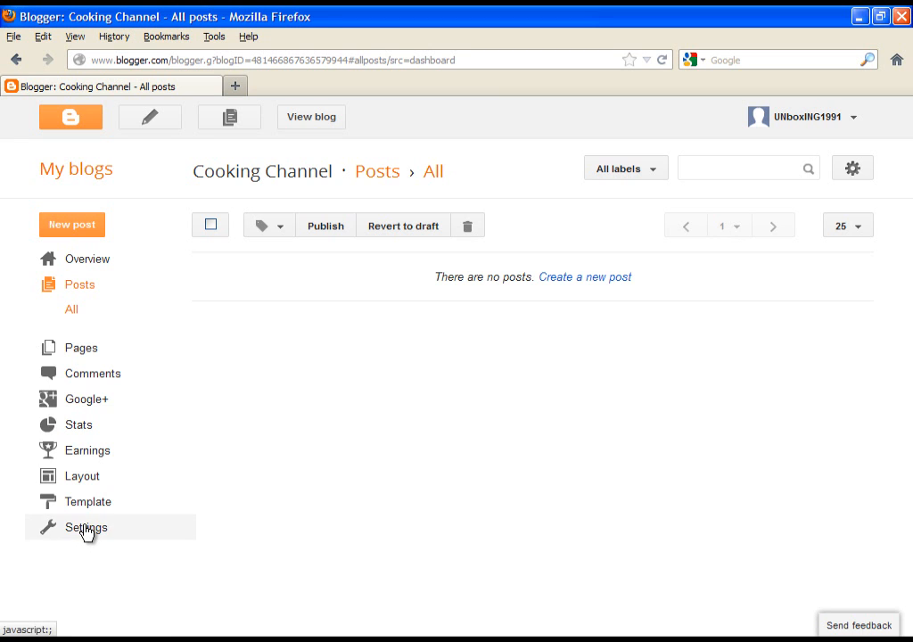
{"action": "left_click", "coordinate": [85, 527]}
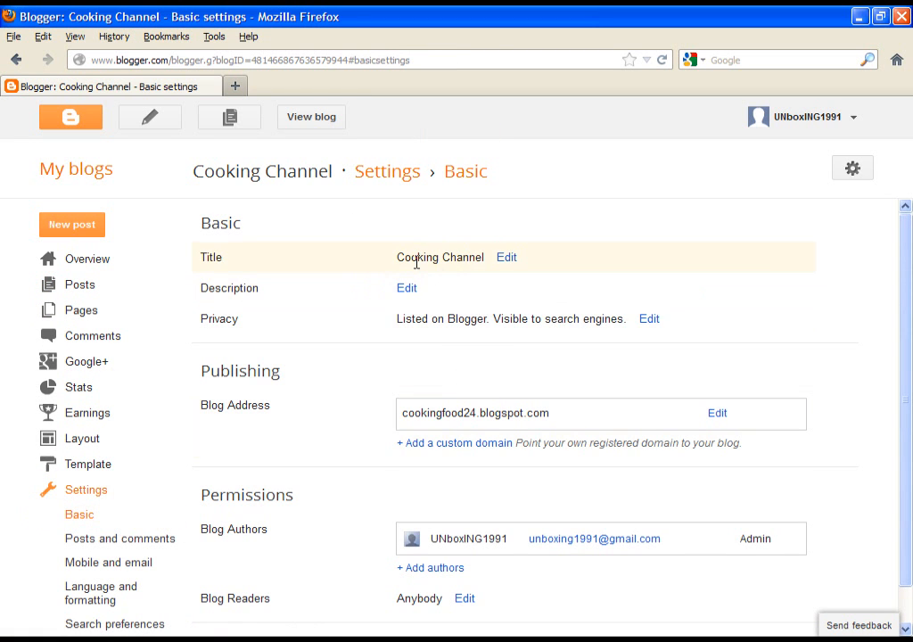
{"action": "mouse_move", "coordinate": [254, 217]}
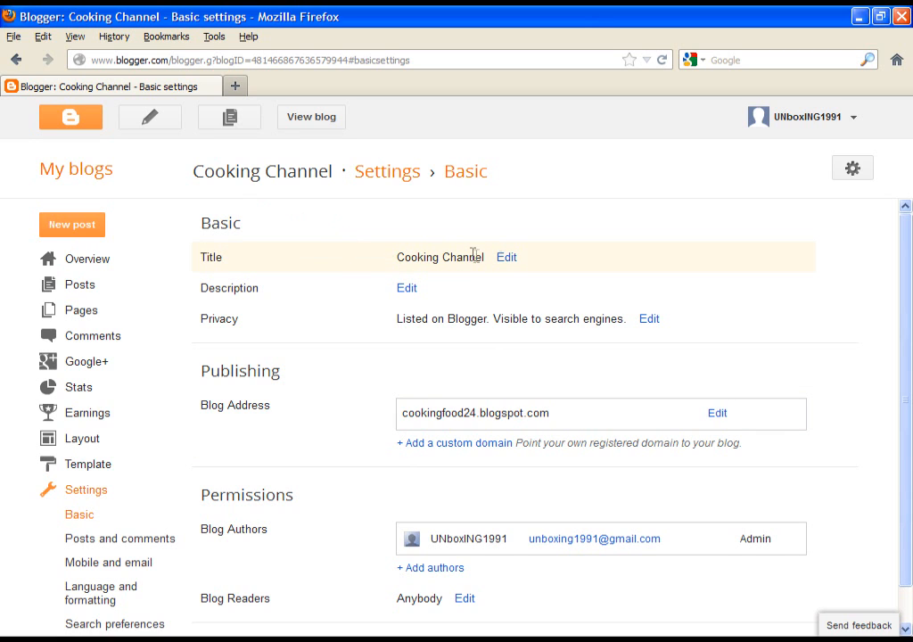
{"action": "left_click", "coordinate": [507, 257]}
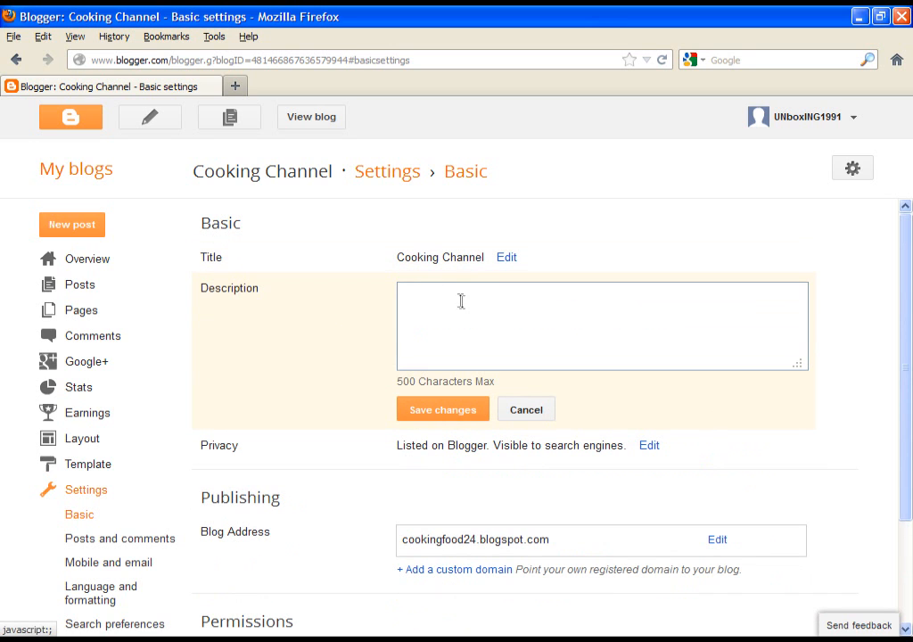
{"action": "mouse_move", "coordinate": [453, 300]}
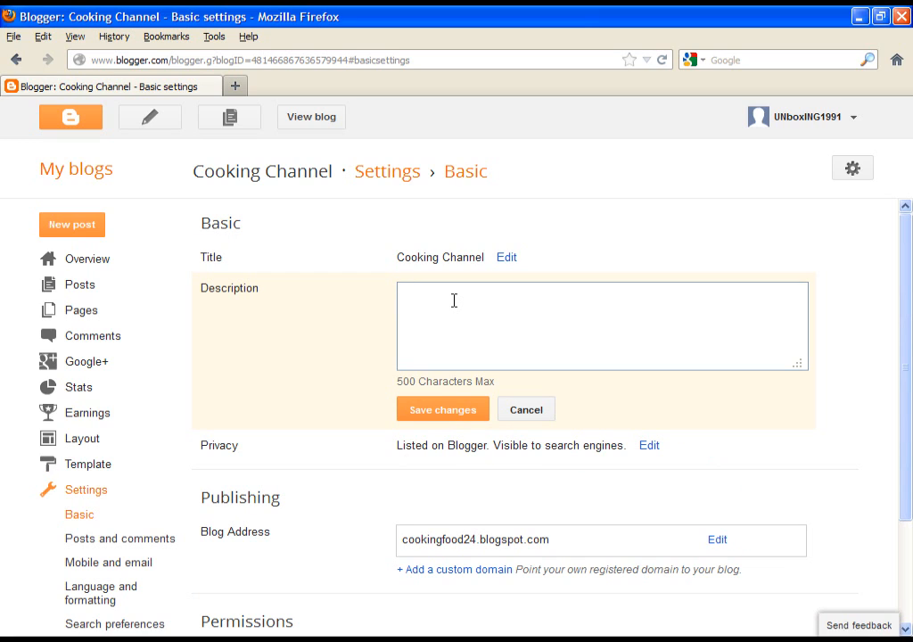
Step: Enter the blog description 'Blog about snacks.' and save it
{"action": "type", "text": "Blog"}
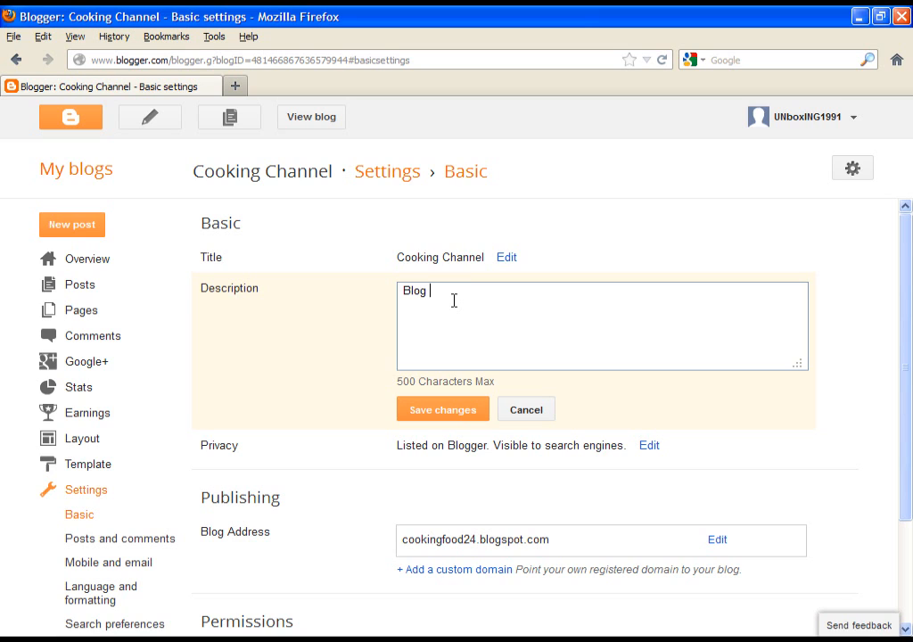
{"action": "type", "text": "about"}
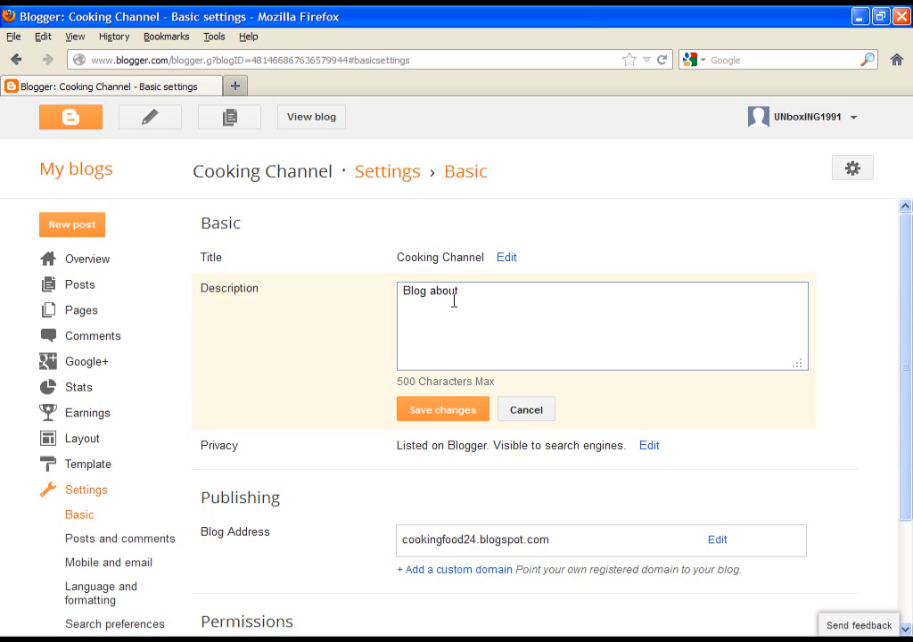
{"action": "type", "text": "snacks"}
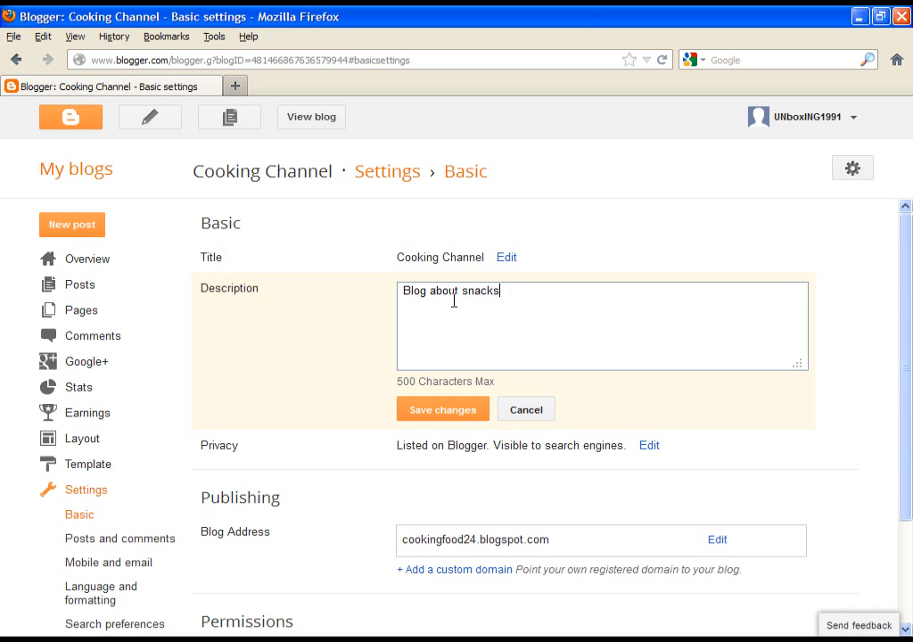
{"action": "type", "text": "."}
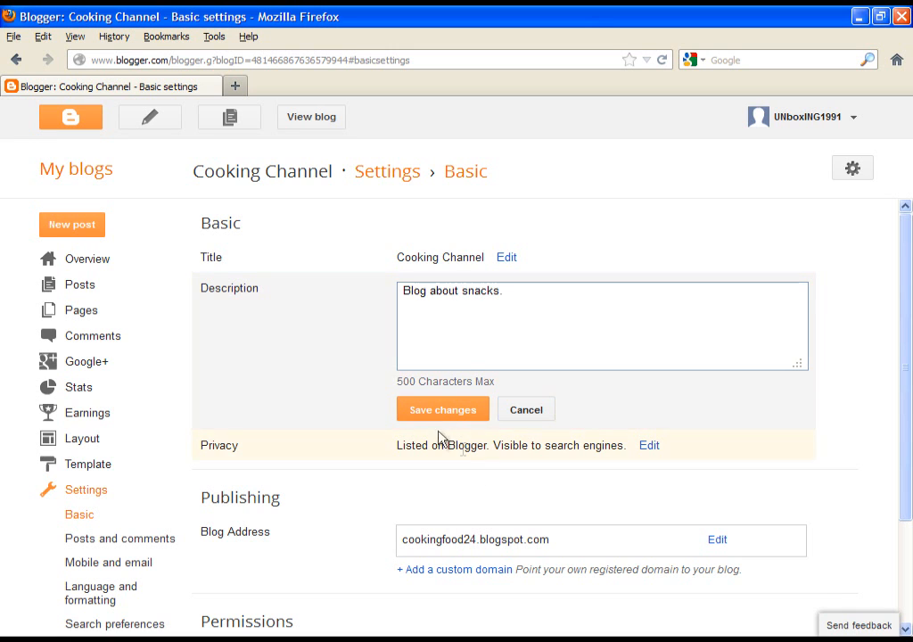
{"action": "left_click", "coordinate": [442, 410]}
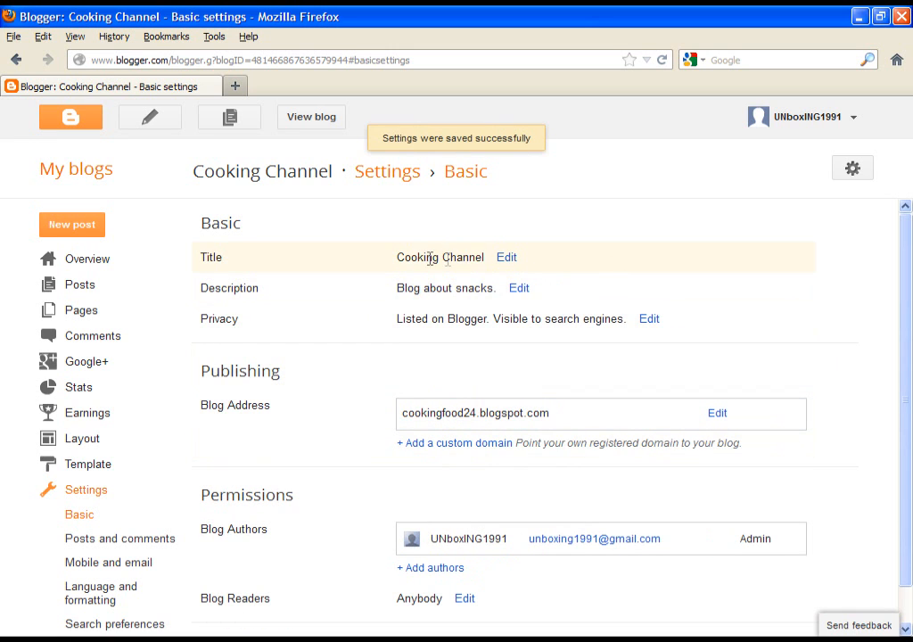
{"action": "left_click", "coordinate": [506, 257]}
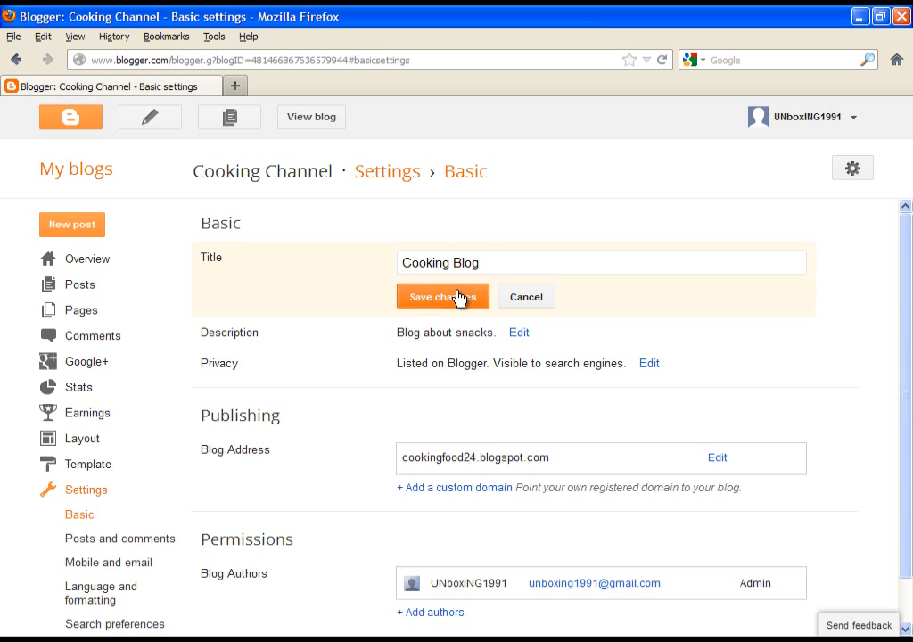
Step: Save the title 'Cooking Blog' and review privacy options without changing them
{"action": "left_click", "coordinate": [443, 296]}
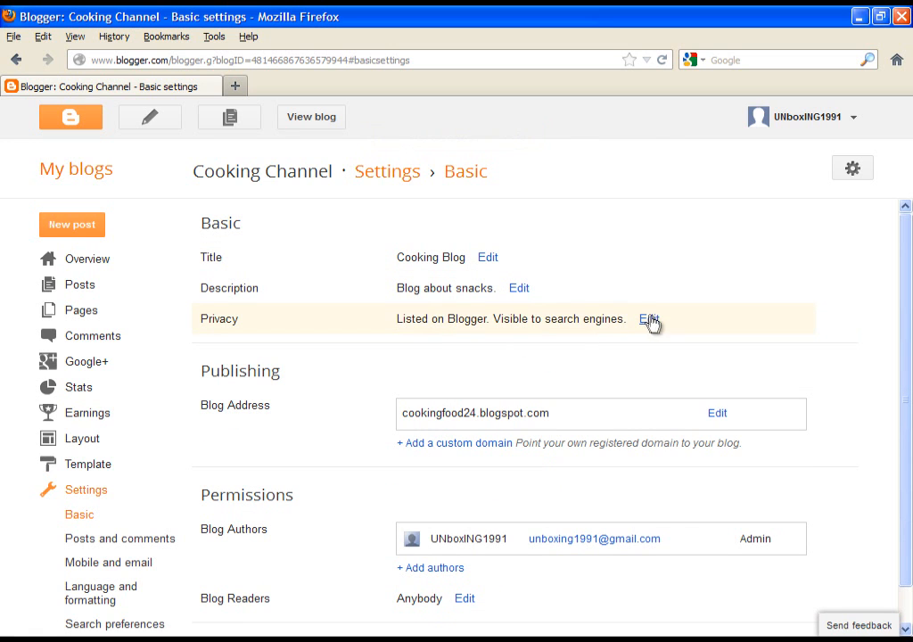
{"action": "left_click", "coordinate": [648, 318]}
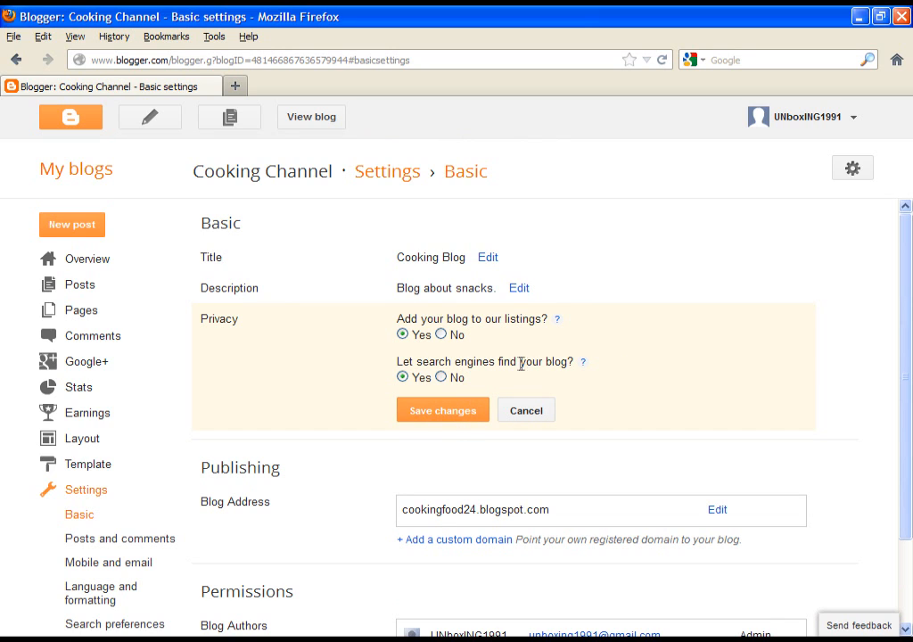
{"action": "left_click", "coordinate": [442, 410]}
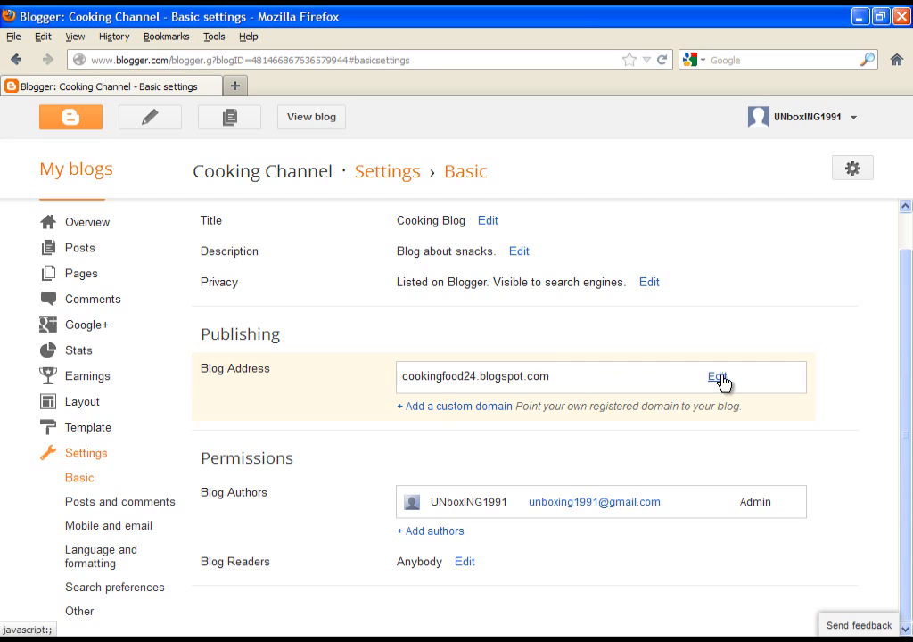
Step: Cancel the address edit, keeping cookingfood24.blogspot.com, and view the Blog Readers options
{"action": "left_click", "coordinate": [717, 376]}
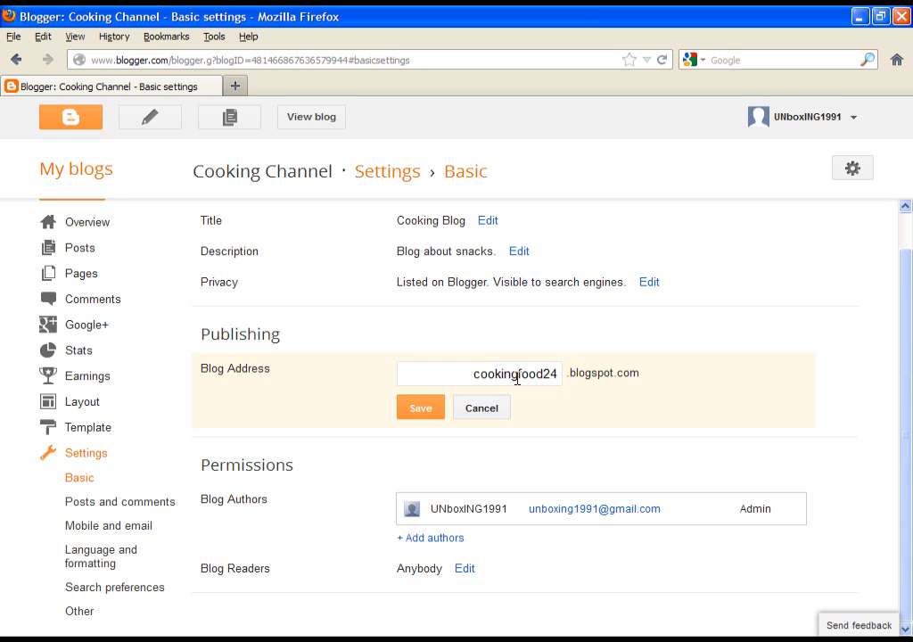
{"action": "mouse_move", "coordinate": [566, 364]}
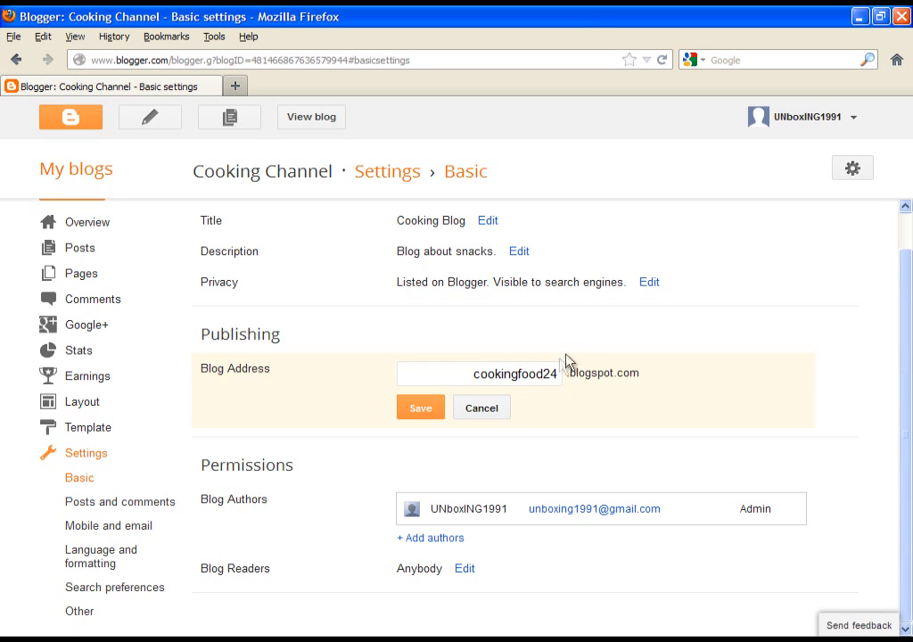
{"action": "mouse_move", "coordinate": [506, 407]}
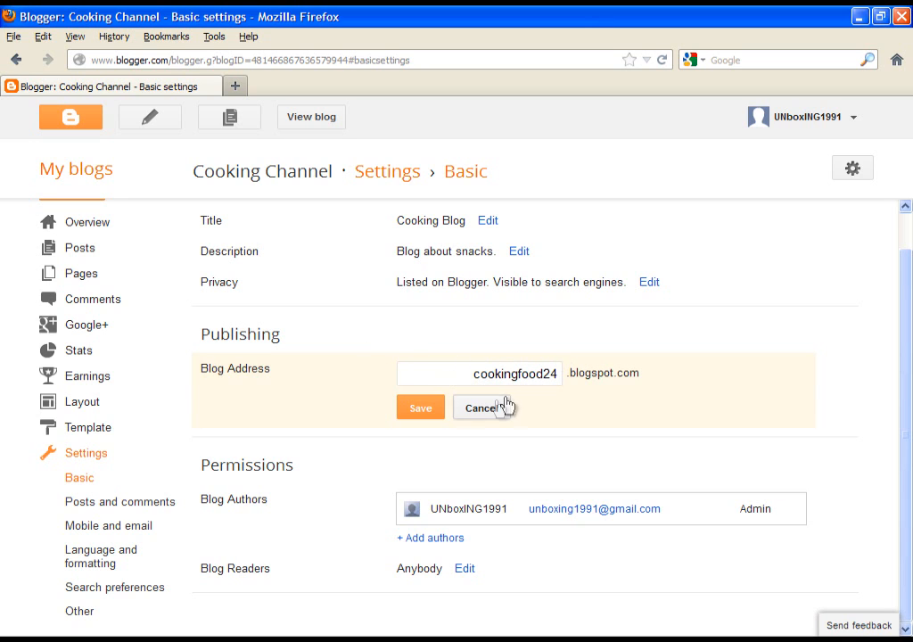
{"action": "left_click", "coordinate": [482, 407]}
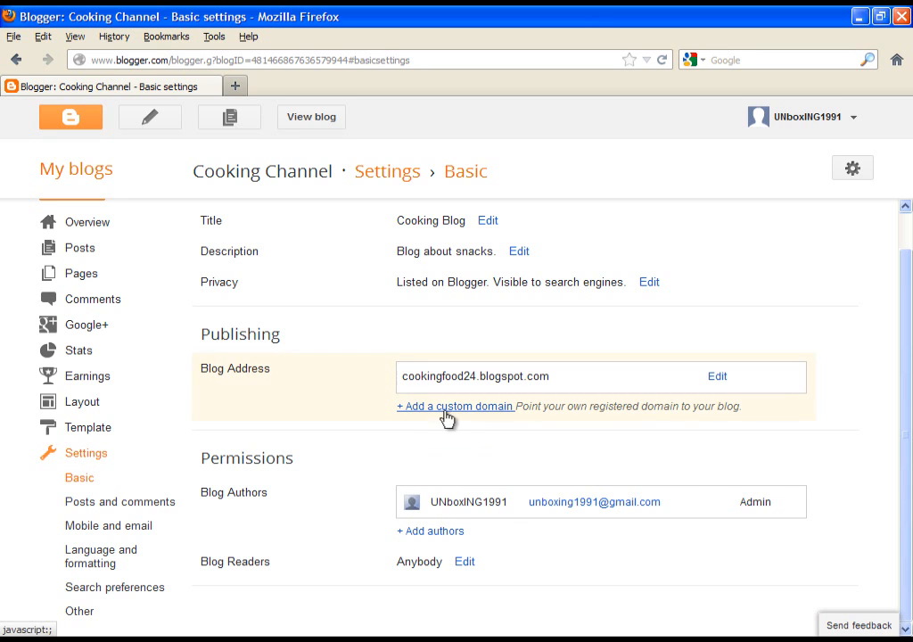
{"action": "mouse_move", "coordinate": [511, 401]}
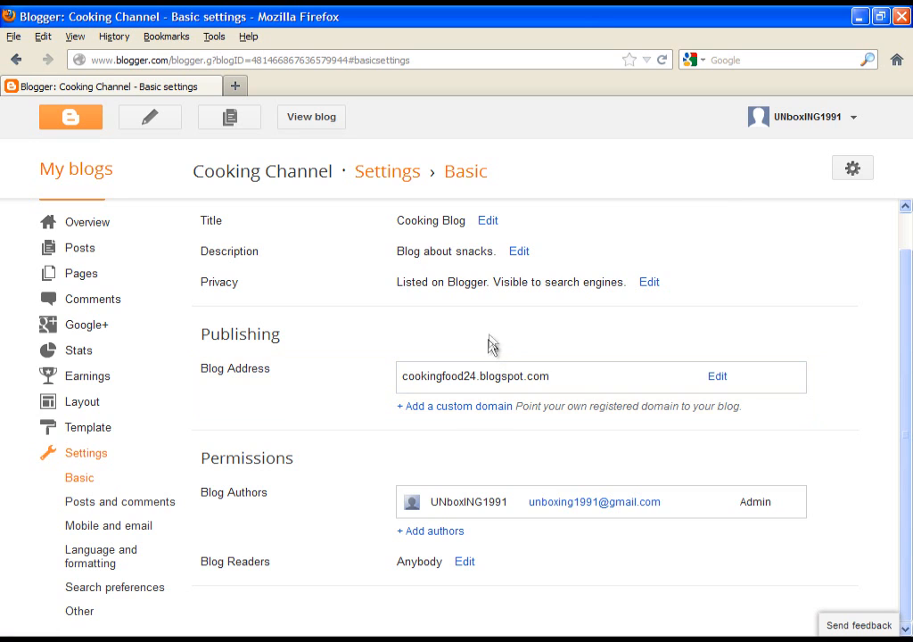
{"action": "mouse_move", "coordinate": [535, 510]}
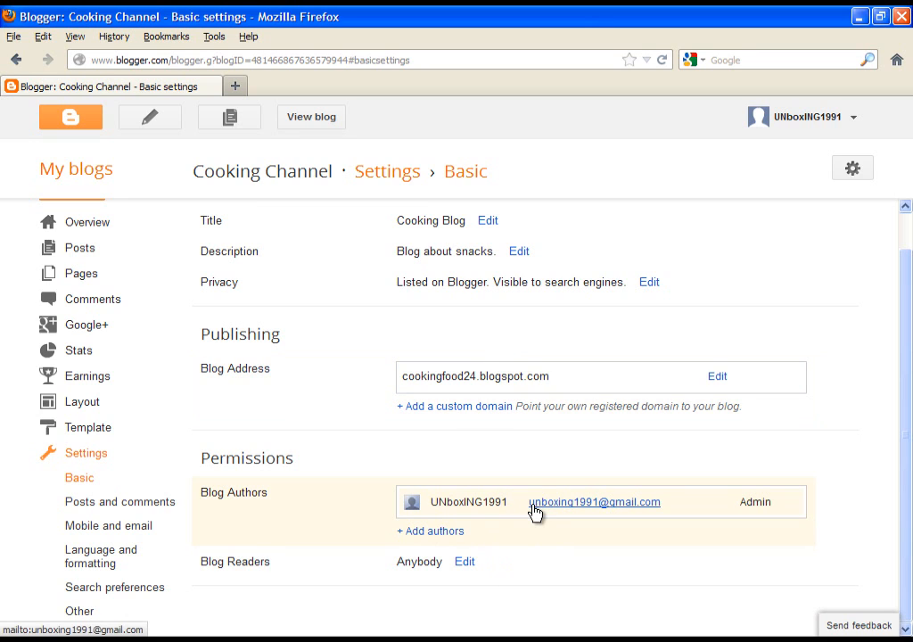
{"action": "mouse_move", "coordinate": [562, 505]}
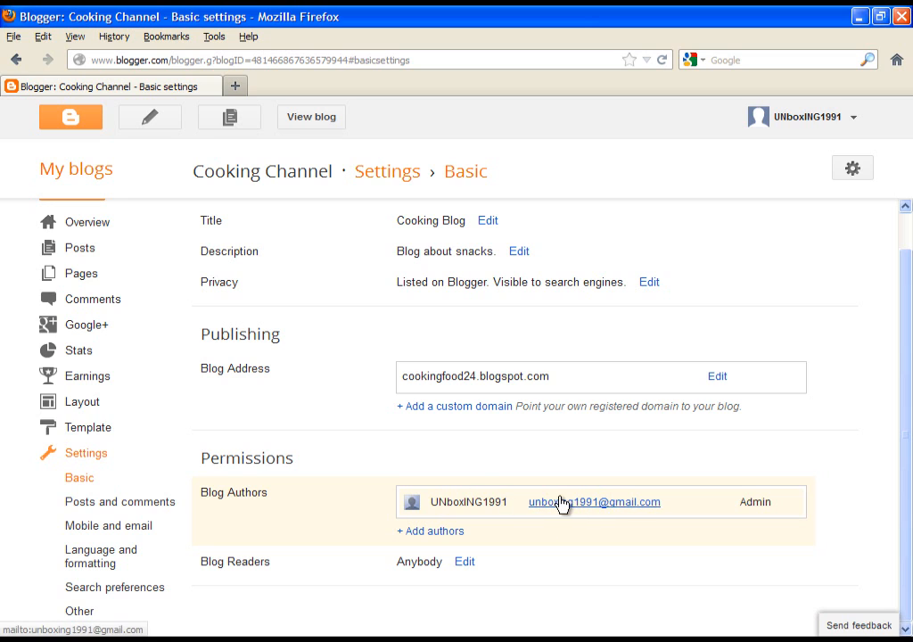
{"action": "mouse_move", "coordinate": [431, 531]}
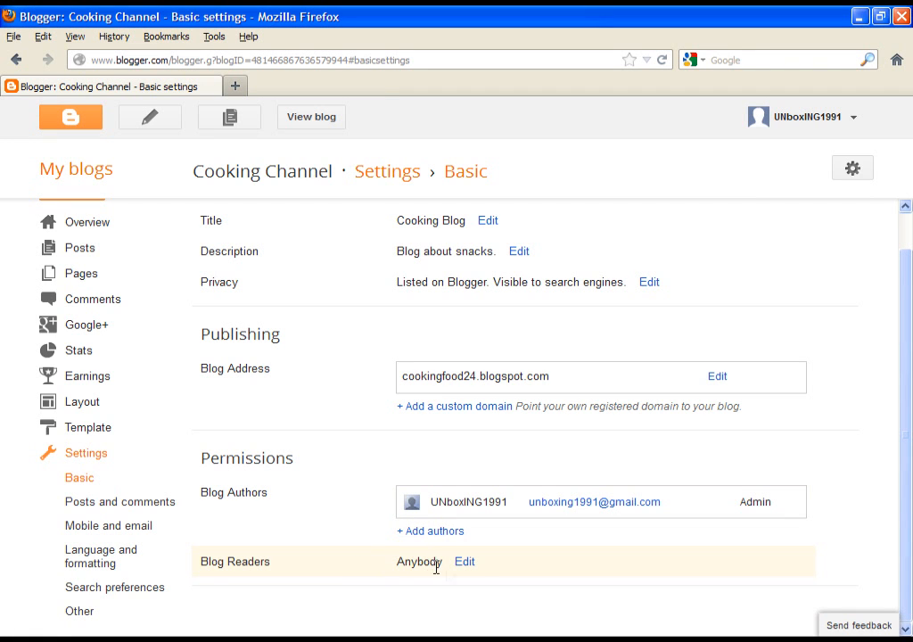
{"action": "left_click", "coordinate": [464, 561]}
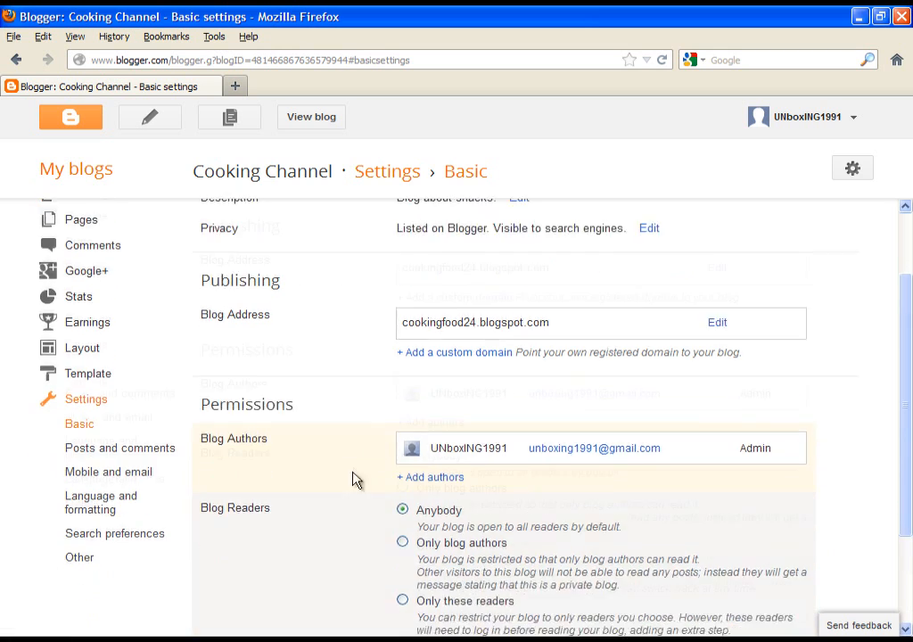
Step: Cancel the Blog Readers options, keeping readers set to Anybody
{"action": "scroll", "scroll_direction": "down", "scroll_amount": 3}
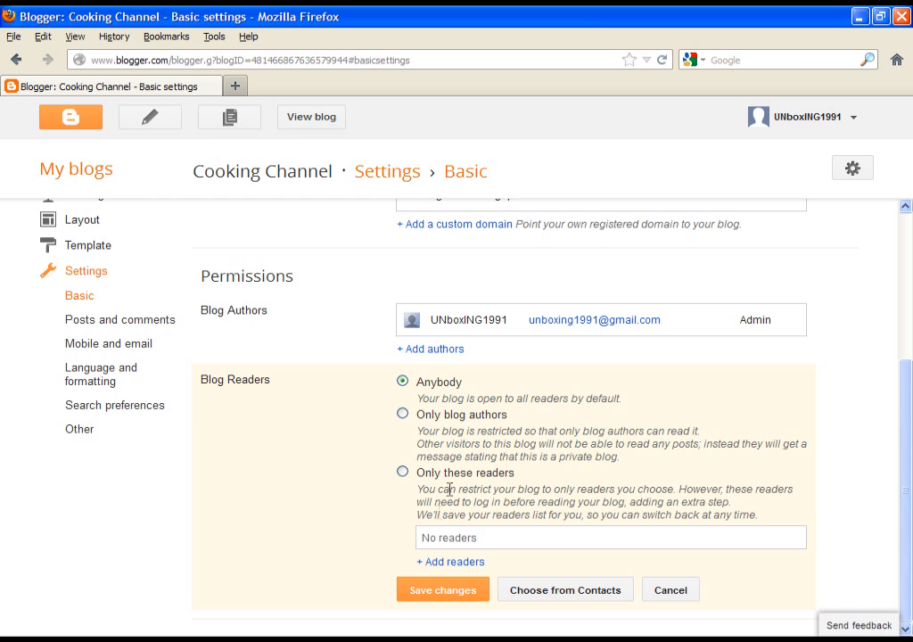
{"action": "mouse_move", "coordinate": [508, 550]}
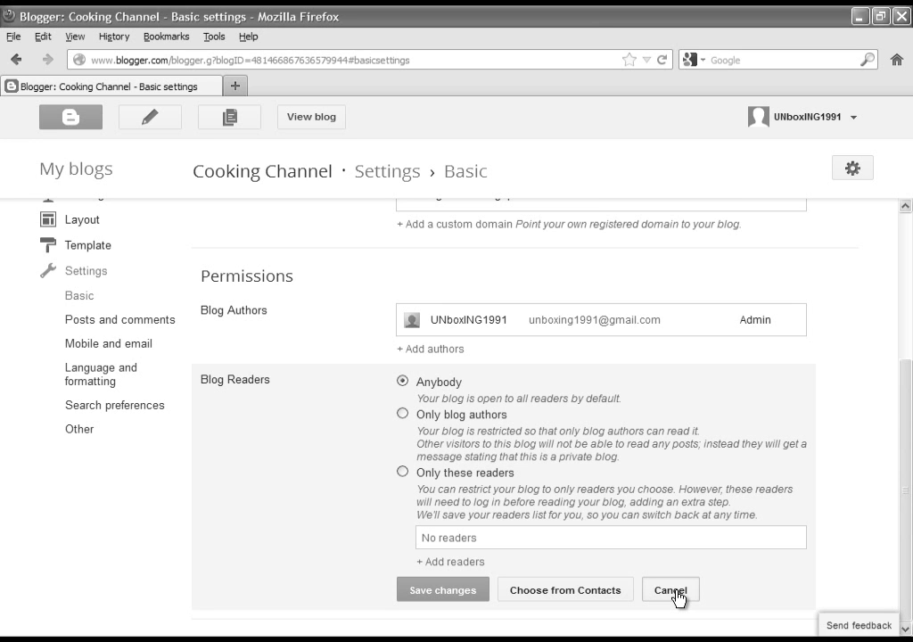
{"action": "left_click", "coordinate": [671, 589]}
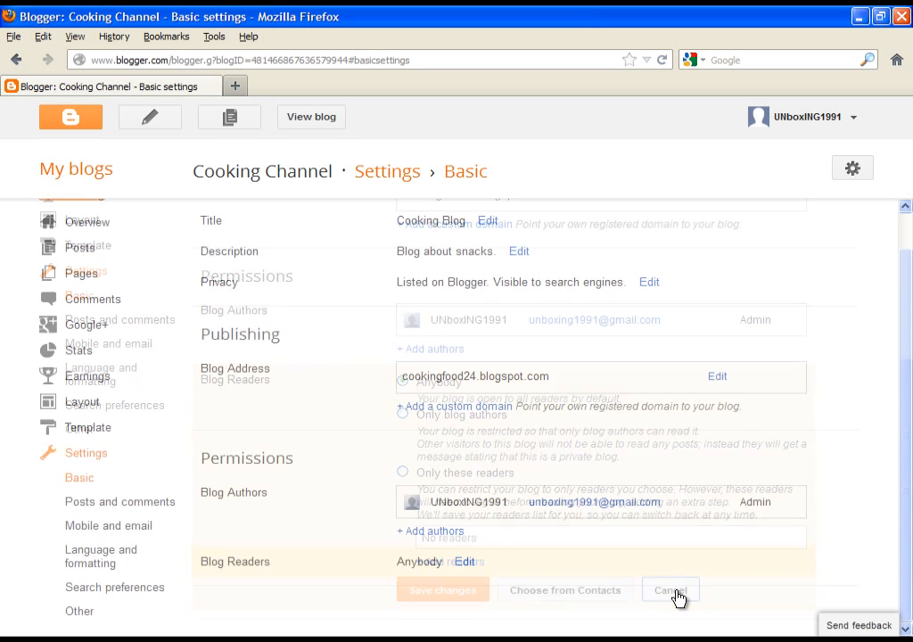
Step: Open Posts and comments settings and change main-page posts from 7 to 10
{"action": "left_click", "coordinate": [119, 501]}
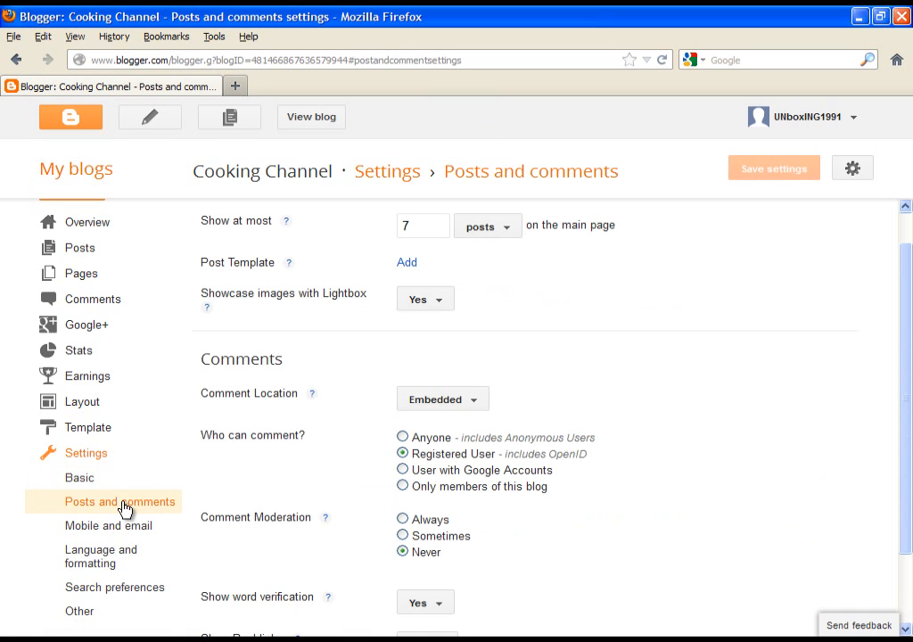
{"action": "mouse_move", "coordinate": [471, 336]}
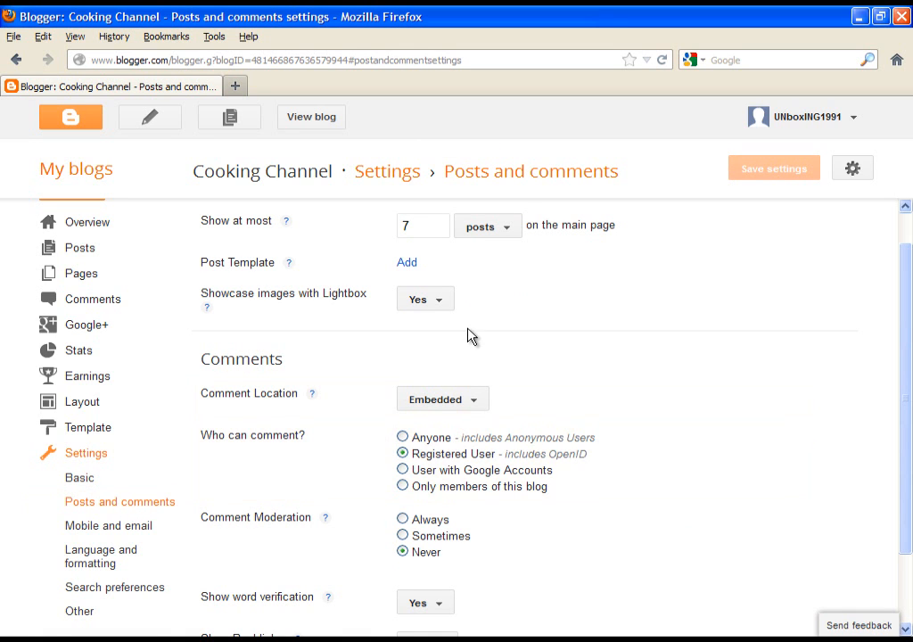
{"action": "left_click", "coordinate": [422, 225]}
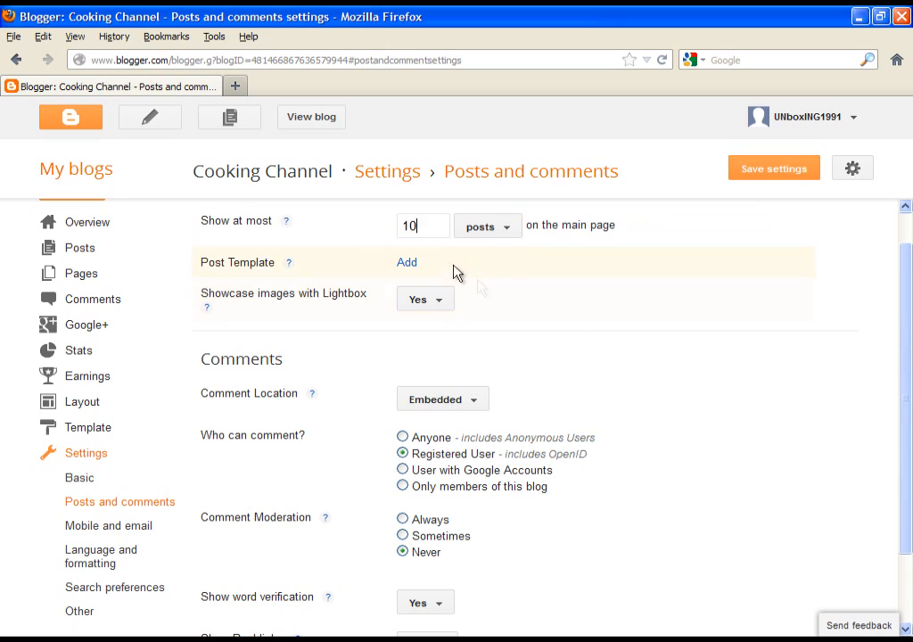
{"action": "mouse_move", "coordinate": [456, 299]}
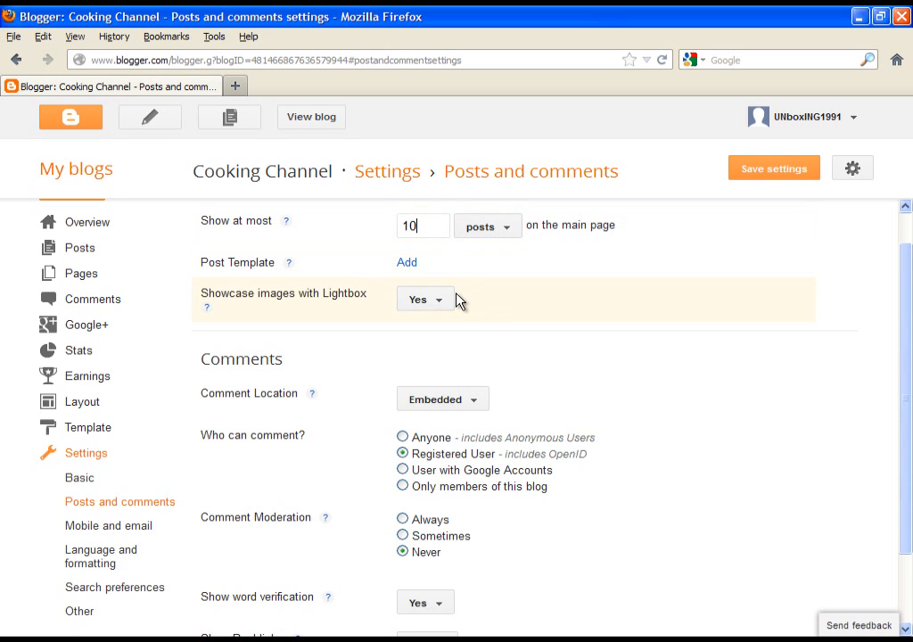
{"action": "mouse_move", "coordinate": [407, 262]}
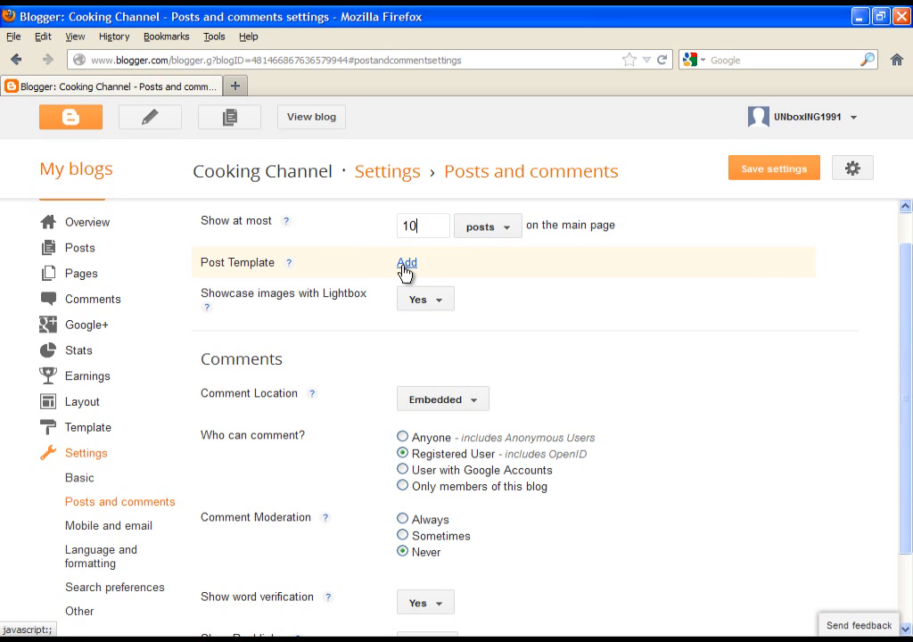
{"action": "mouse_move", "coordinate": [415, 276]}
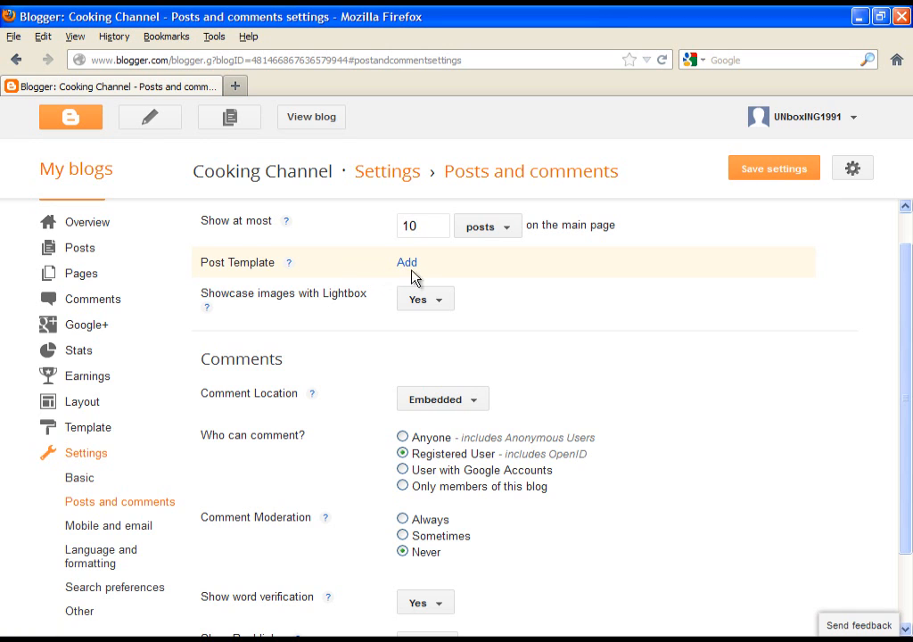
{"action": "scroll", "scroll_direction": "down", "scroll_amount": 3}
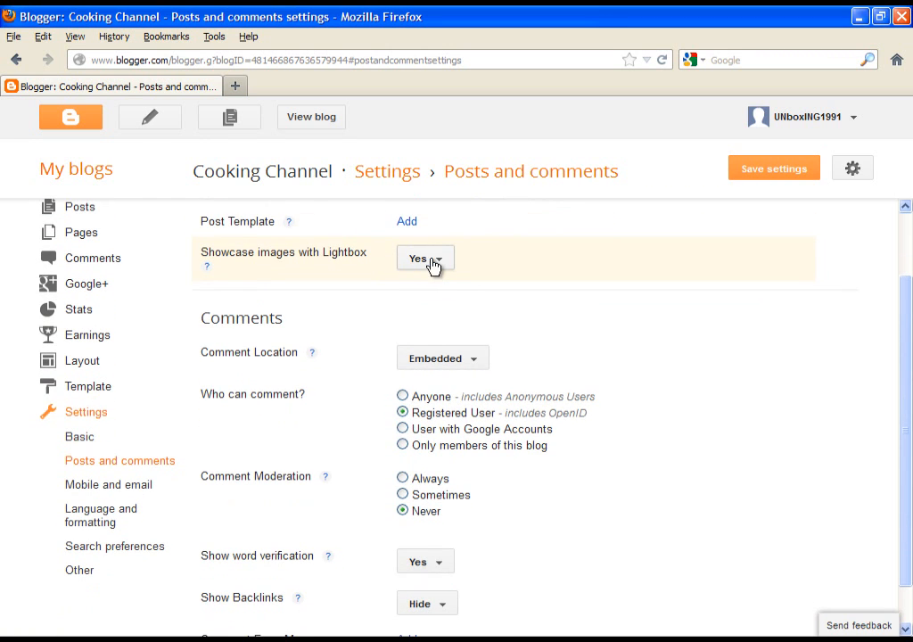
{"action": "scroll", "scroll_direction": "down", "scroll_amount": 3}
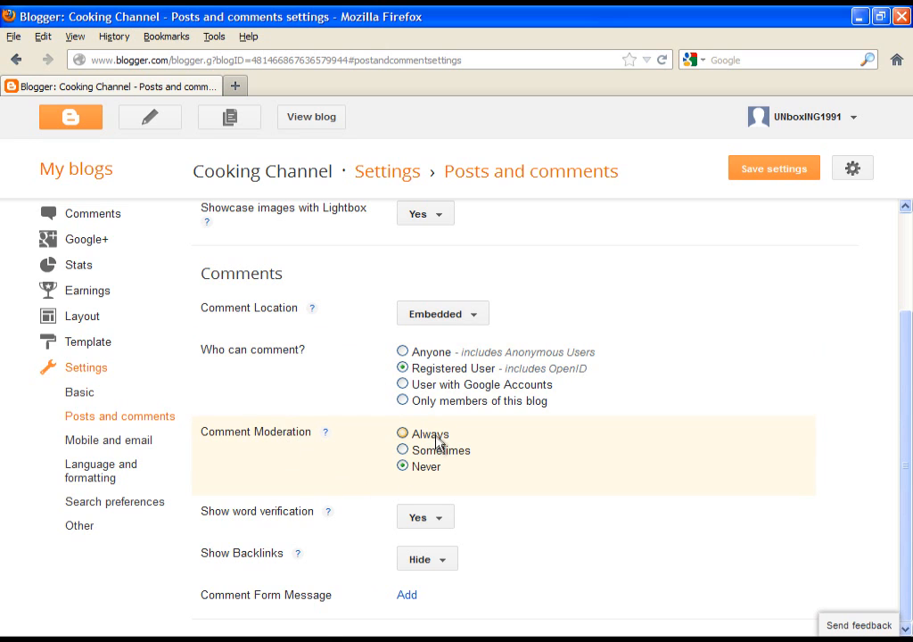
{"action": "left_click", "coordinate": [402, 434]}
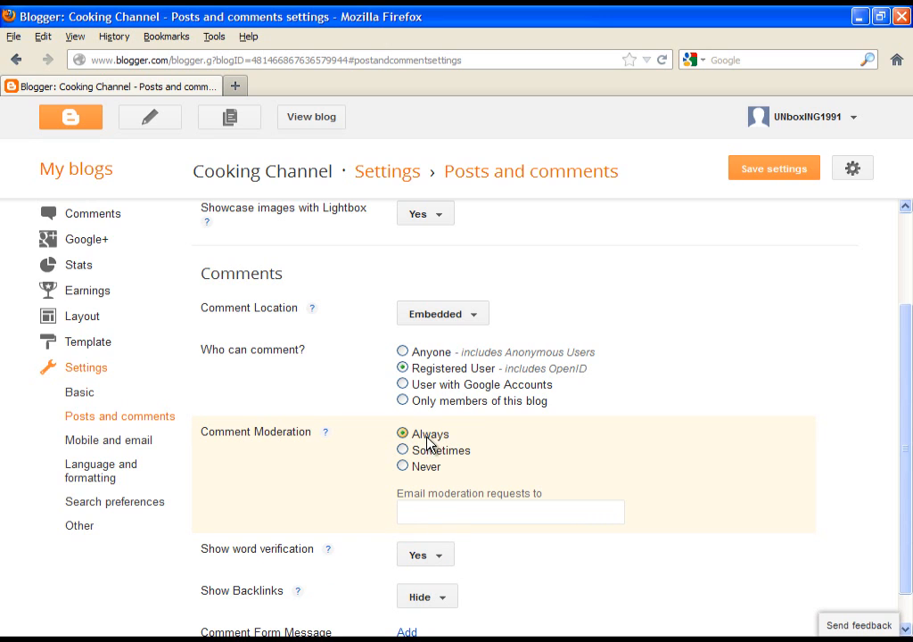
{"action": "left_click", "coordinate": [510, 512]}
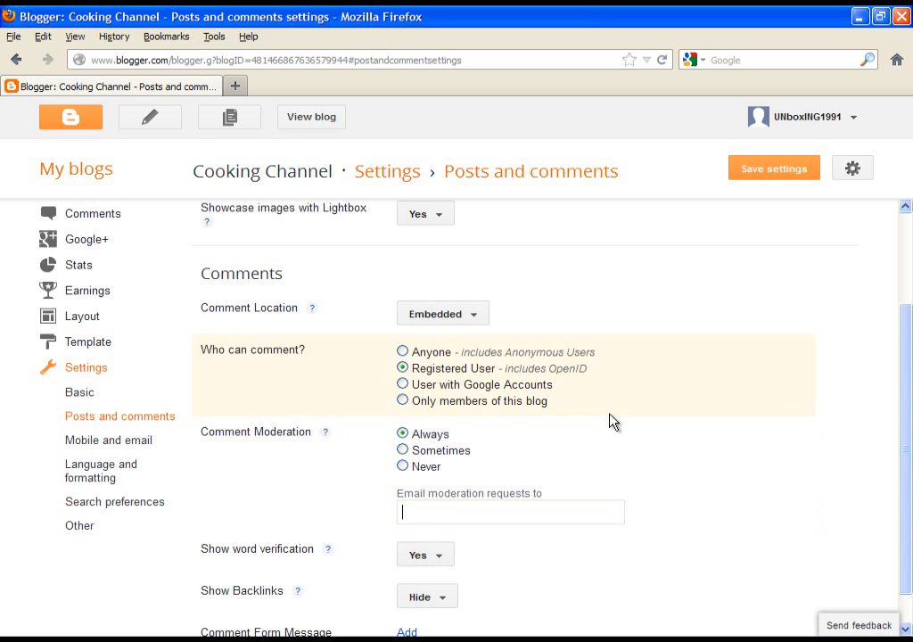
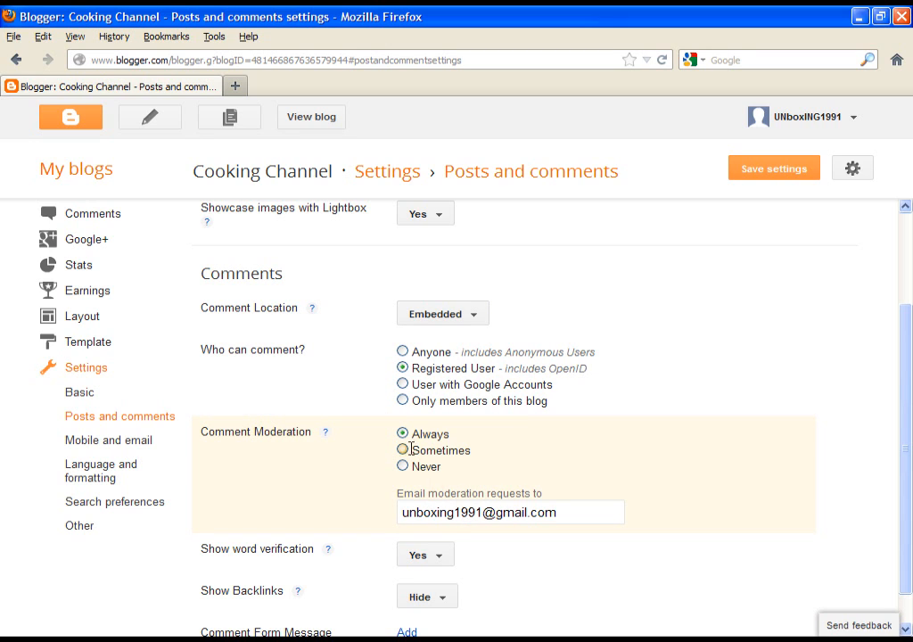
{"action": "mouse_move", "coordinate": [463, 450]}
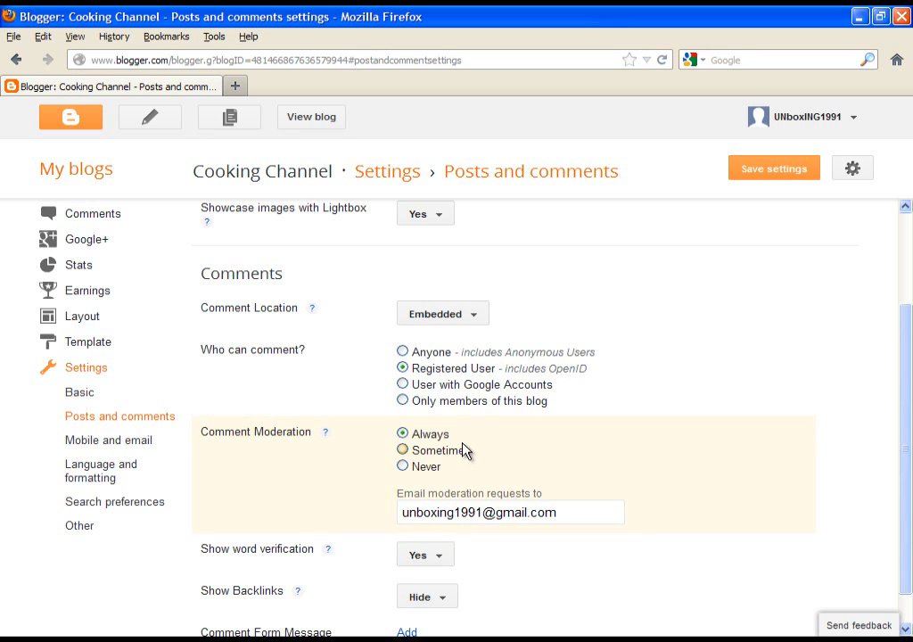
{"action": "scroll", "scroll_direction": "down", "scroll_amount": 3}
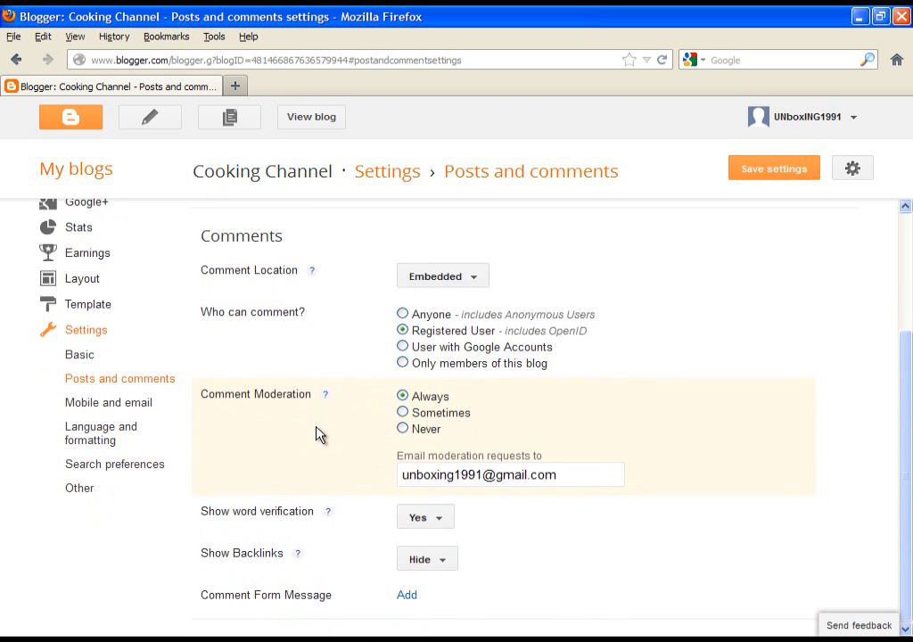
{"action": "scroll", "scroll_direction": "up", "scroll_amount": 3}
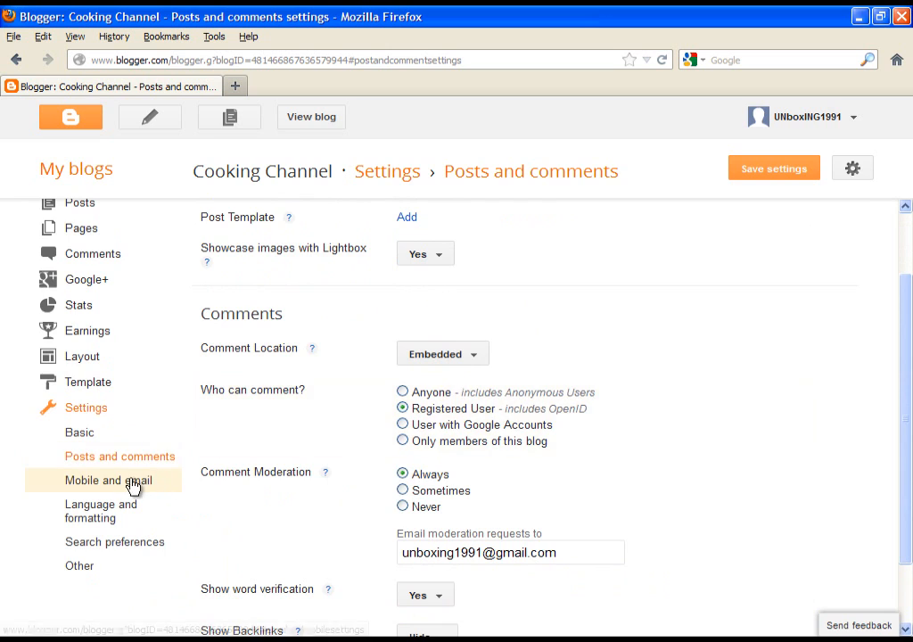
Step: Save the Posts and comments settings with Always moderation and the moderation email
{"action": "left_click", "coordinate": [108, 479]}
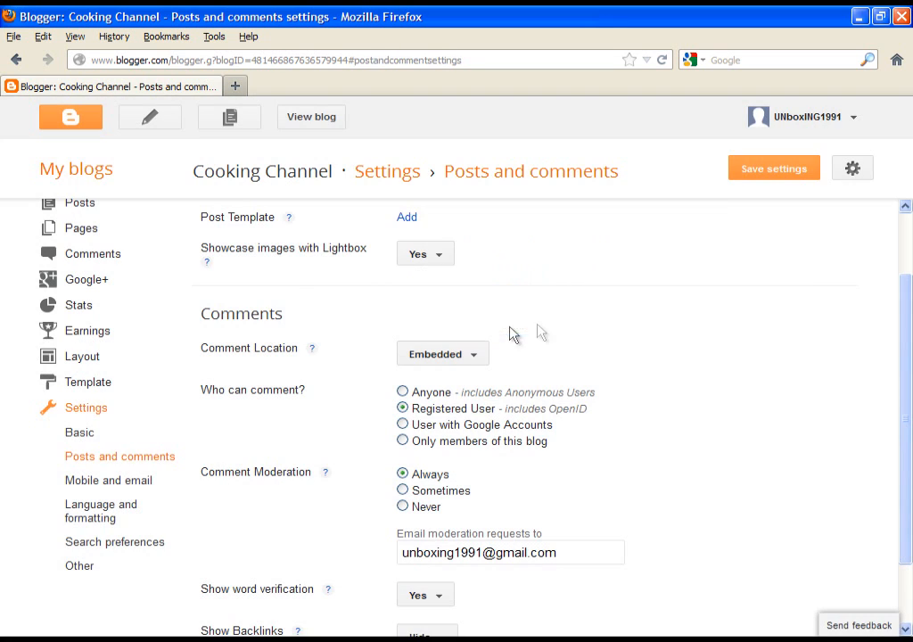
{"action": "left_click", "coordinate": [773, 168]}
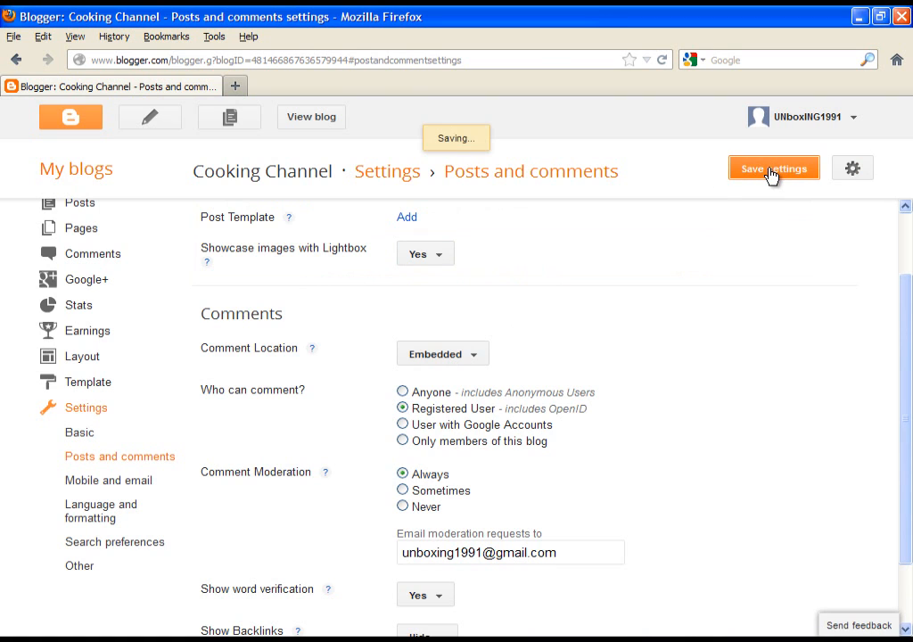
{"action": "left_click", "coordinate": [774, 168]}
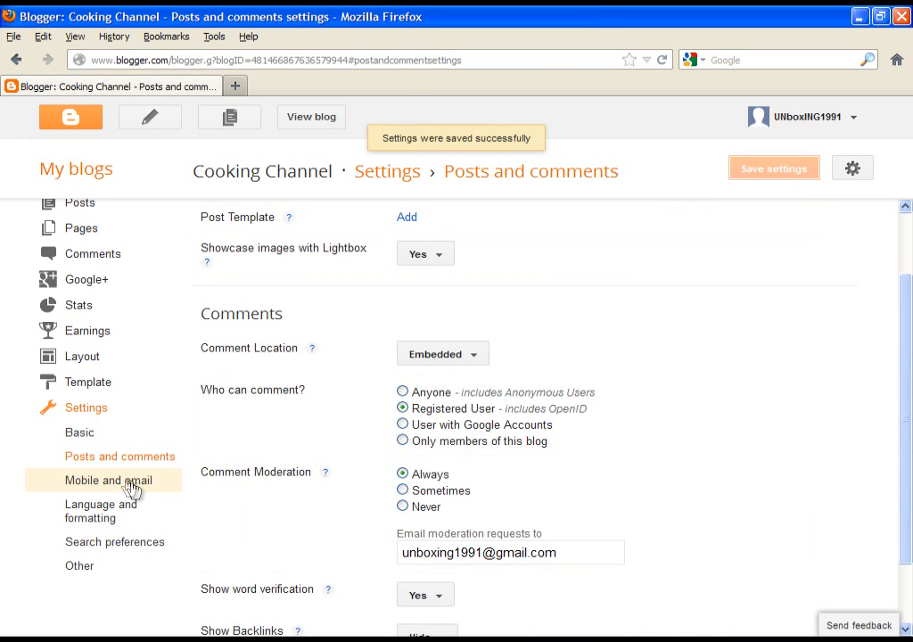
Step: Open Mobile and email settings and remove added addresses, keeping only the account address
{"action": "left_click", "coordinate": [108, 480]}
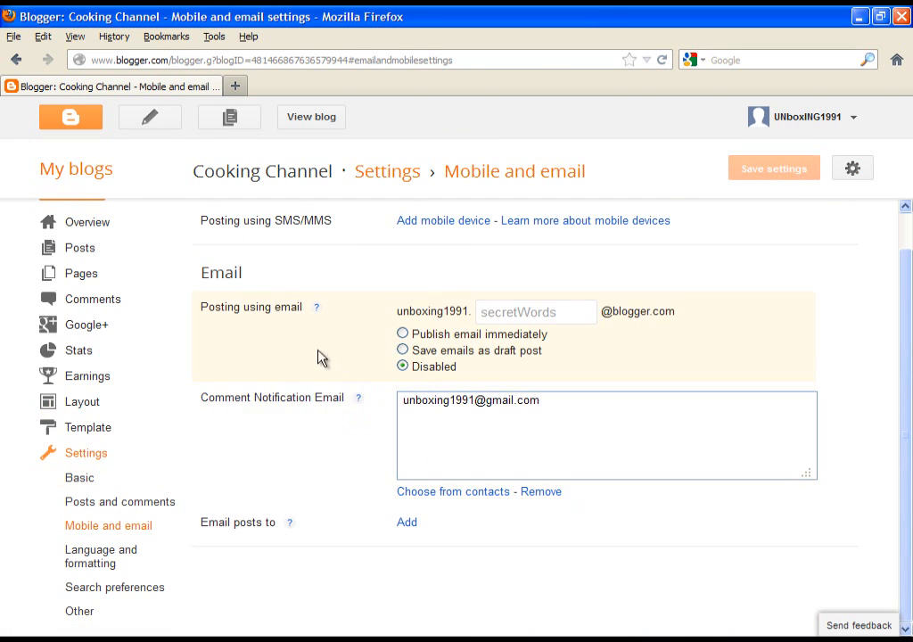
{"action": "mouse_move", "coordinate": [334, 323]}
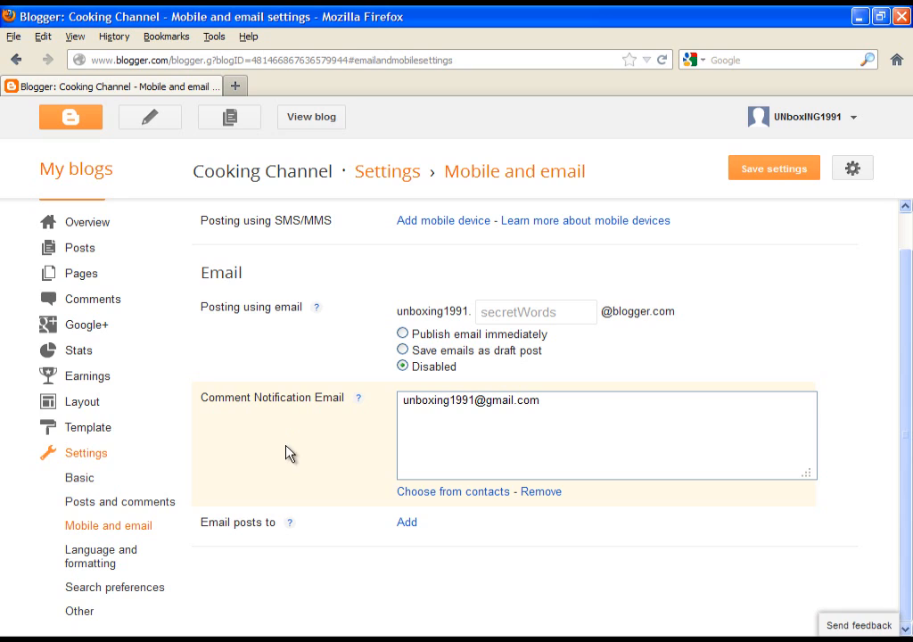
{"action": "mouse_move", "coordinate": [420, 438]}
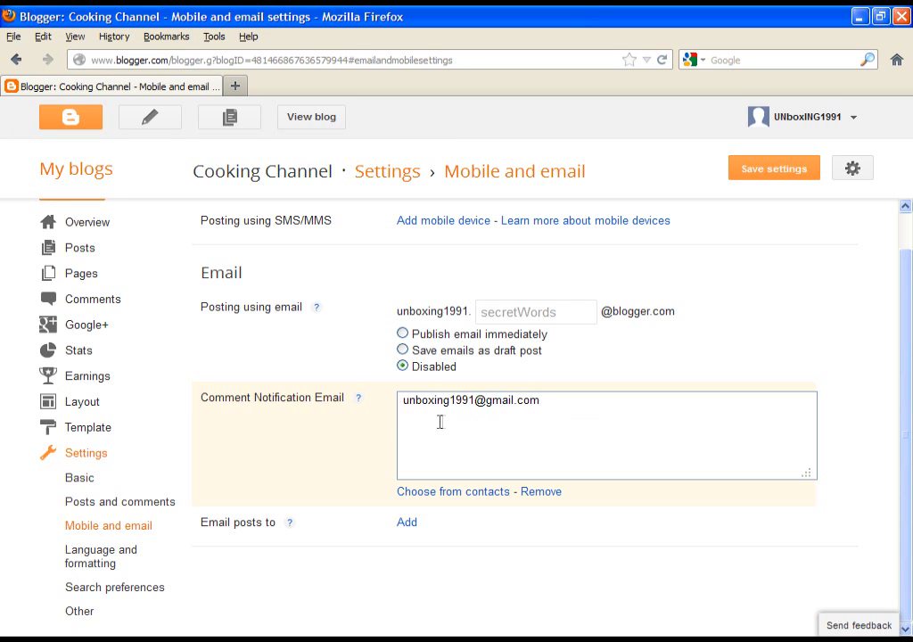
{"action": "type", "text": ","}
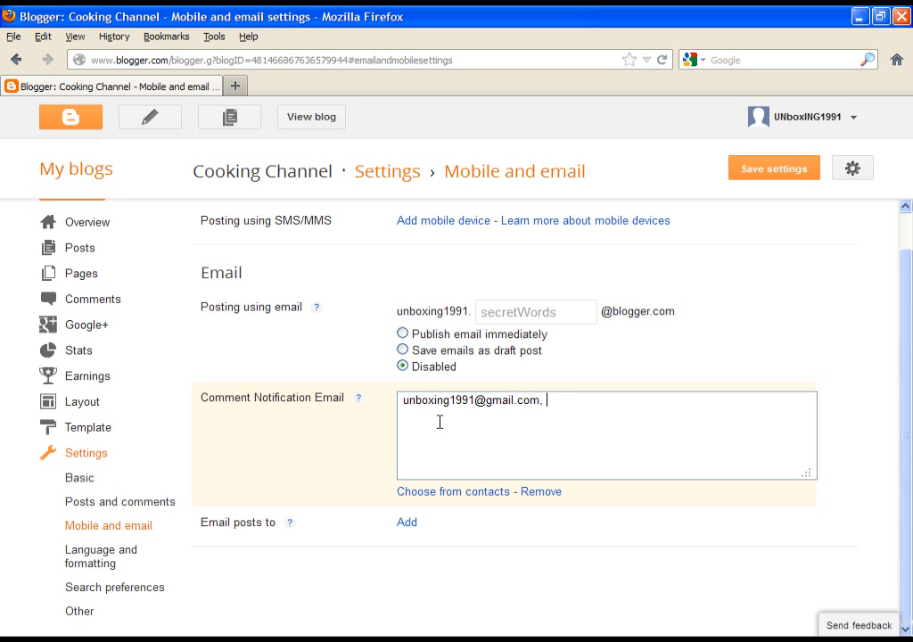
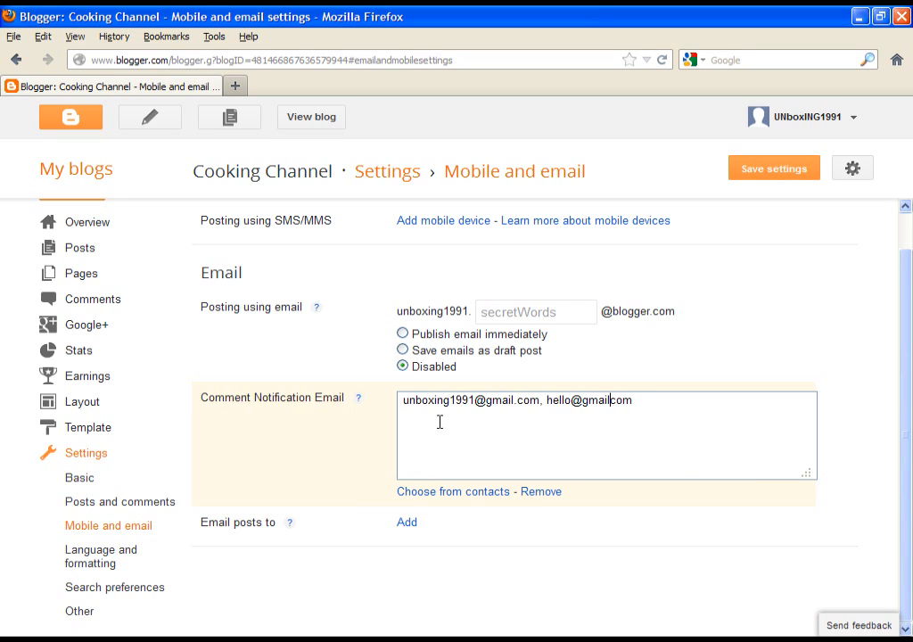
{"action": "type", "text": "."}
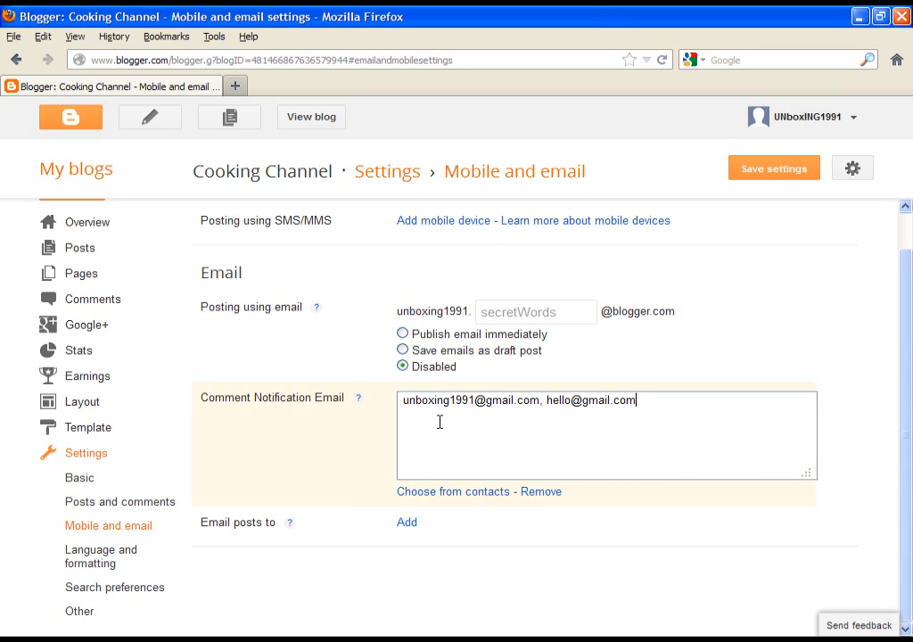
{"action": "type", "text": ", y"}
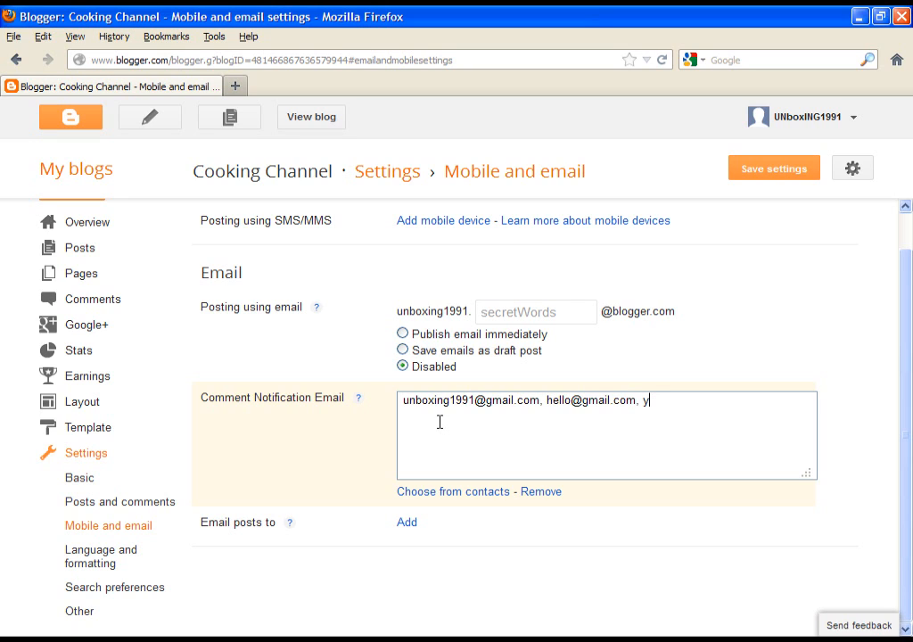
{"action": "type", "text": "oa"}
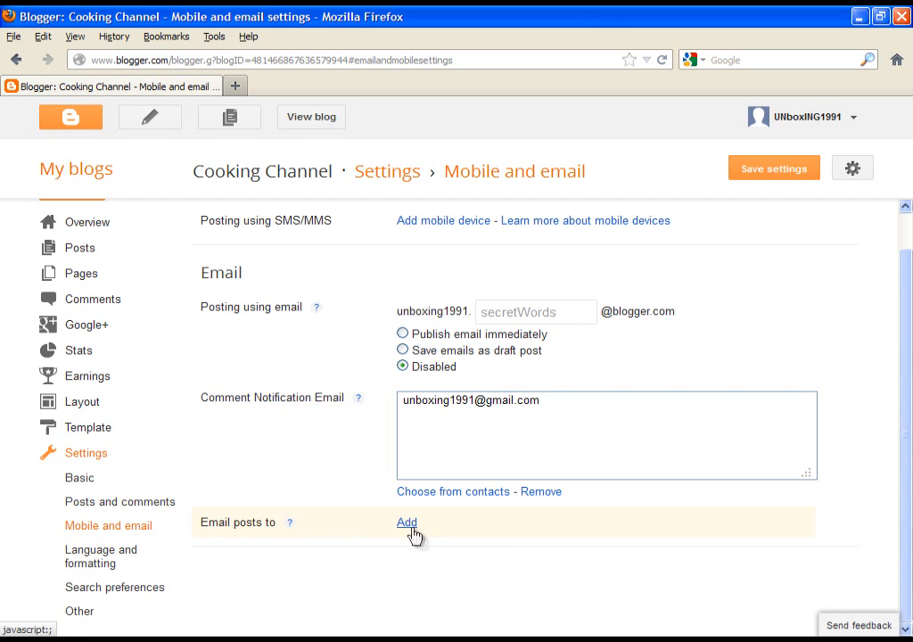
Step: Leave the Email posts to list empty and save the Mobile and email settings
{"action": "left_click", "coordinate": [406, 521]}
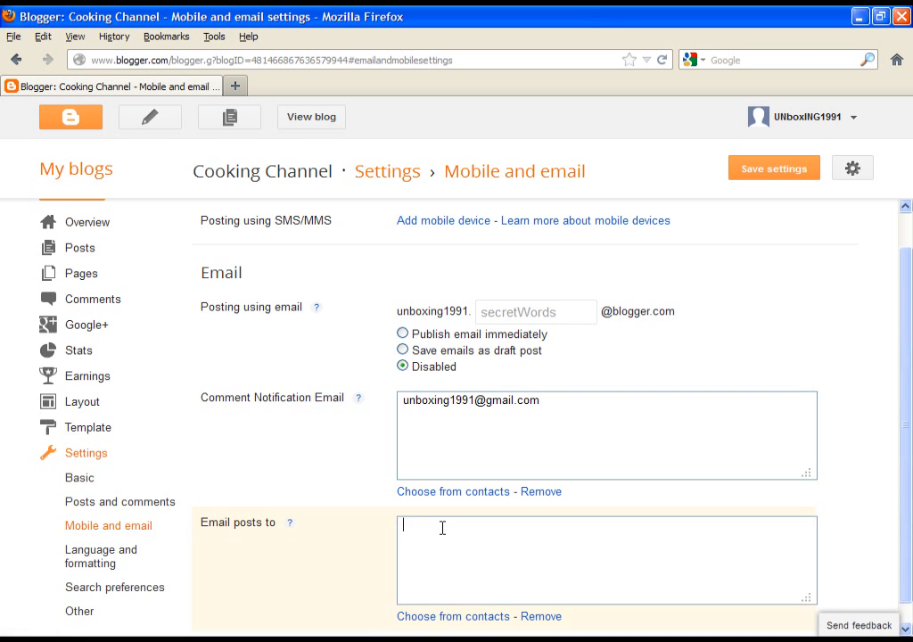
{"action": "scroll", "scroll_direction": "down", "scroll_amount": 3}
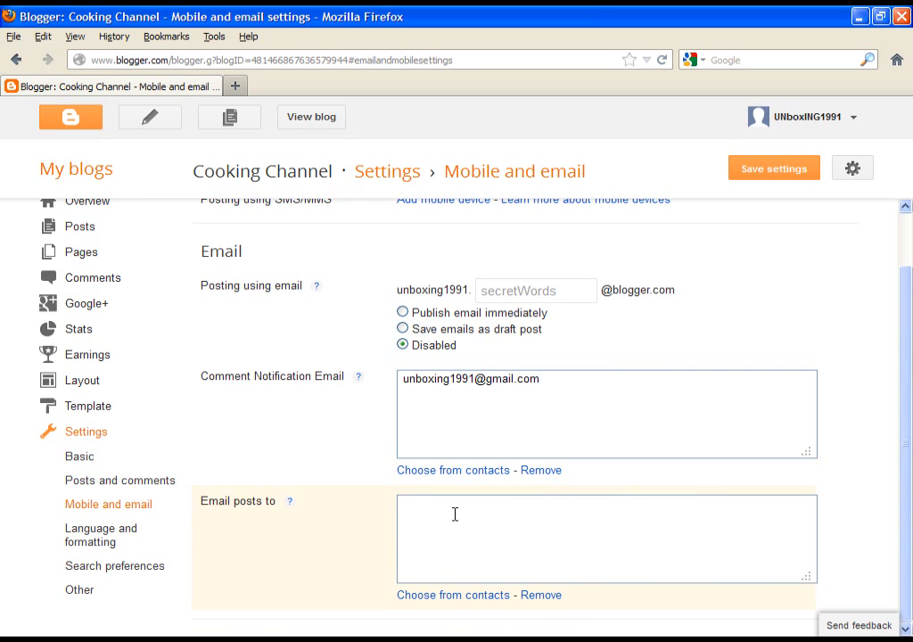
{"action": "mouse_move", "coordinate": [506, 530]}
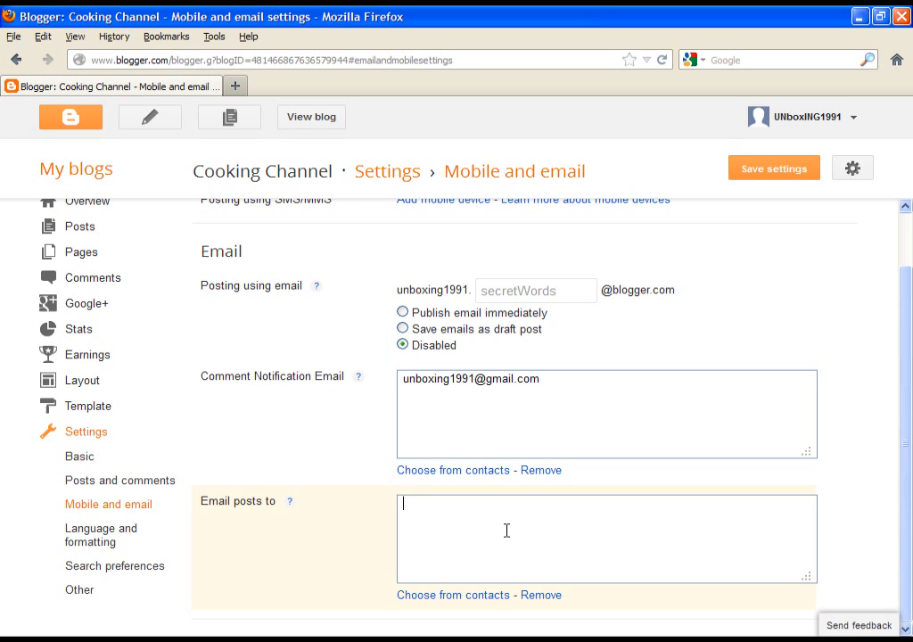
{"action": "mouse_move", "coordinate": [473, 524]}
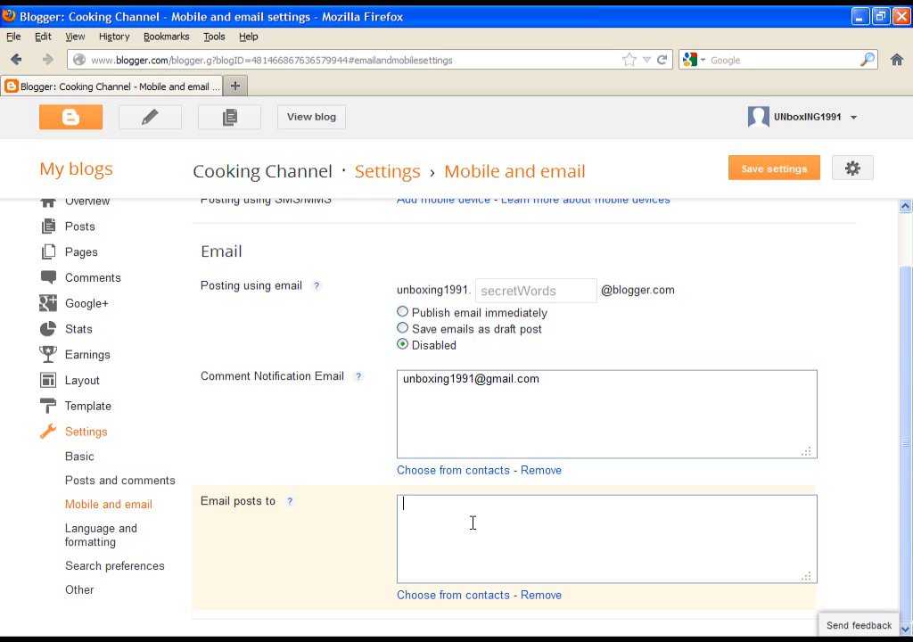
{"action": "mouse_move", "coordinate": [398, 531]}
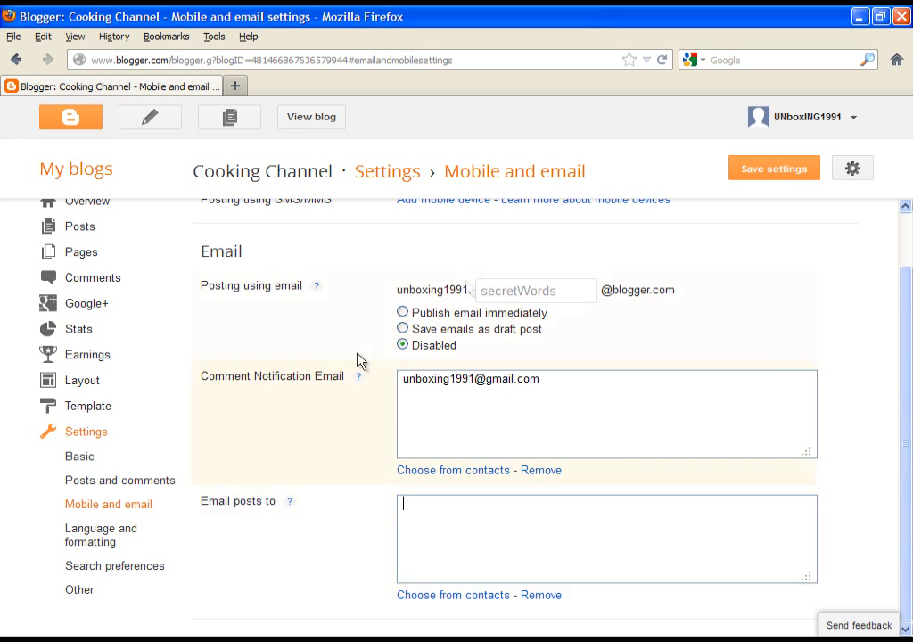
{"action": "left_click", "coordinate": [773, 168]}
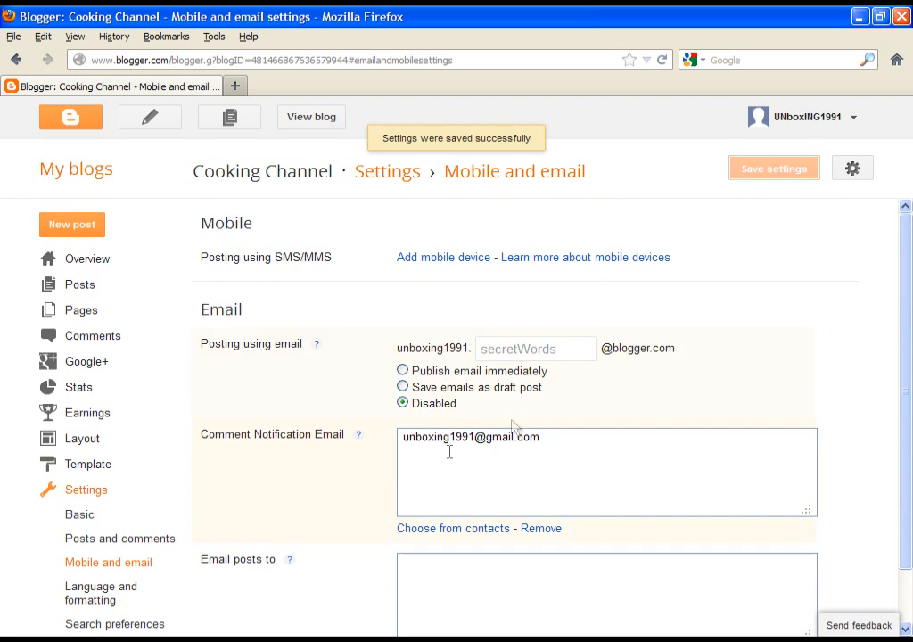
Step: Enable Amharic transliteration, keep Pacific Time and full weekday date header, then save
{"action": "left_click", "coordinate": [101, 592]}
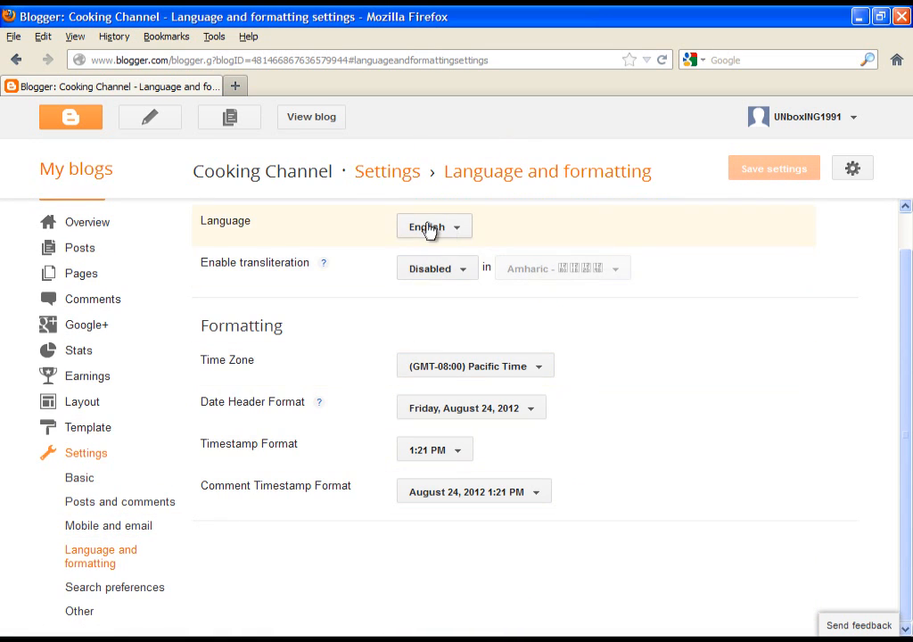
{"action": "left_click", "coordinate": [434, 226]}
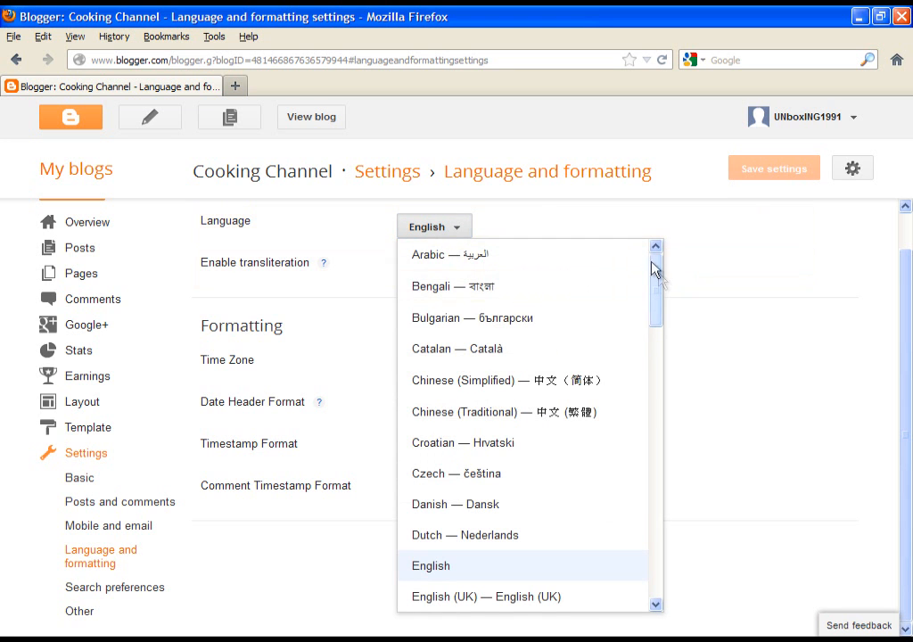
{"action": "scroll", "scroll_direction": "down", "scroll_amount": 3}
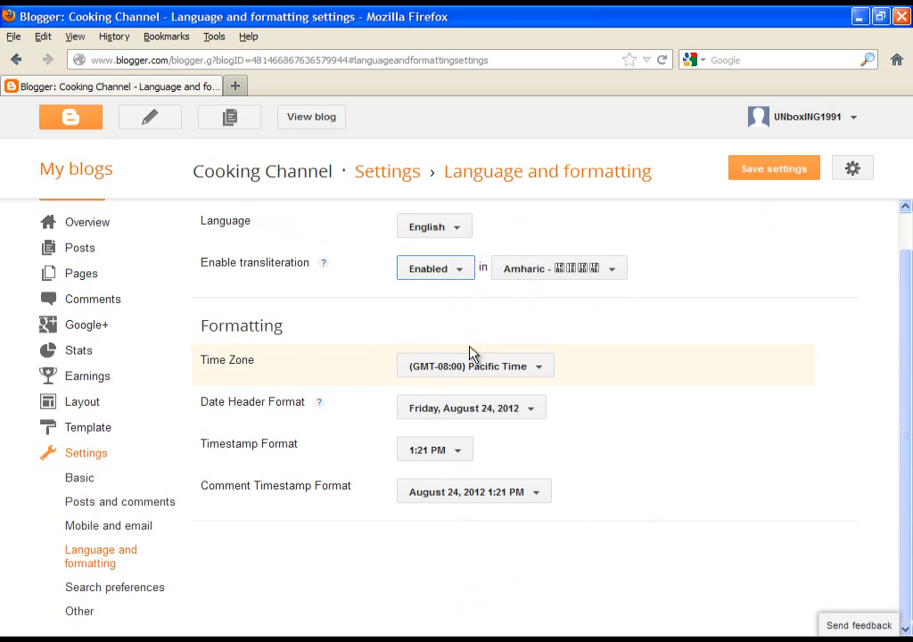
{"action": "left_click", "coordinate": [474, 366]}
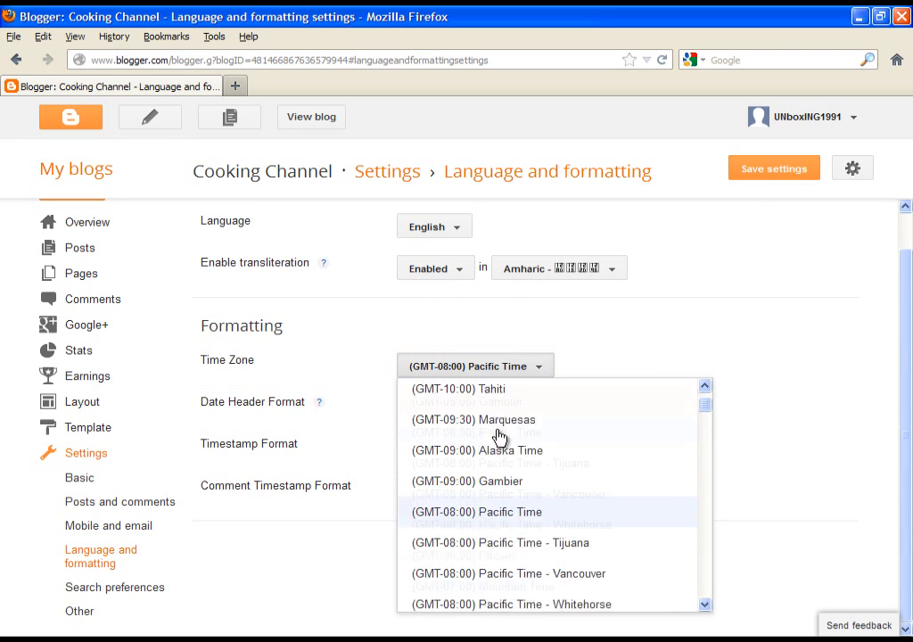
{"action": "left_click", "coordinate": [476, 512]}
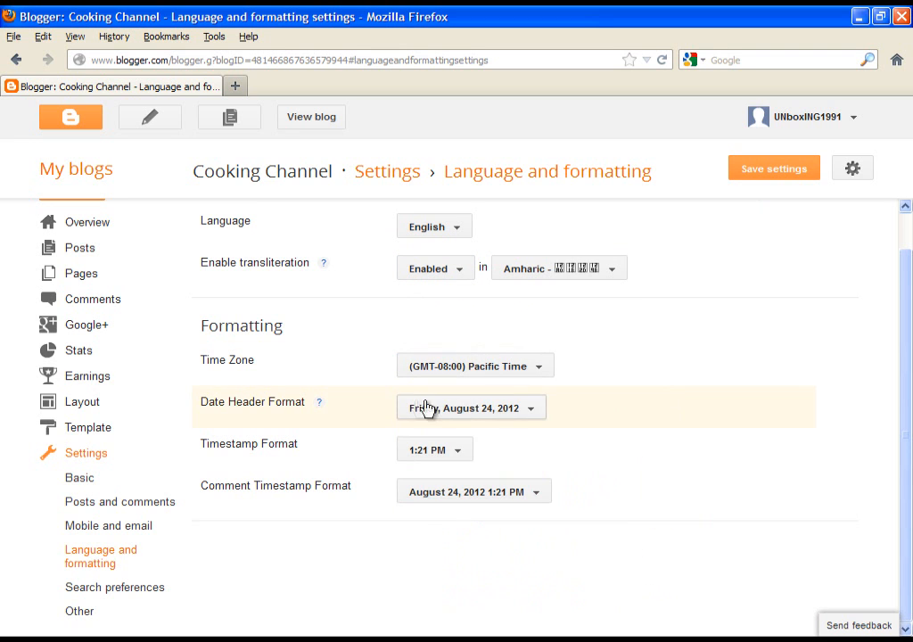
{"action": "left_click", "coordinate": [471, 407]}
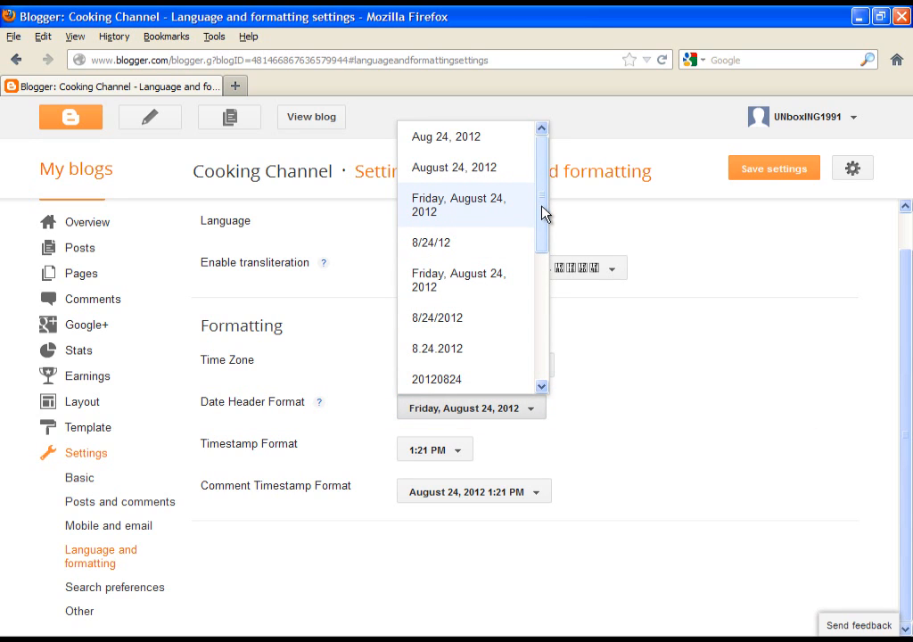
{"action": "mouse_move", "coordinate": [486, 205]}
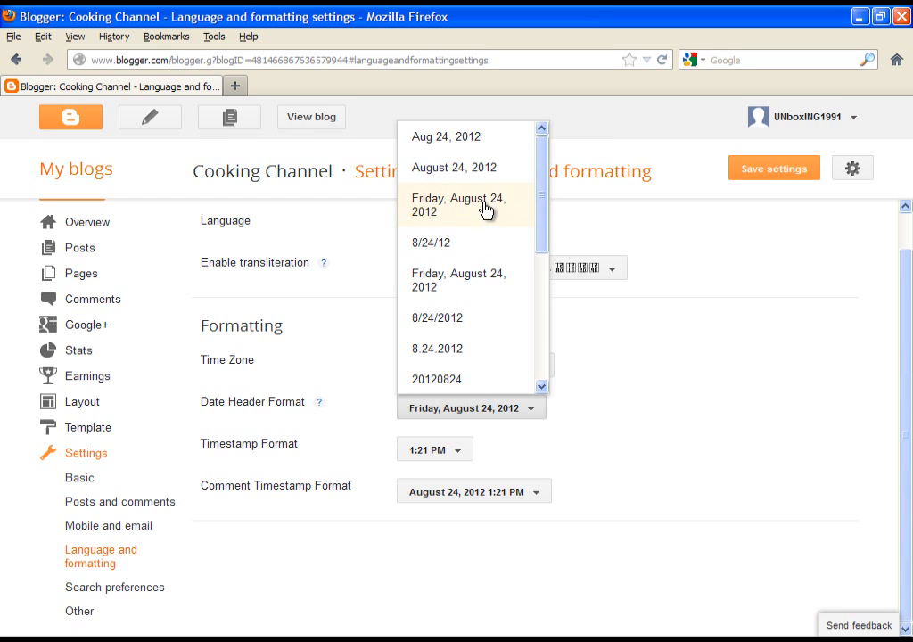
{"action": "left_click", "coordinate": [459, 204]}
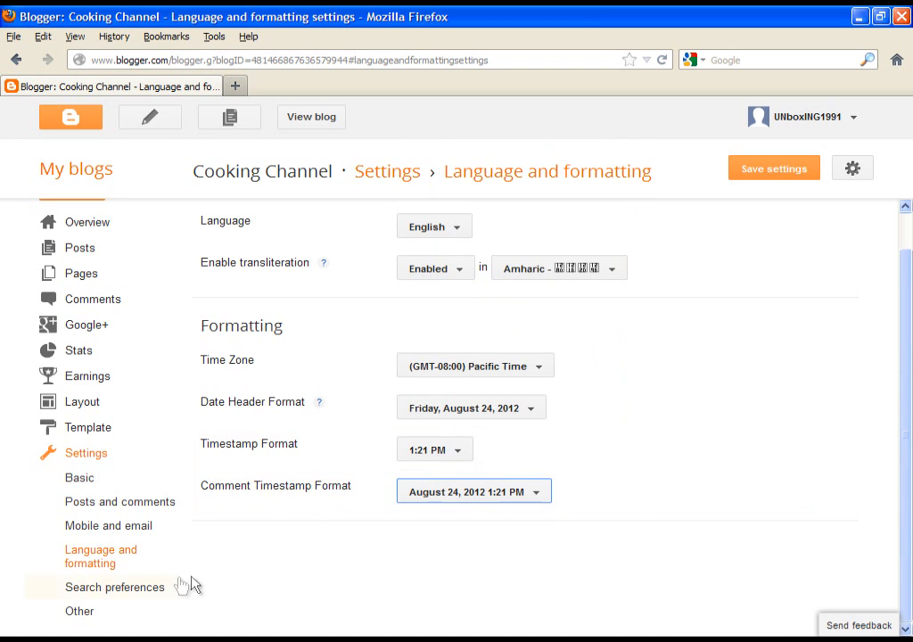
{"action": "left_click", "coordinate": [773, 167]}
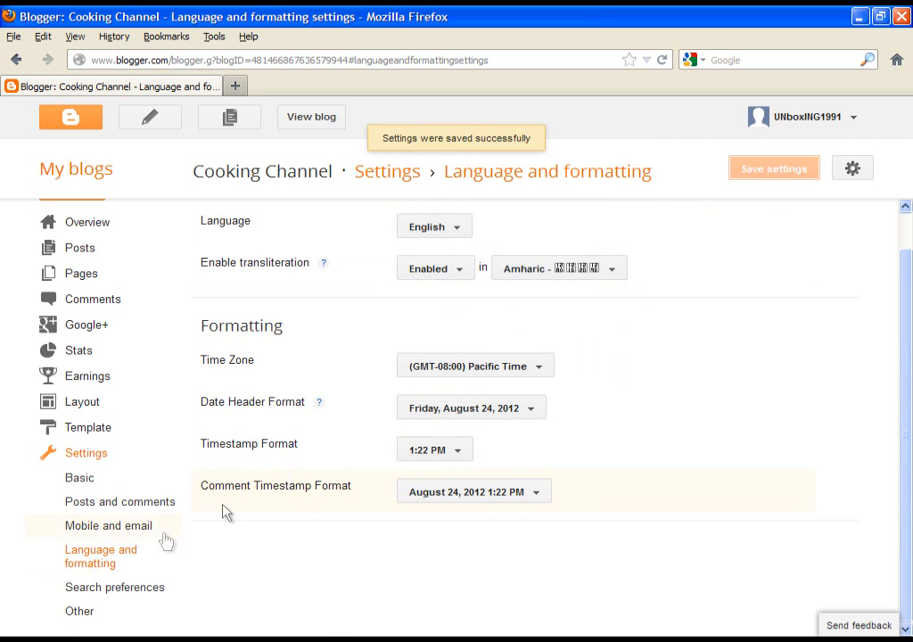
Step: Open Search preferences and close the Description editor without enabling it
{"action": "left_click", "coordinate": [114, 587]}
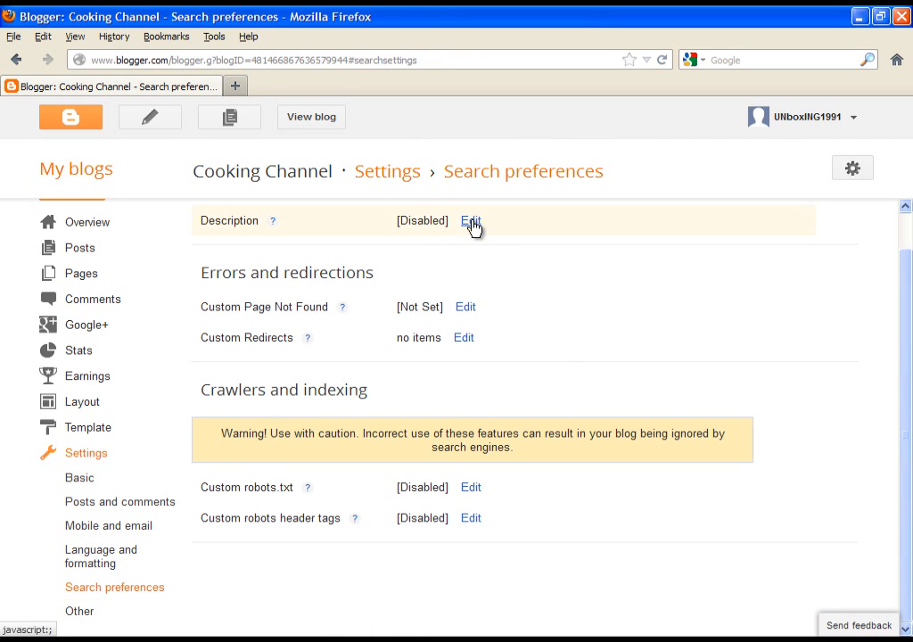
{"action": "left_click", "coordinate": [470, 220]}
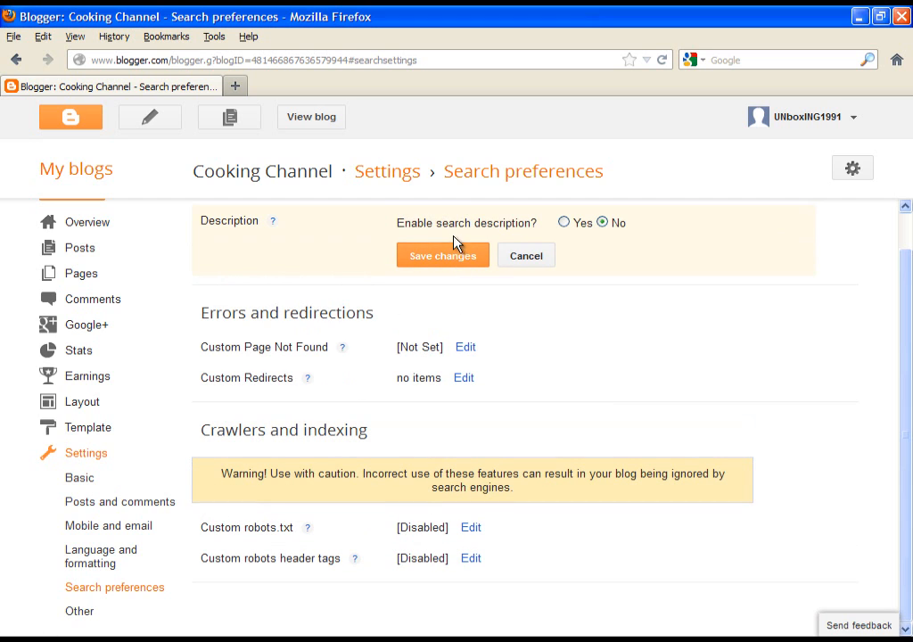
{"action": "mouse_move", "coordinate": [564, 222]}
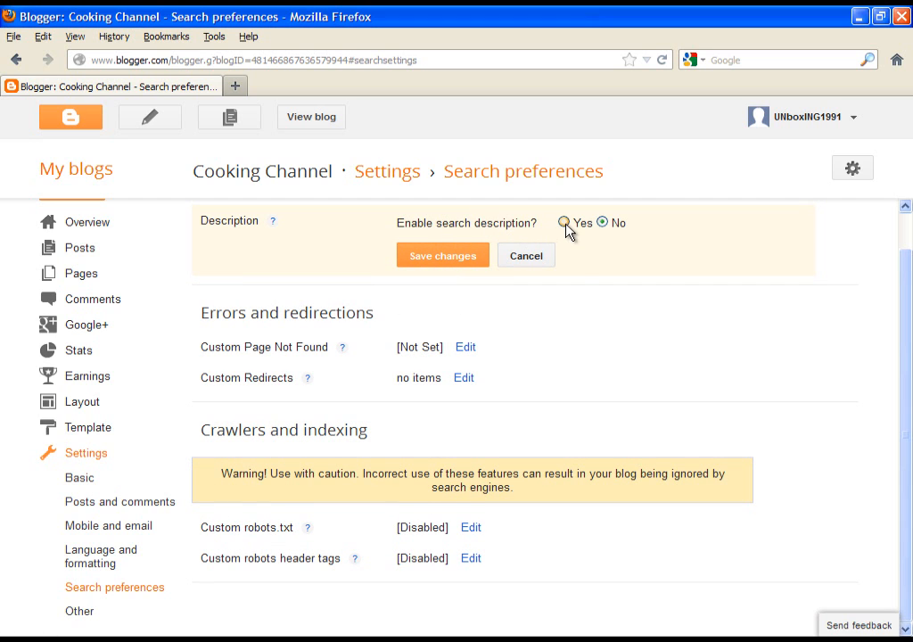
{"action": "left_click", "coordinate": [563, 222]}
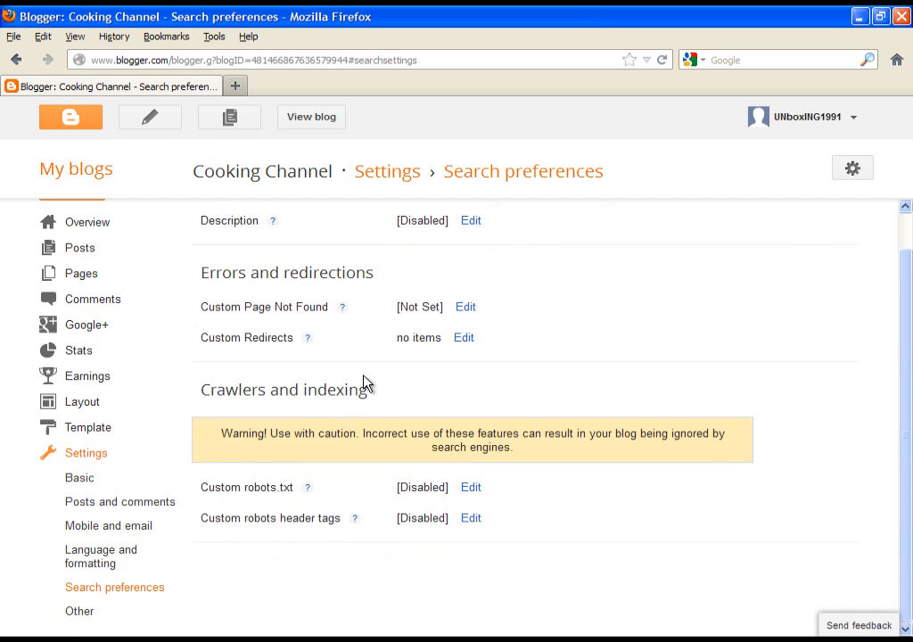
{"action": "mouse_move", "coordinate": [315, 272]}
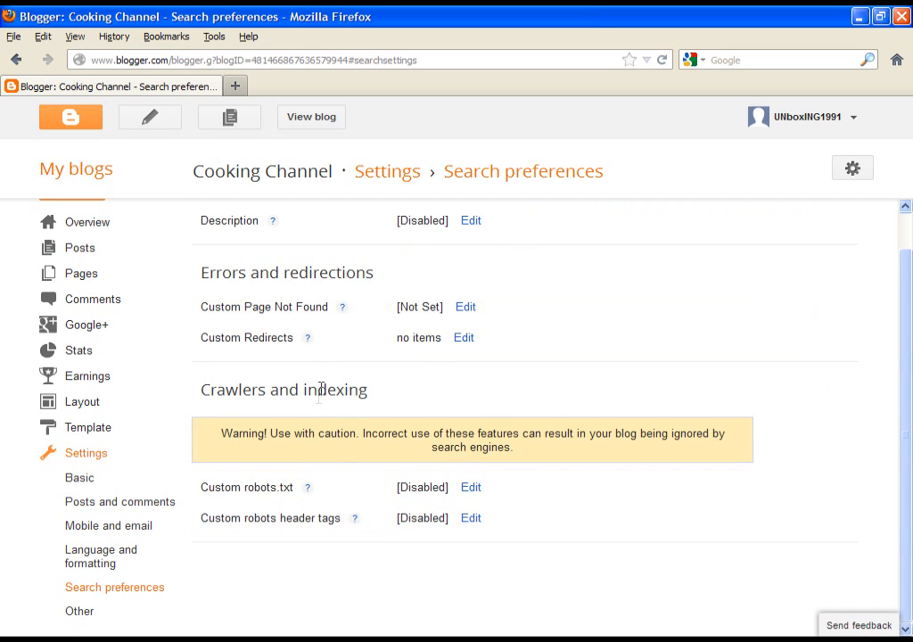
{"action": "mouse_move", "coordinate": [303, 425]}
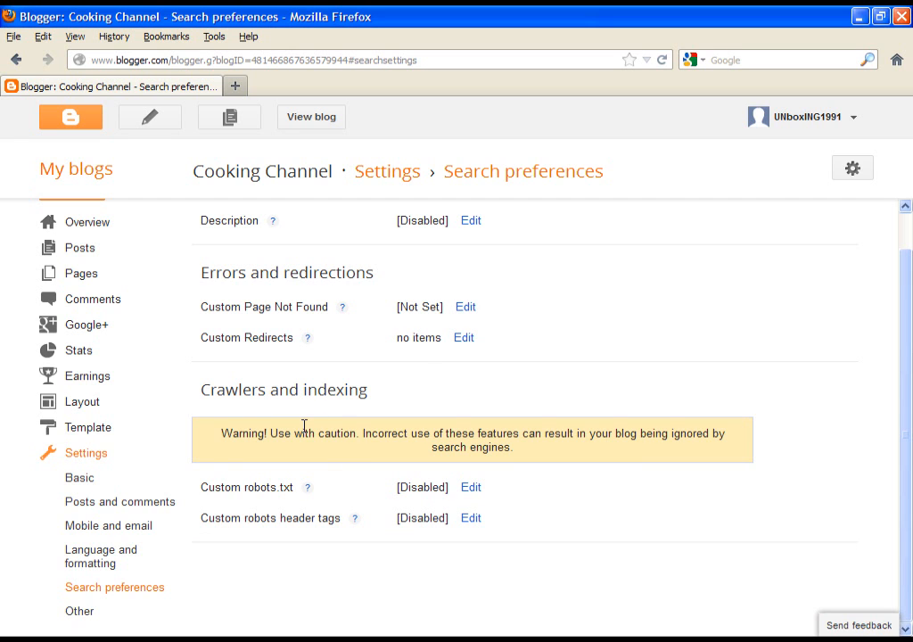
{"action": "mouse_move", "coordinate": [80, 610]}
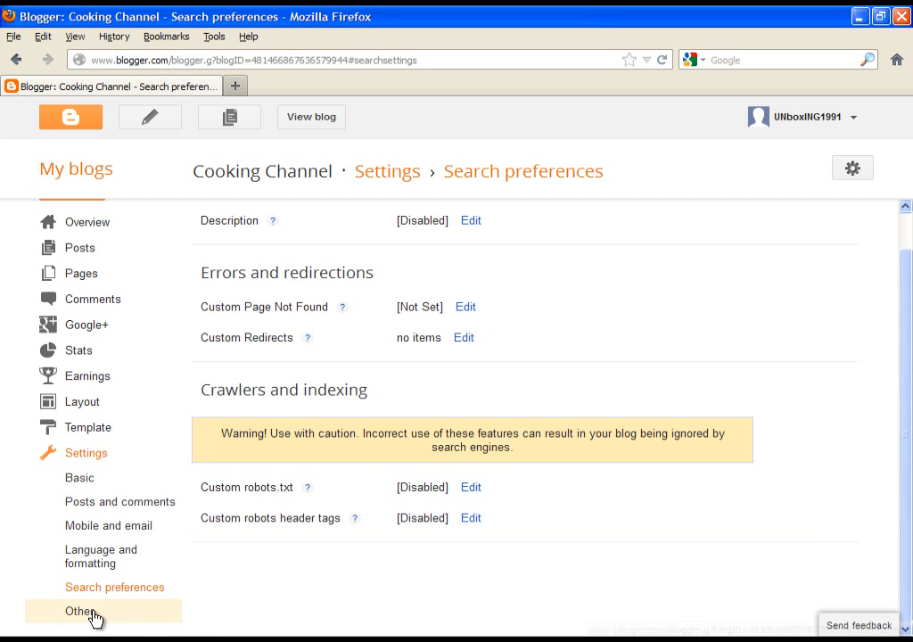
Step: Set Adult Content to No with the feed left Full, and save Other settings
{"action": "left_click", "coordinate": [80, 611]}
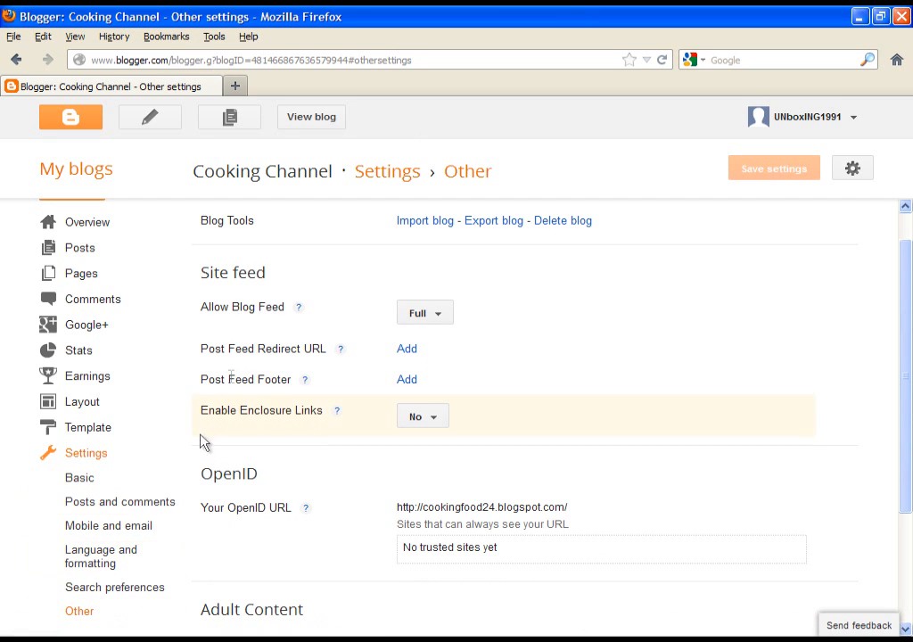
{"action": "mouse_move", "coordinate": [553, 220]}
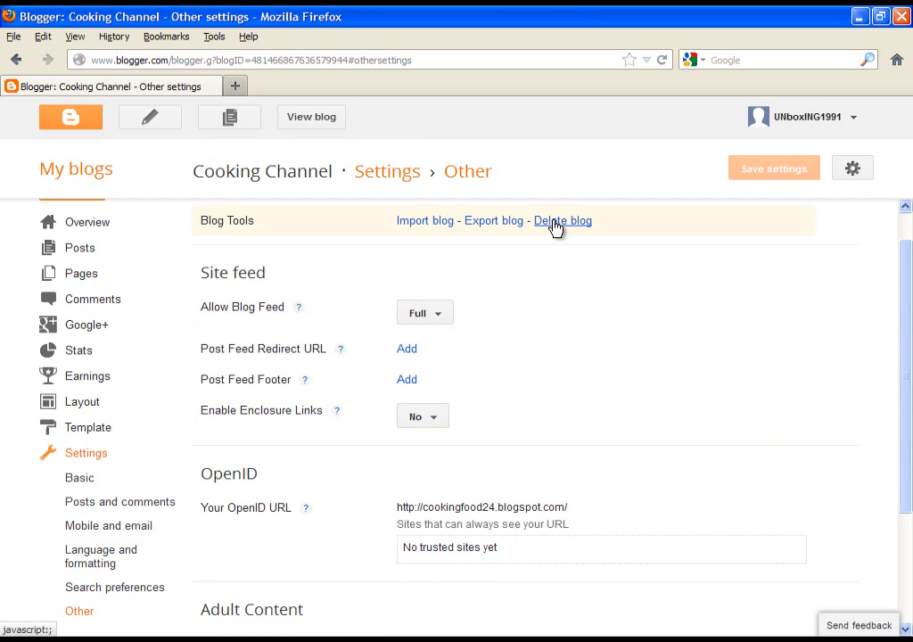
{"action": "mouse_move", "coordinate": [564, 227]}
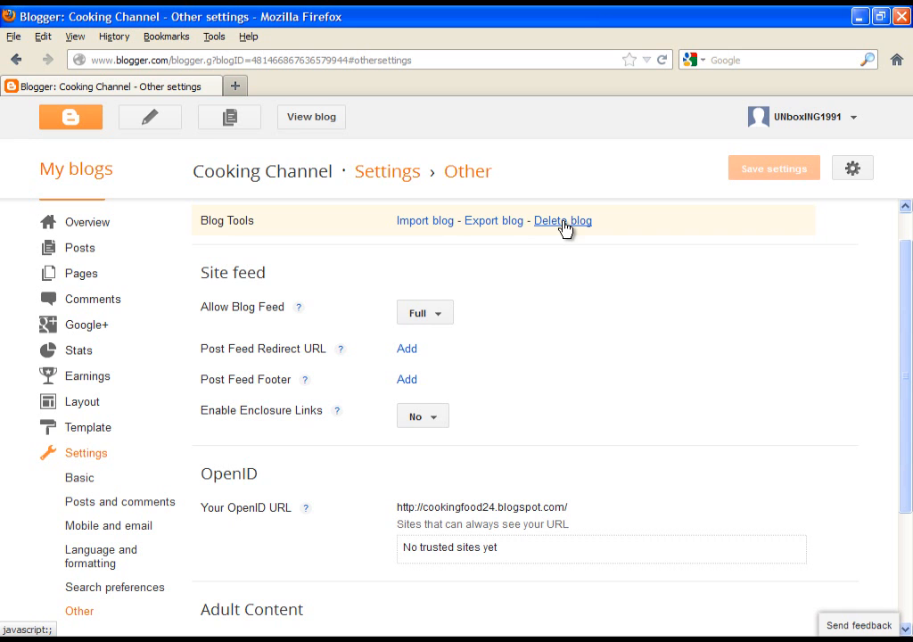
{"action": "mouse_move", "coordinate": [425, 312]}
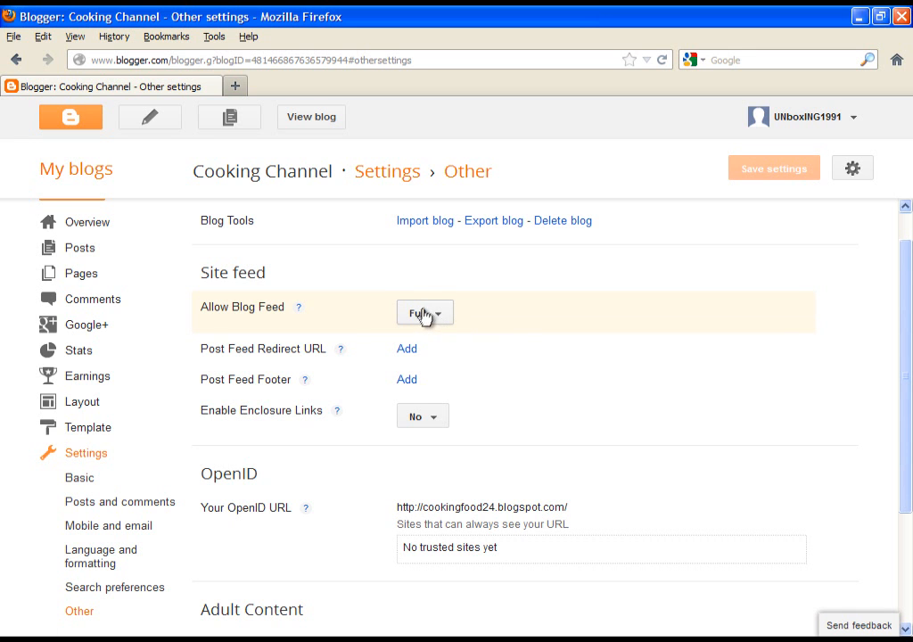
{"action": "scroll", "scroll_direction": "down", "scroll_amount": 3}
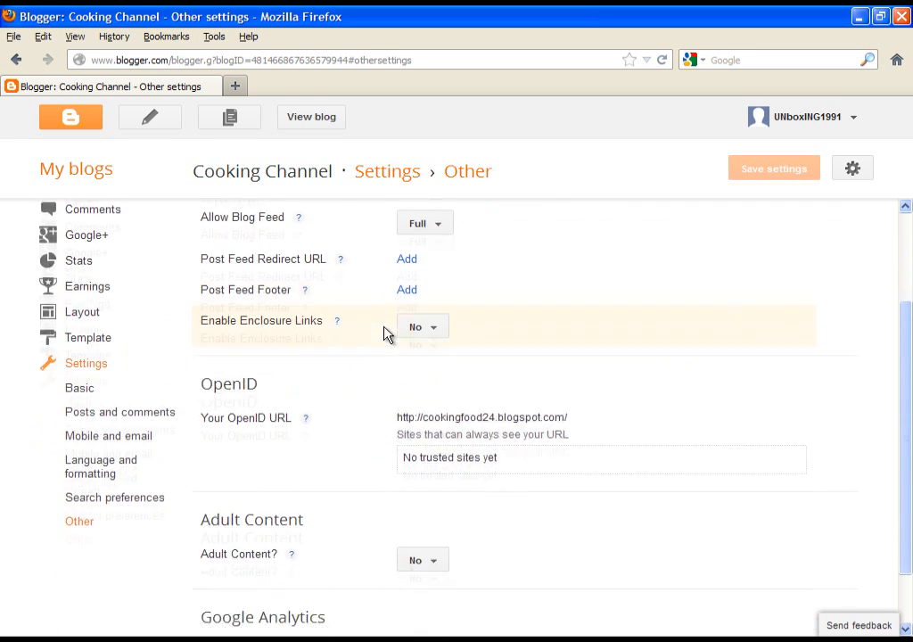
{"action": "scroll", "scroll_direction": "down", "scroll_amount": 3}
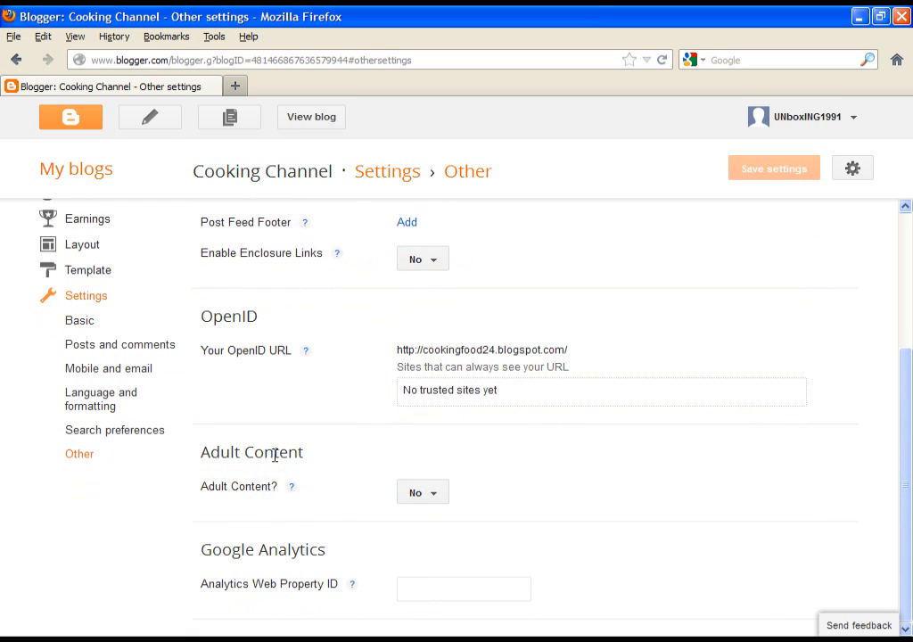
{"action": "left_click", "coordinate": [421, 492]}
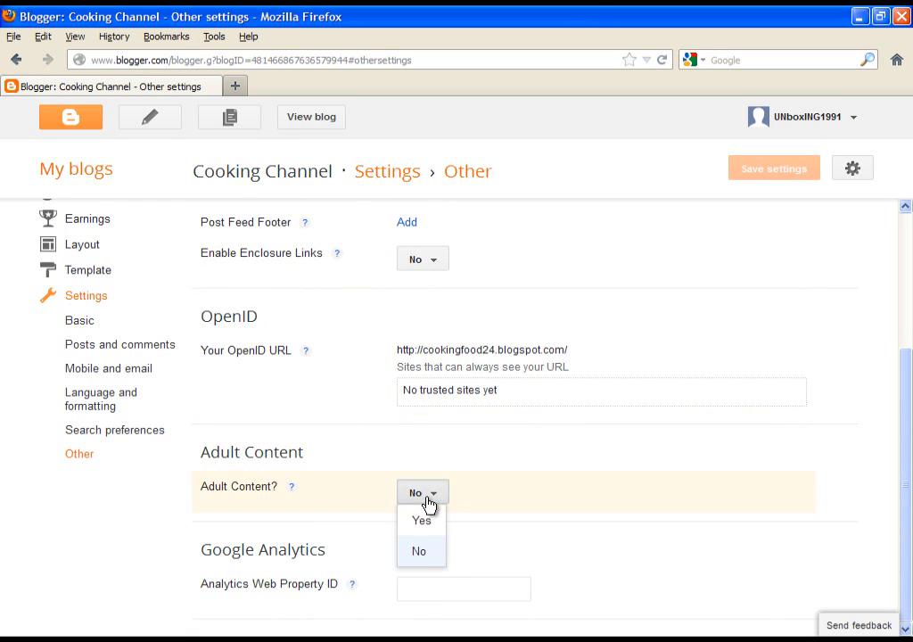
{"action": "left_click", "coordinate": [419, 550]}
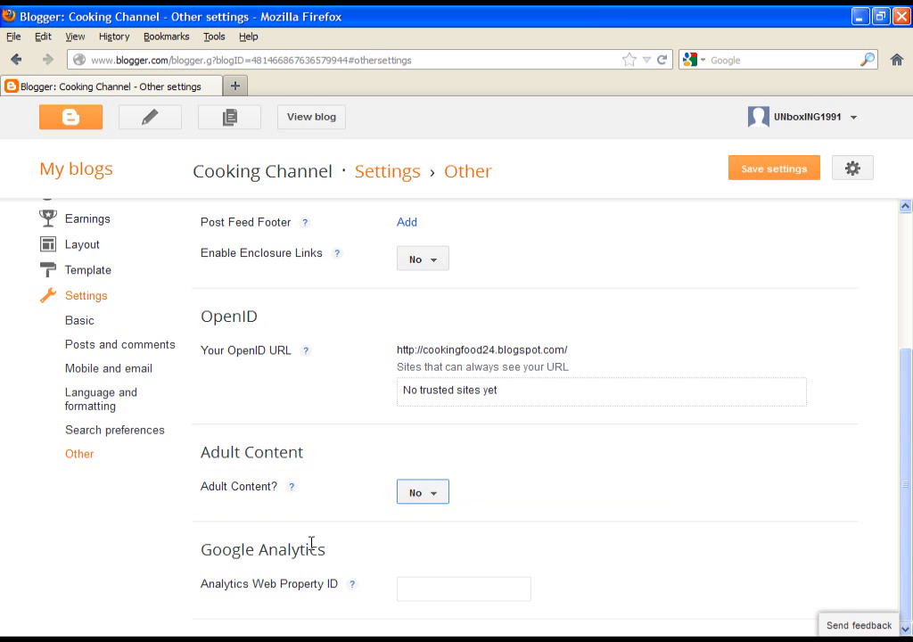
{"action": "scroll", "scroll_direction": "up", "scroll_amount": 3}
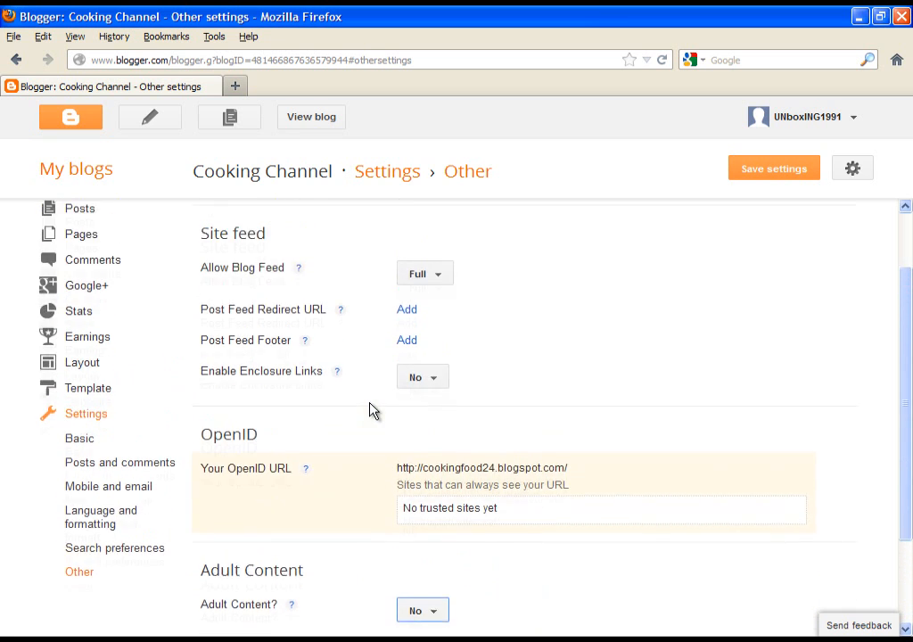
{"action": "scroll", "scroll_direction": "up", "scroll_amount": 3}
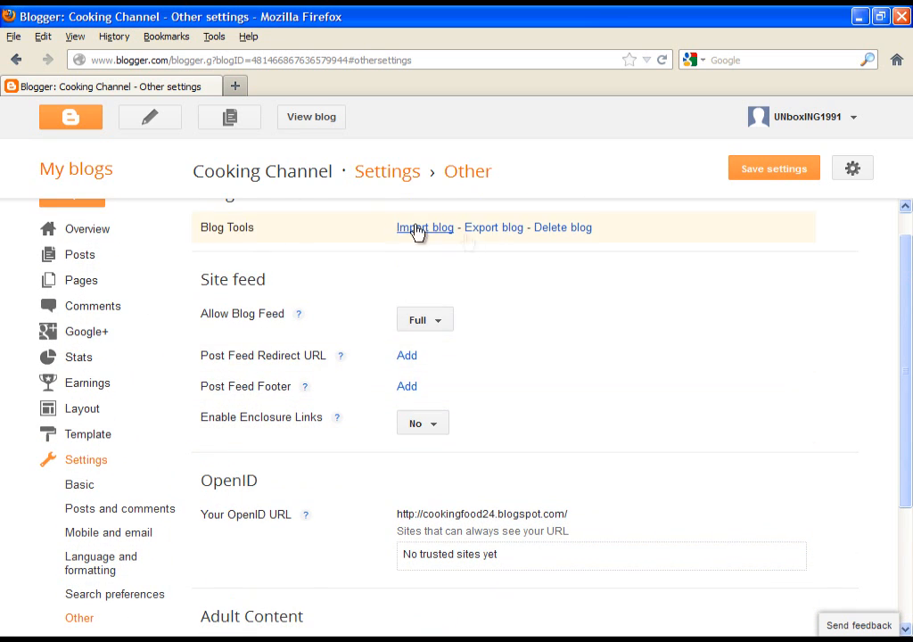
{"action": "mouse_move", "coordinate": [447, 361]}
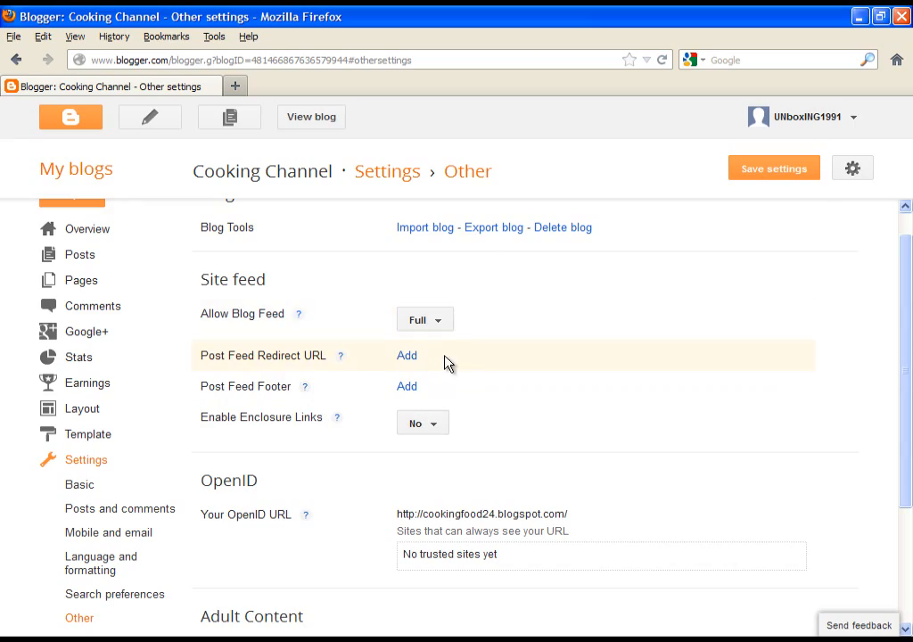
{"action": "left_click", "coordinate": [772, 167]}
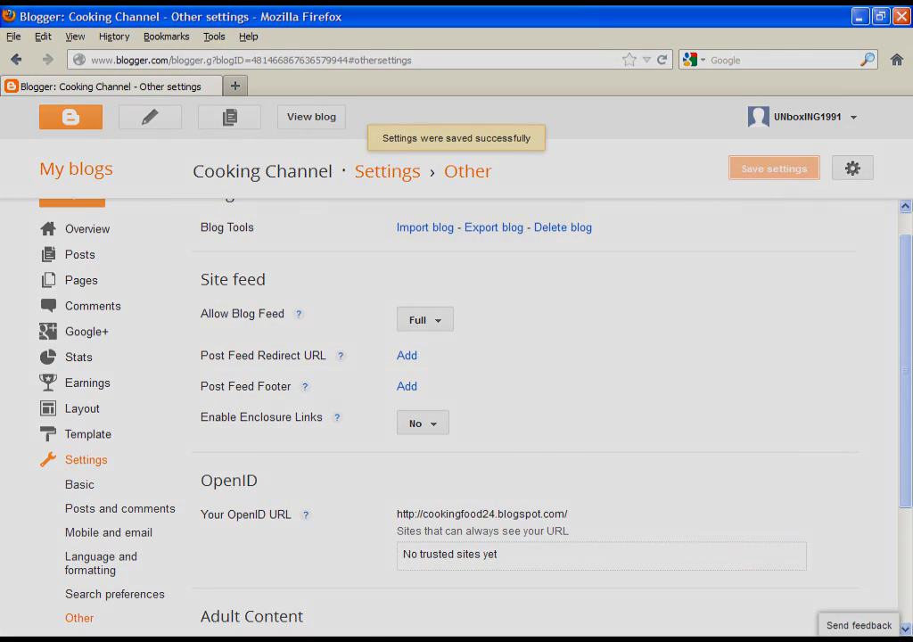